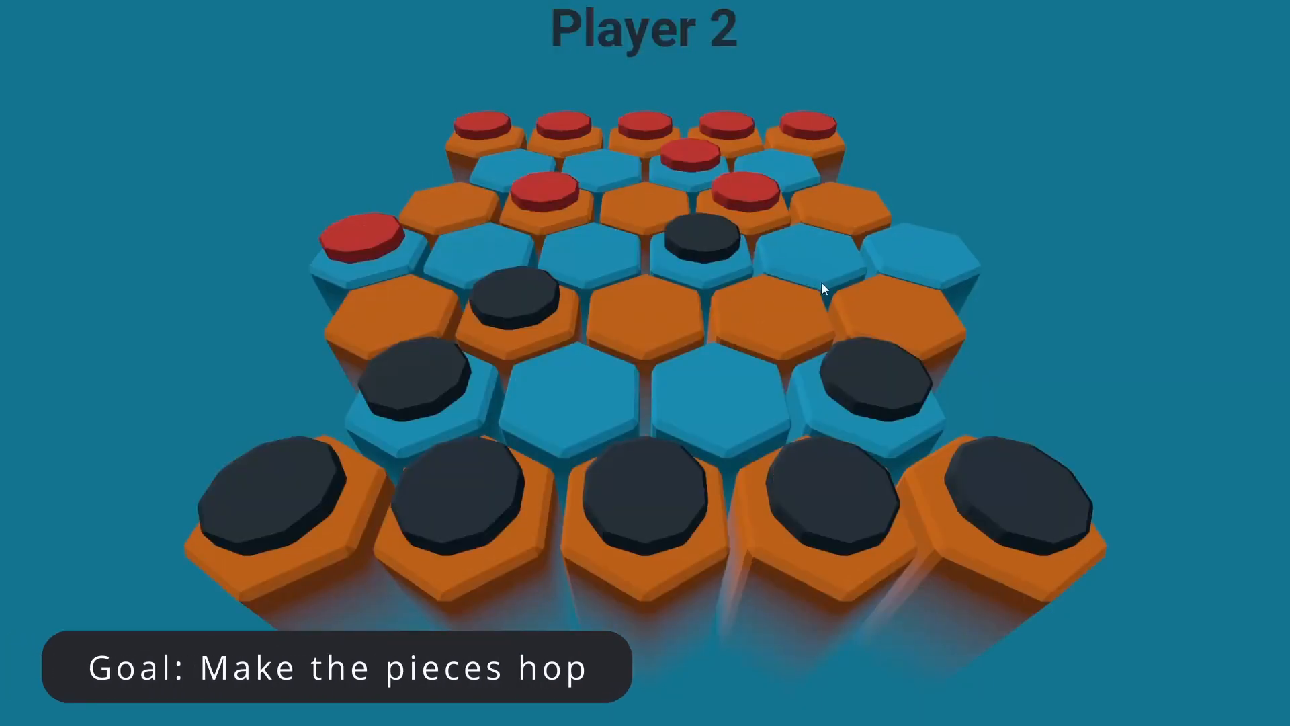
Step: Add a Tween child node to the Piece scene and rename it TweenHorizontal
{"action": "left_click", "coordinate": [743, 195]}
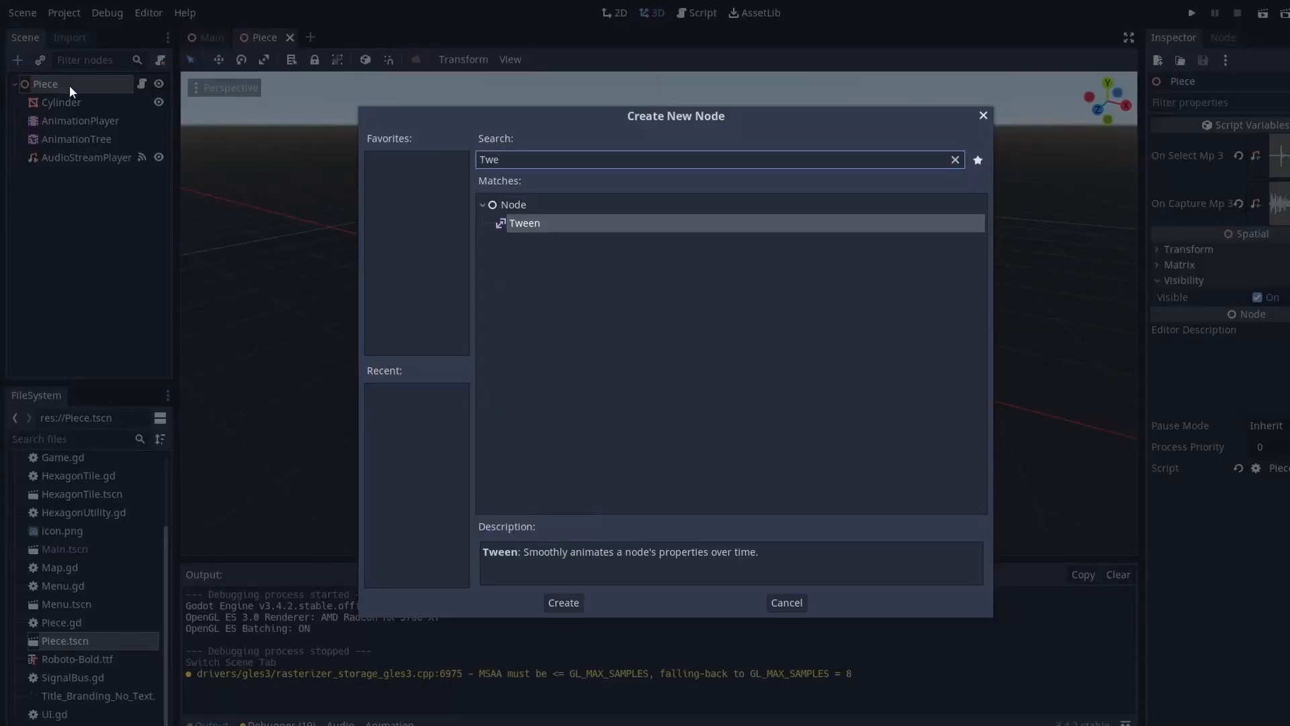
{"action": "left_click", "coordinate": [564, 602]}
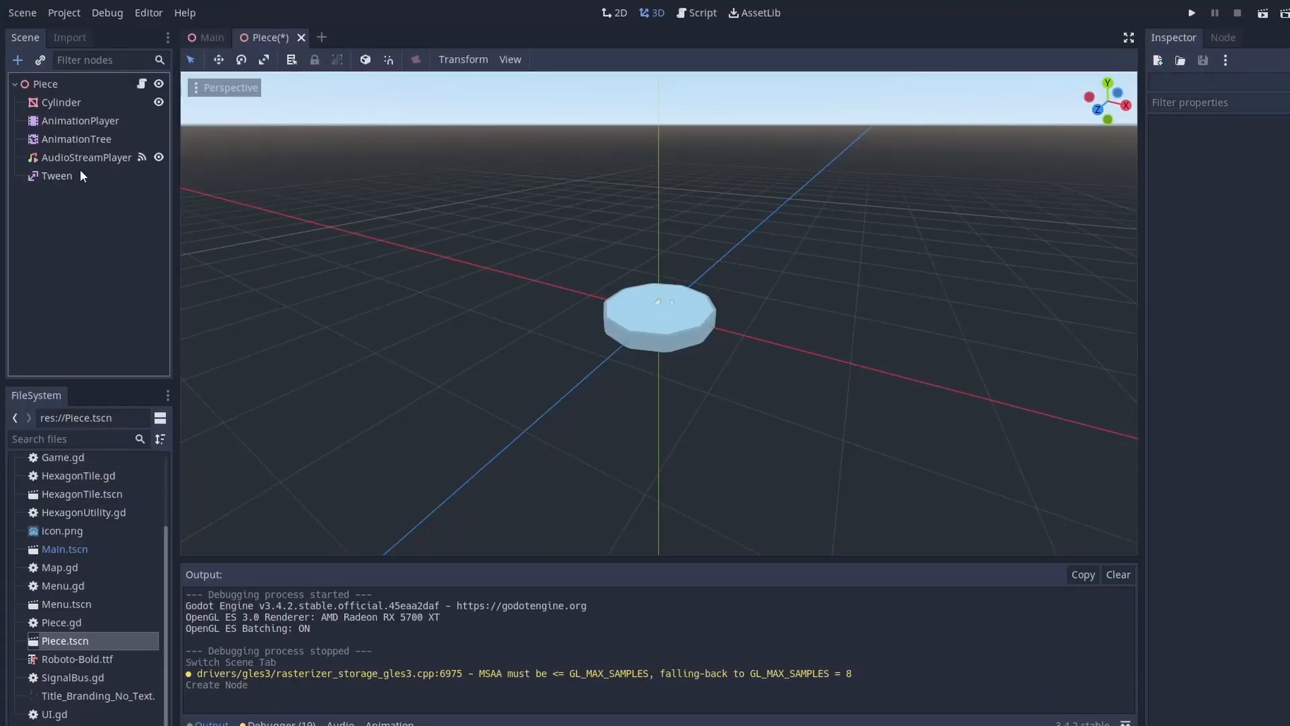
{"action": "double_click", "coordinate": [56, 174]}
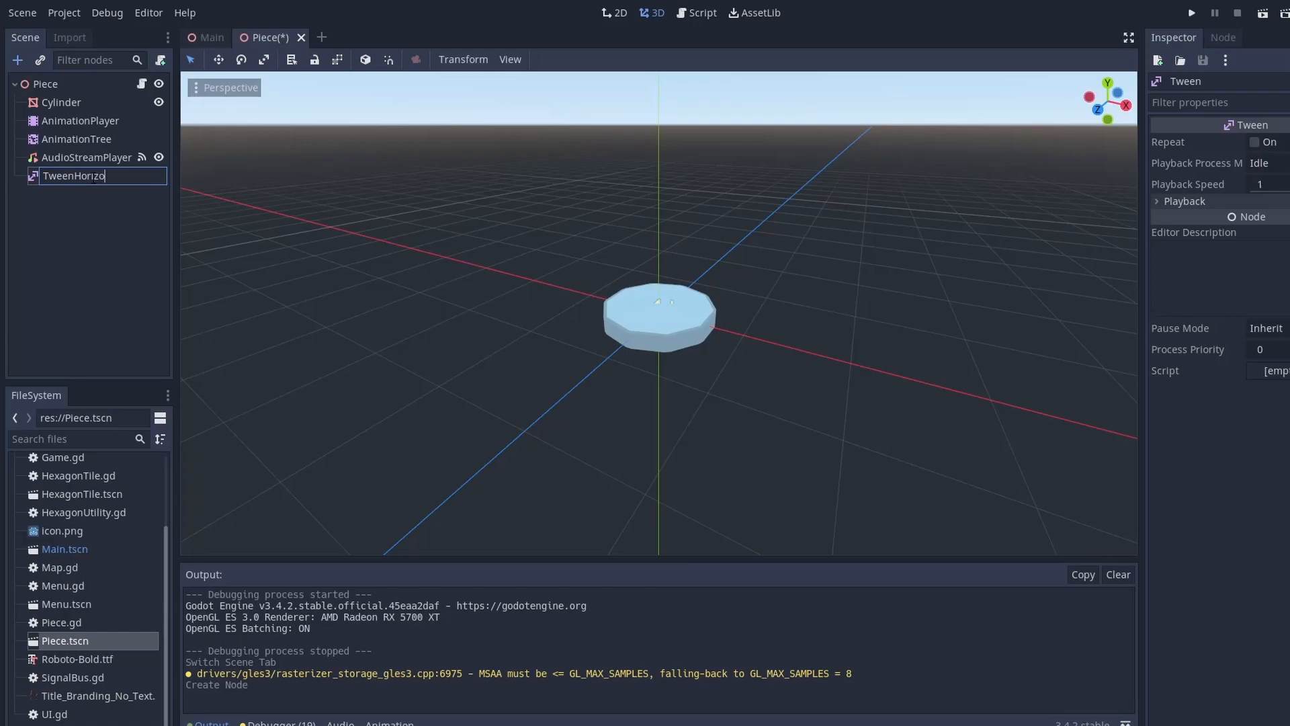
{"action": "left_click", "coordinate": [207, 37]}
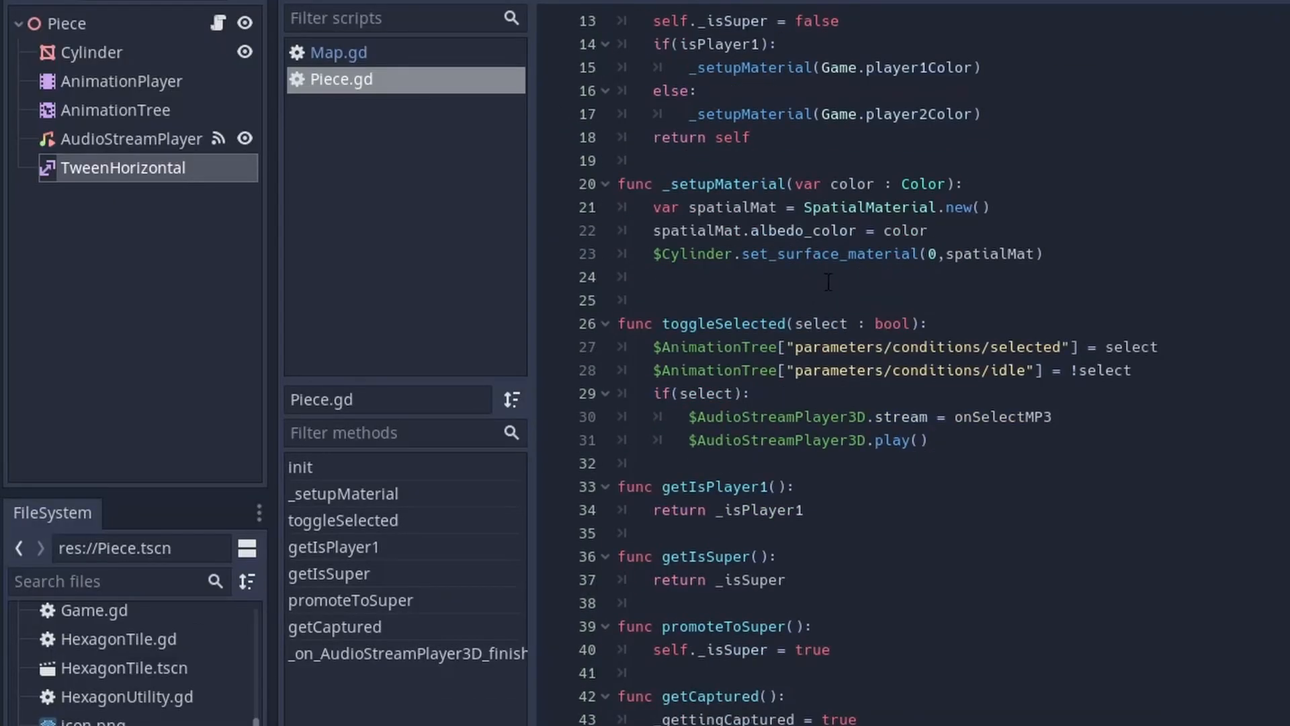
Step: Declare func moveToNewHexagonTile(newHexagonTile) and a top-level var _newHexTile in Piece.gd
{"action": "scroll", "scroll_direction": "down", "scroll_amount": 3}
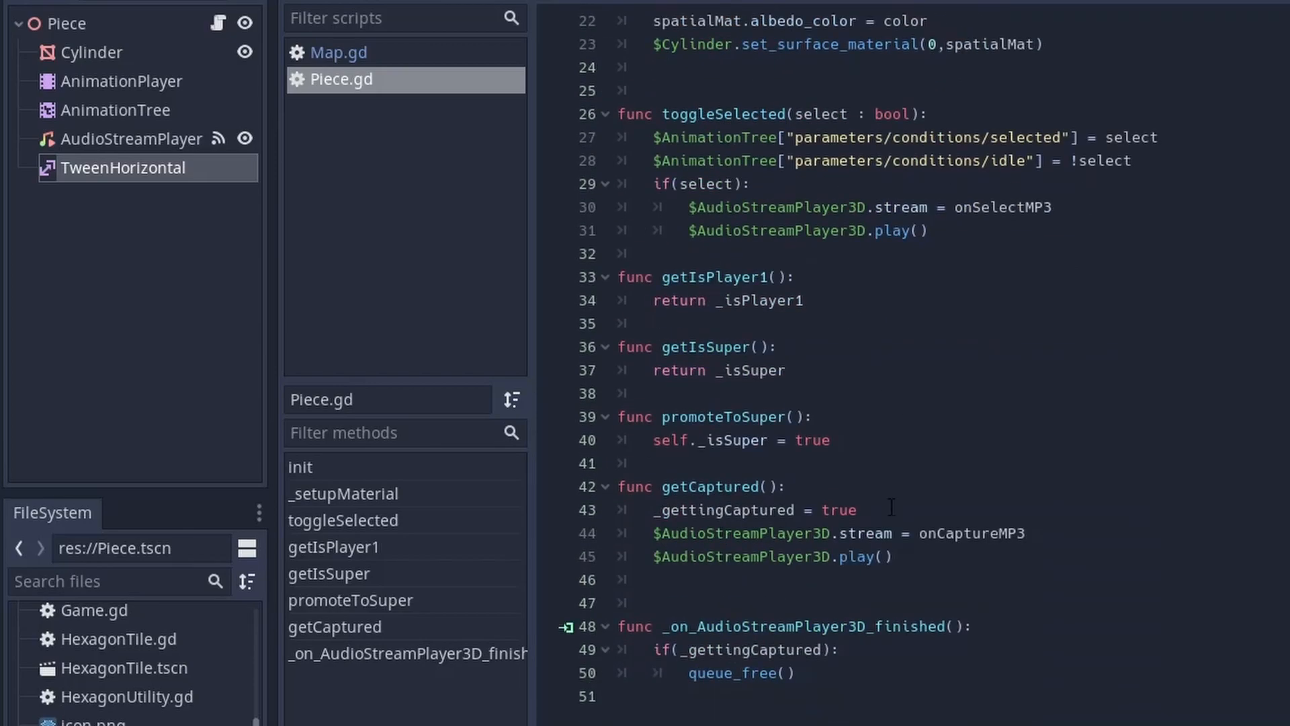
{"action": "type", "text": "func"}
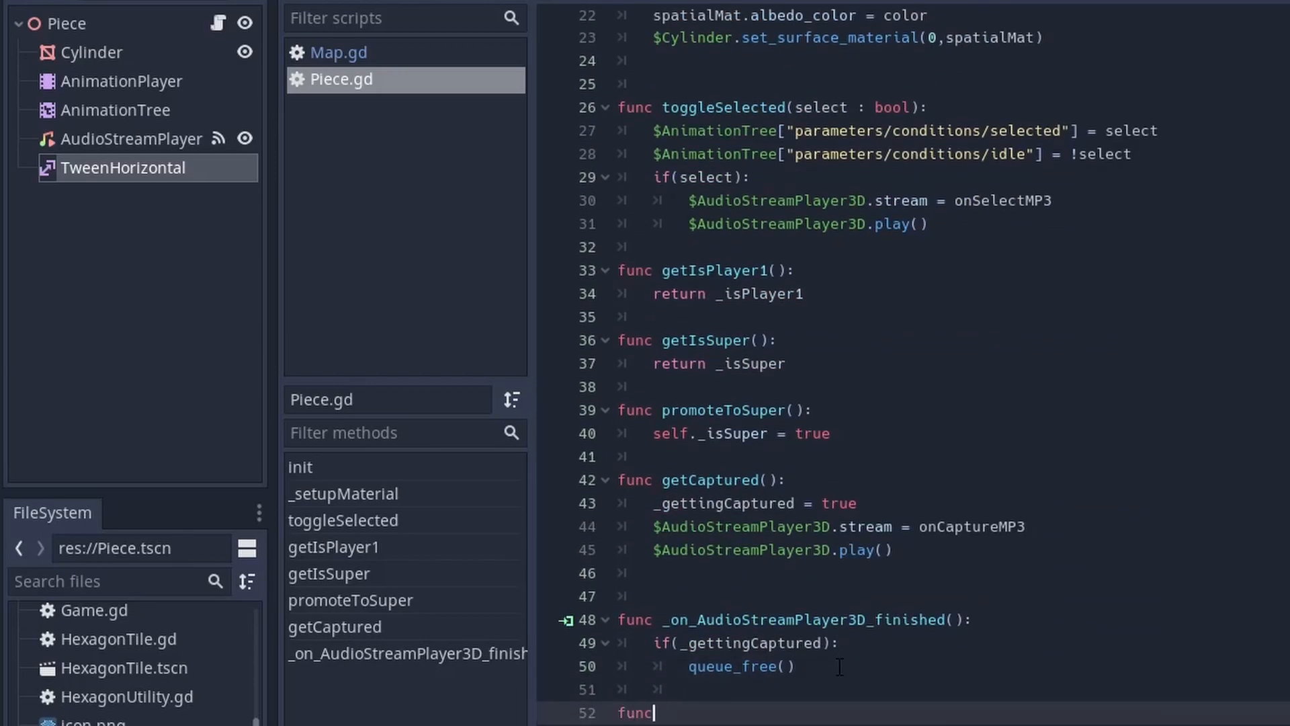
{"action": "type", "text": "moveTo"}
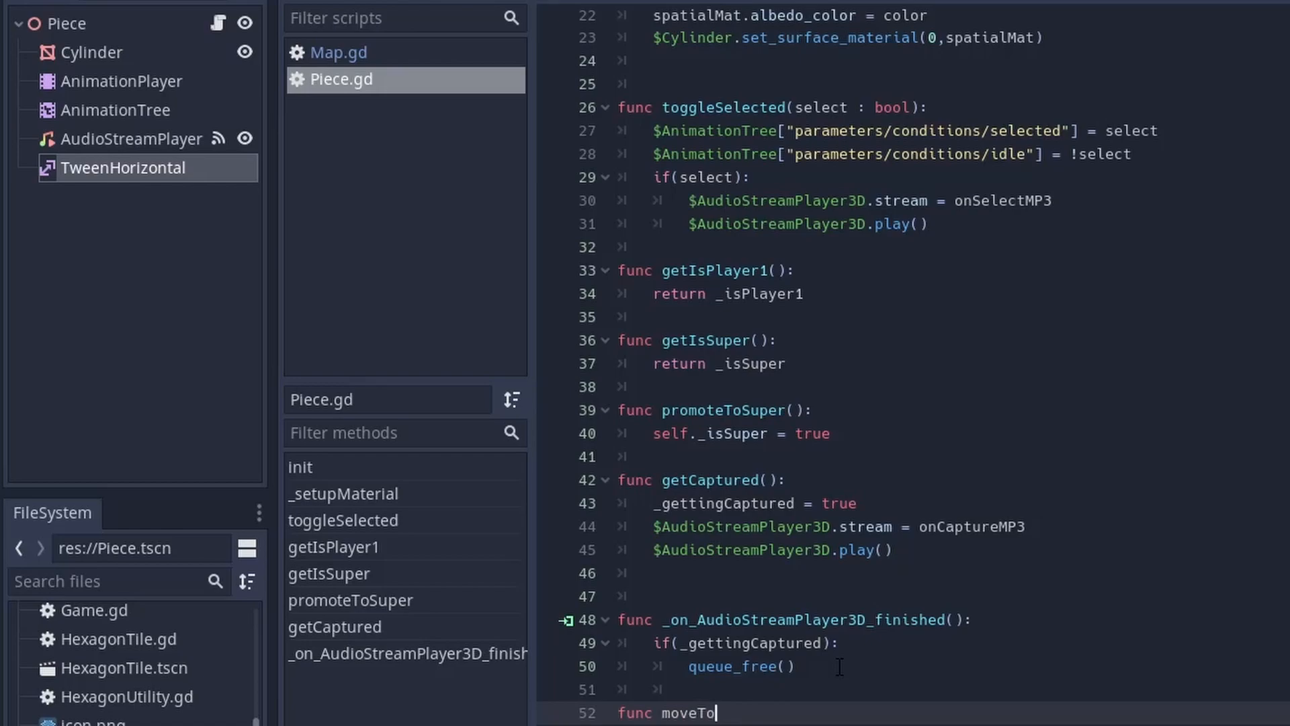
{"action": "type", "text": "NewHexagon"}
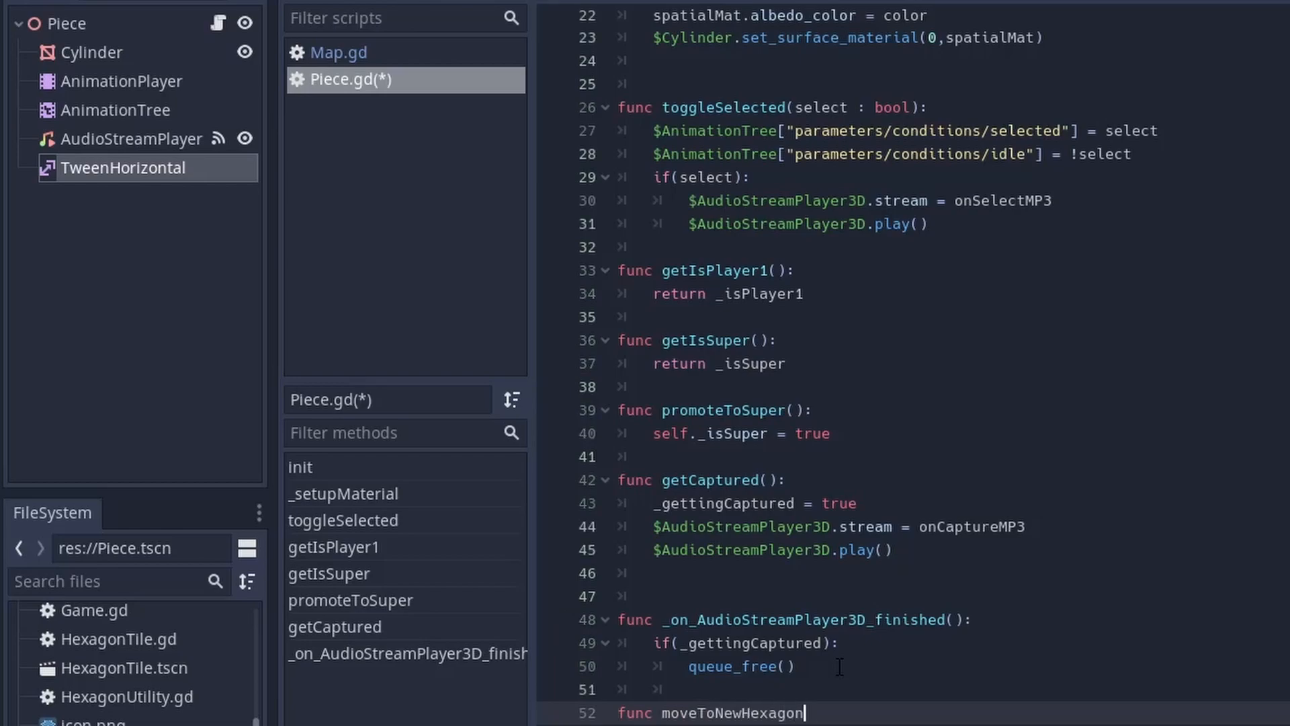
{"action": "type", "text": "Tile(newHexa"}
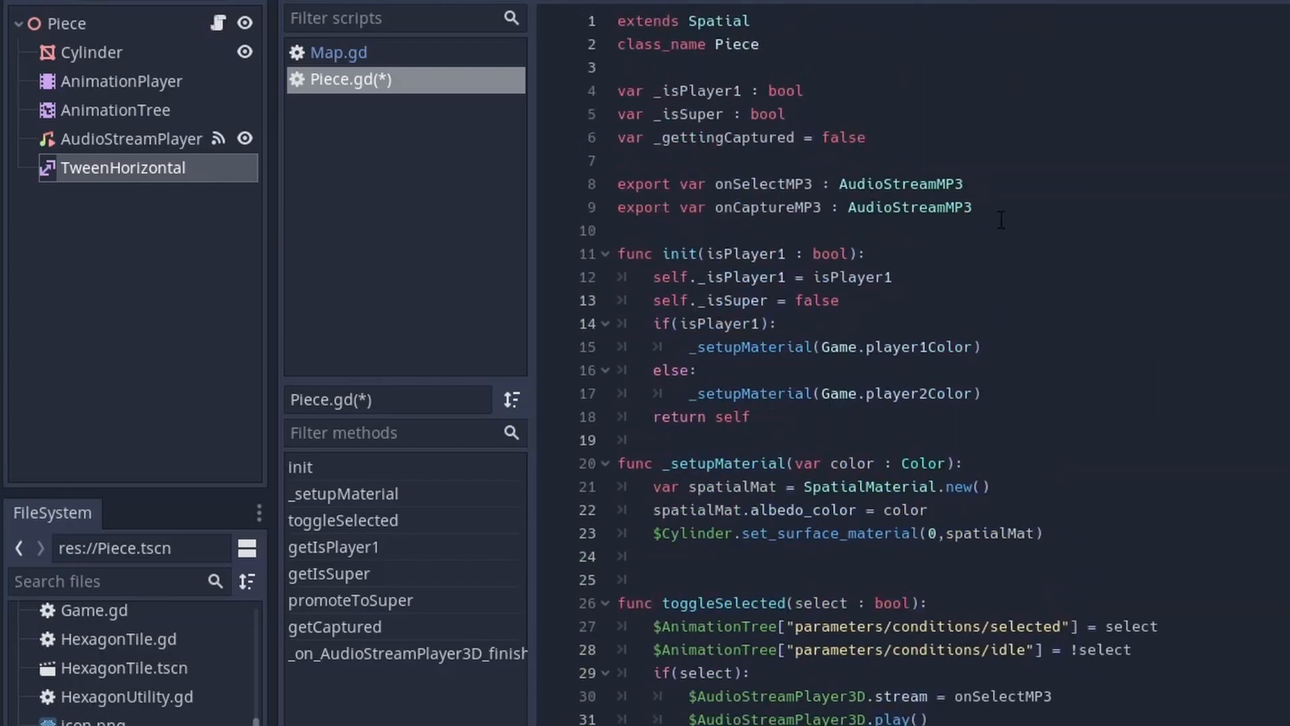
{"action": "type", "text": "var _newH"}
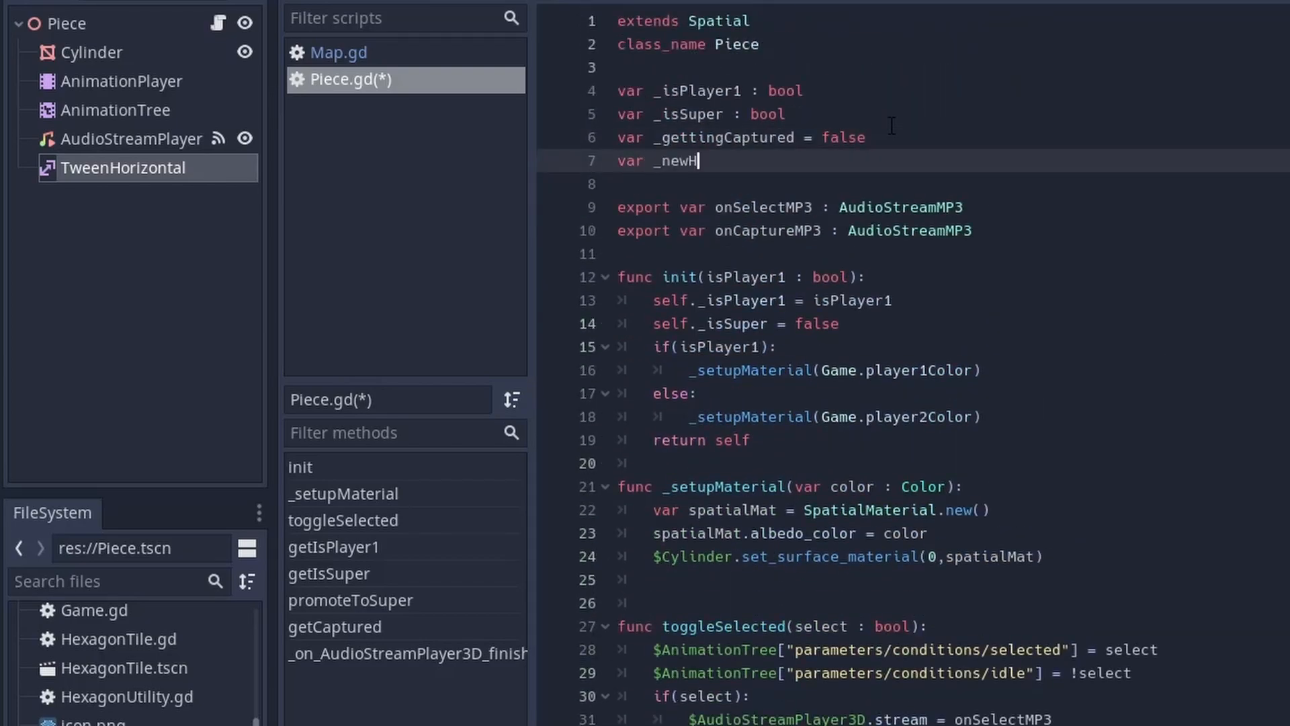
{"action": "type", "text": "exTile"}
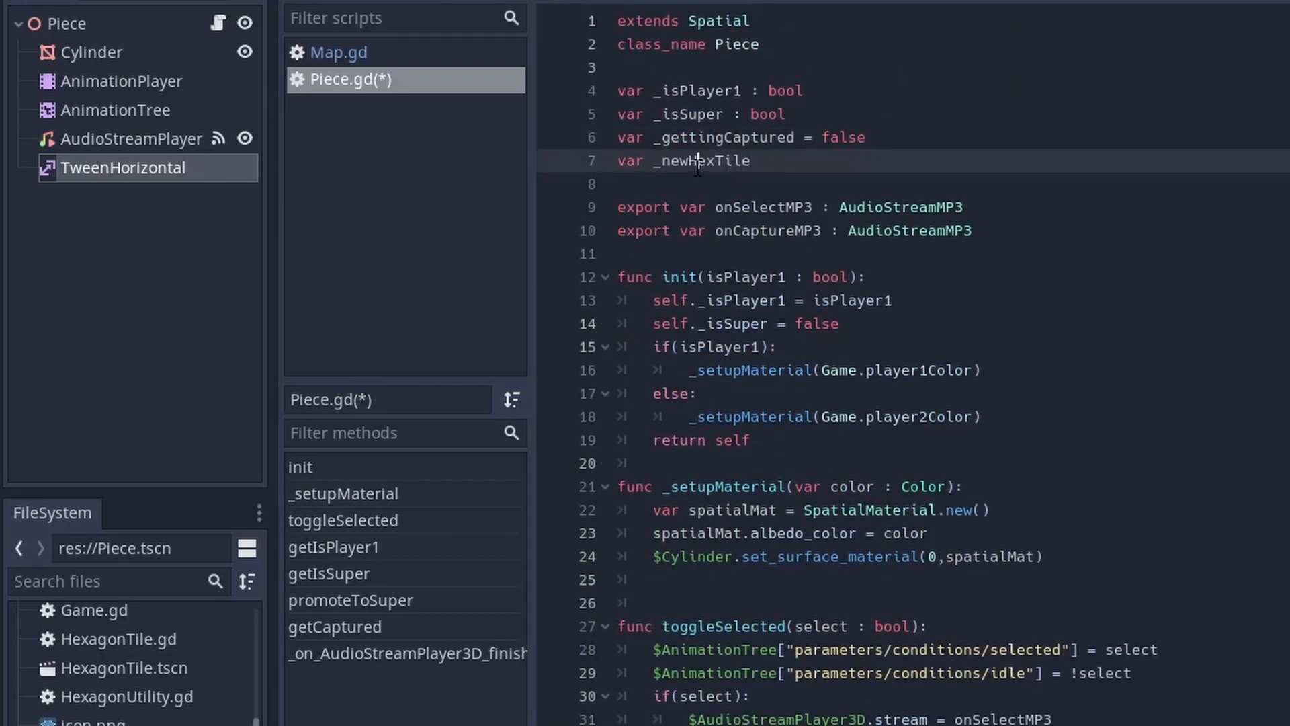
Step: Compute hexPosLocal from newHexagonTile.getSlotPos() inside the function
{"action": "scroll", "scroll_direction": "down", "scroll_amount": 3}
{"action": "type", "text": "var hexP"}
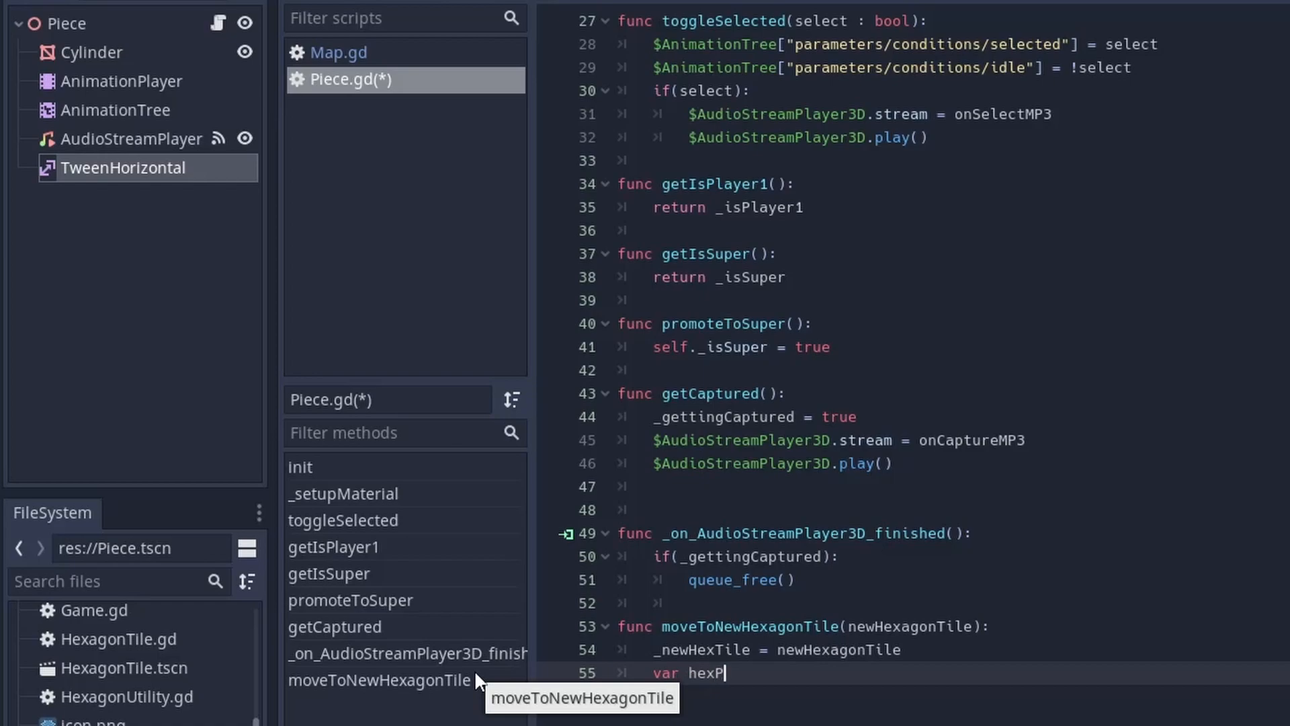
{"action": "type", "text": "osLocal = new"}
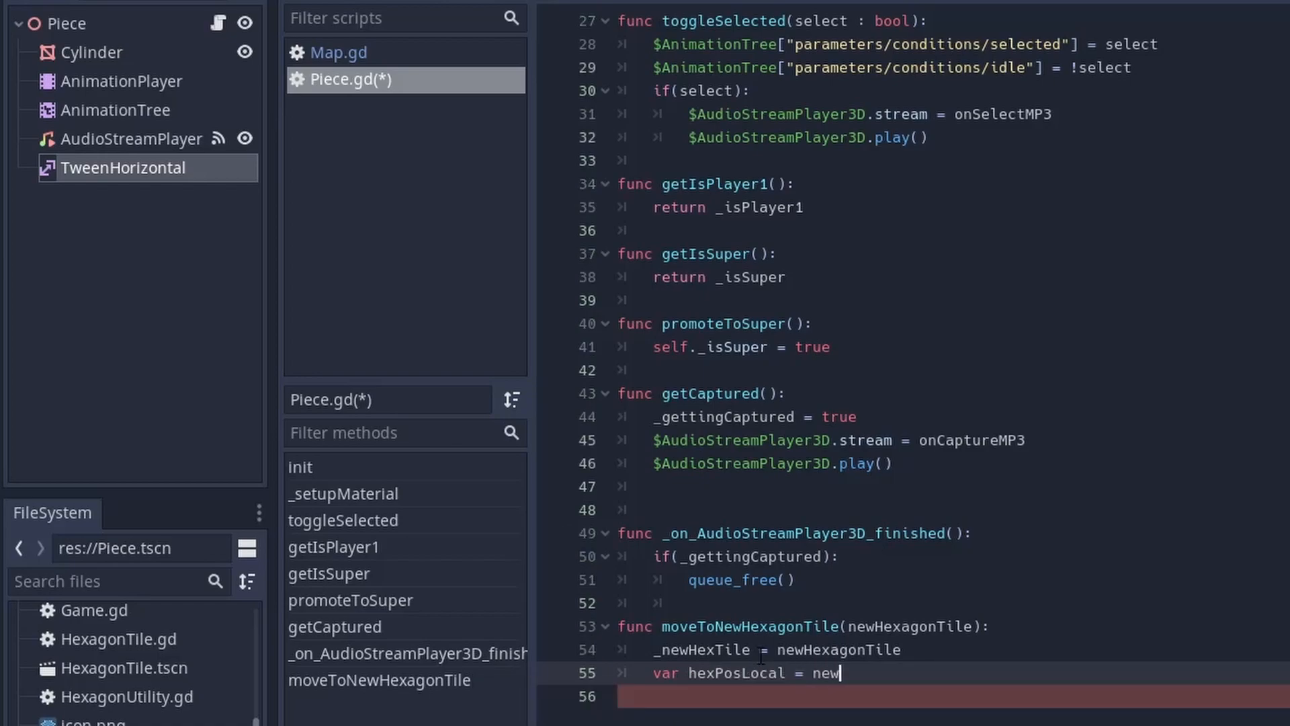
{"action": "type", "text": "HexagonTile.getSlo"}
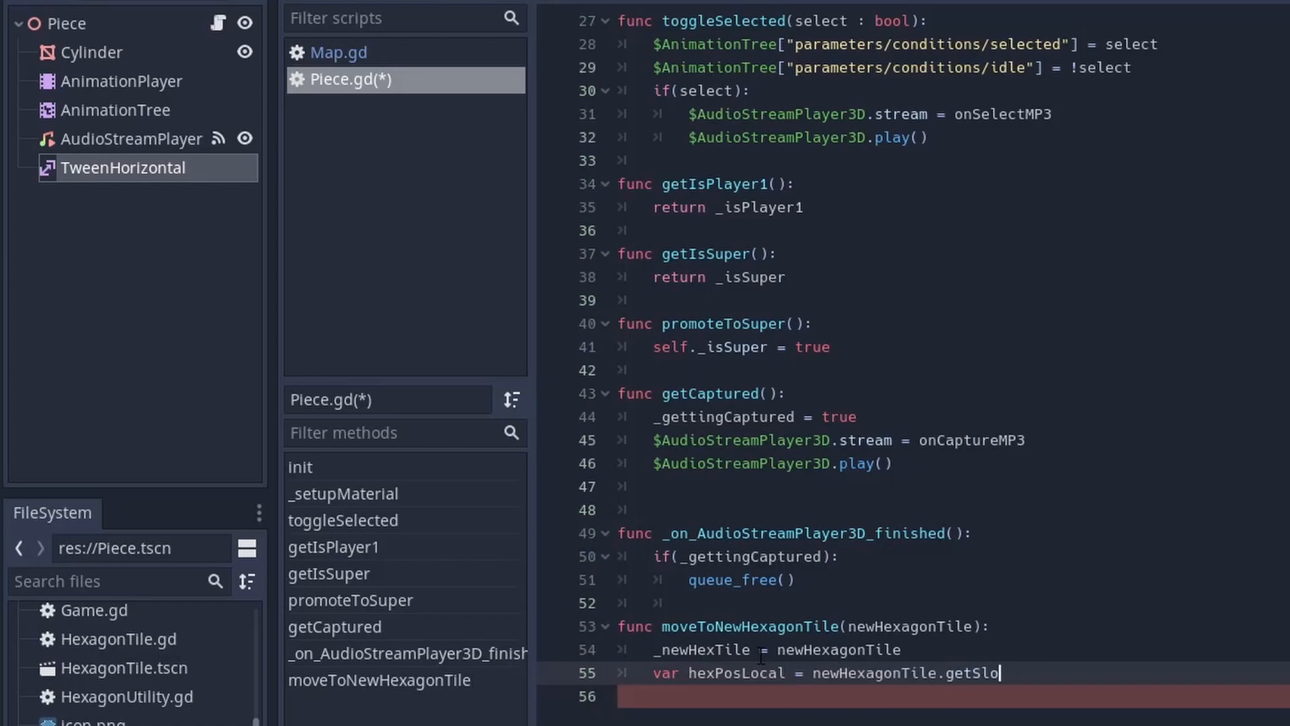
{"action": "type", "text": "tPos()"}
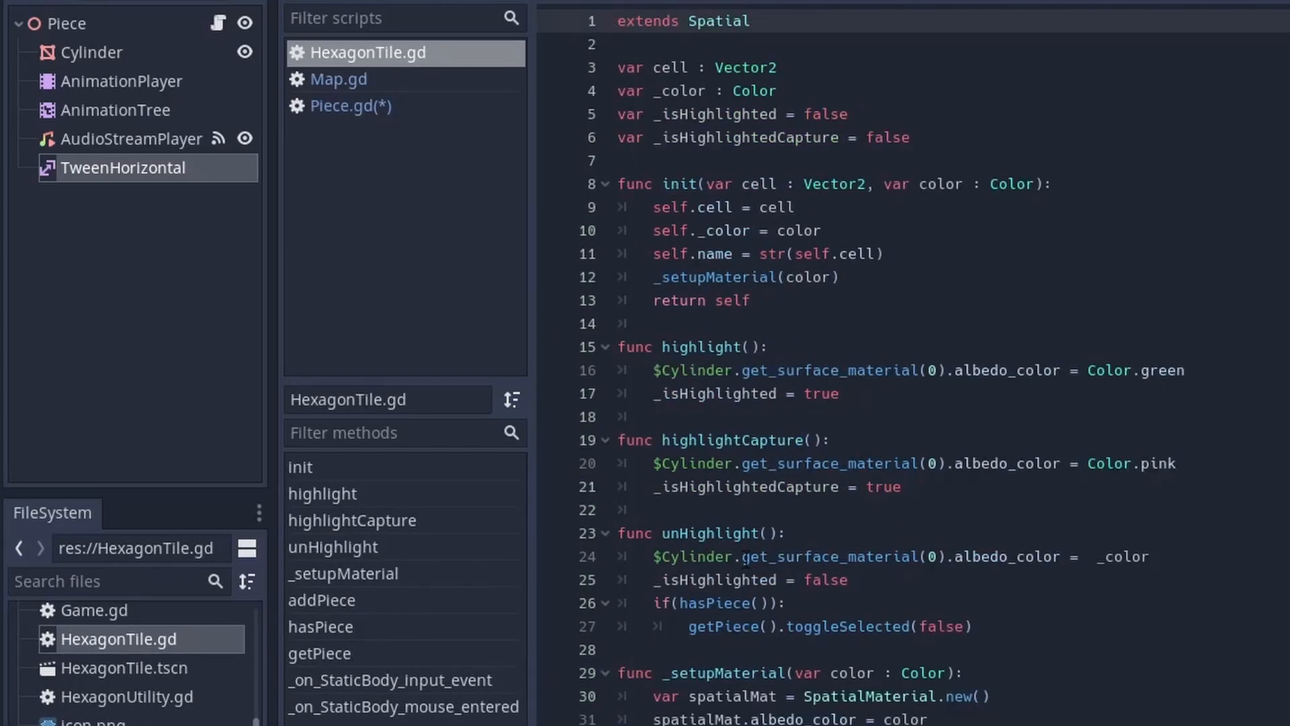
Step: Write func getSlotPos() returning $Cylinder/Slot.global_transform.origin in HexagonTile.gd and save it
{"action": "scroll", "scroll_direction": "down", "scroll_amount": 3}
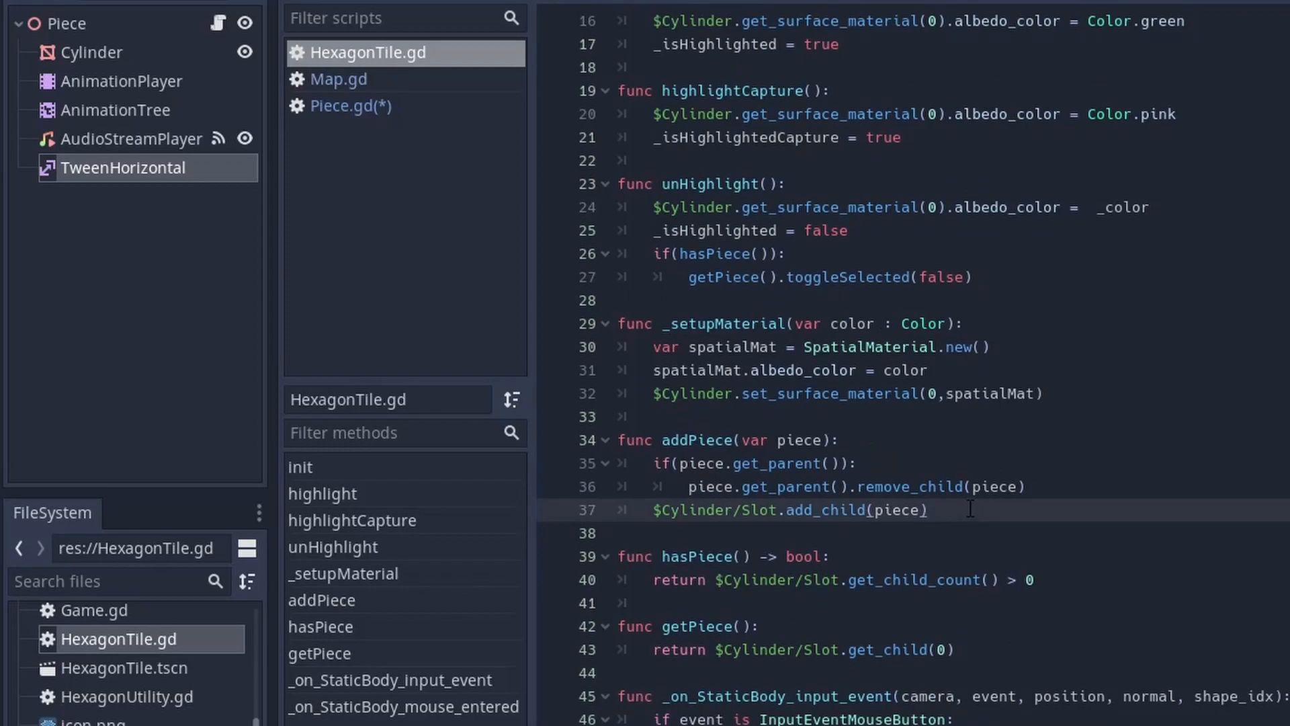
{"action": "type", "text": "func getSlotPos():"}
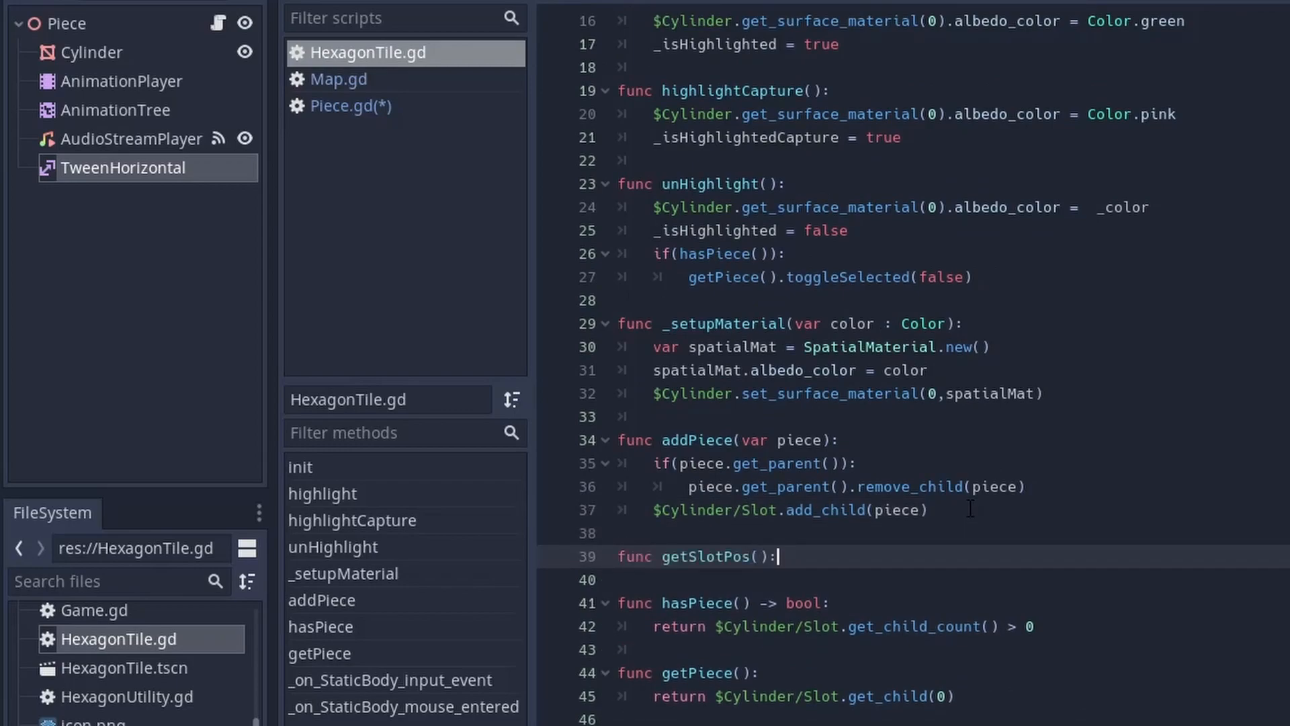
{"action": "type", "text": "return #"}
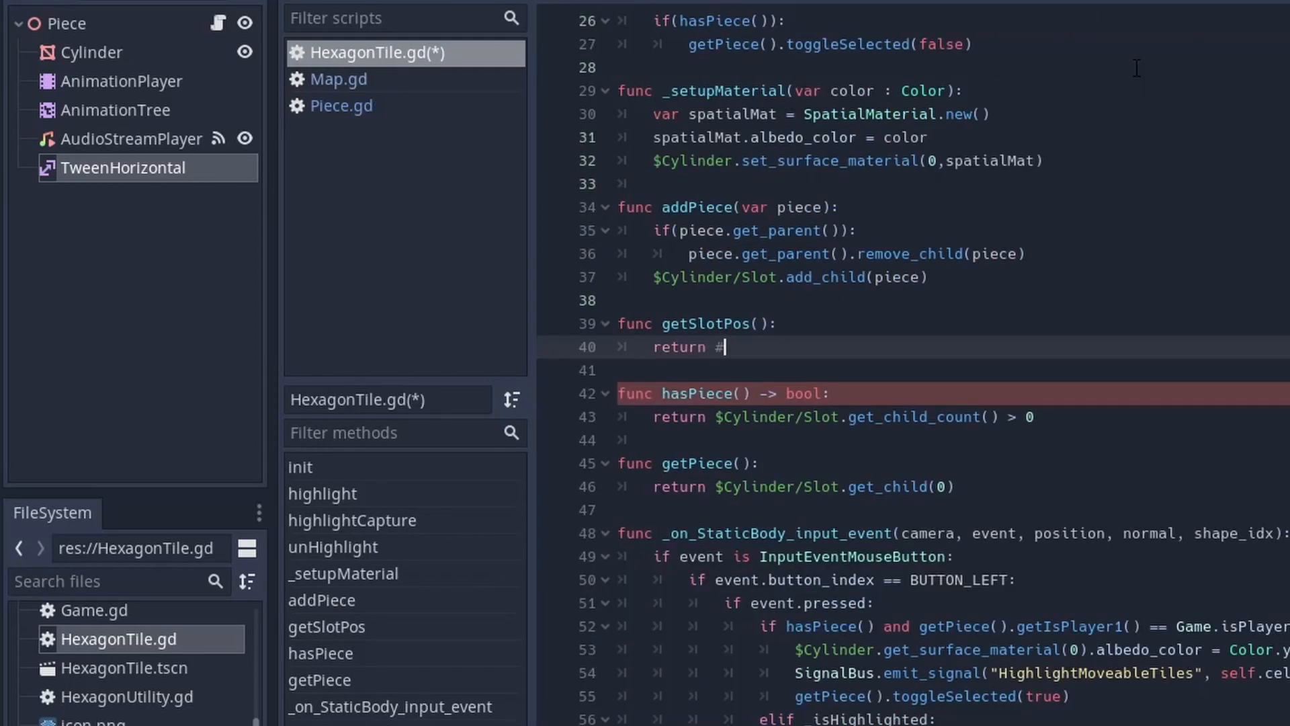
{"action": "type", "text": "$Cylinder/Slot.glo"}
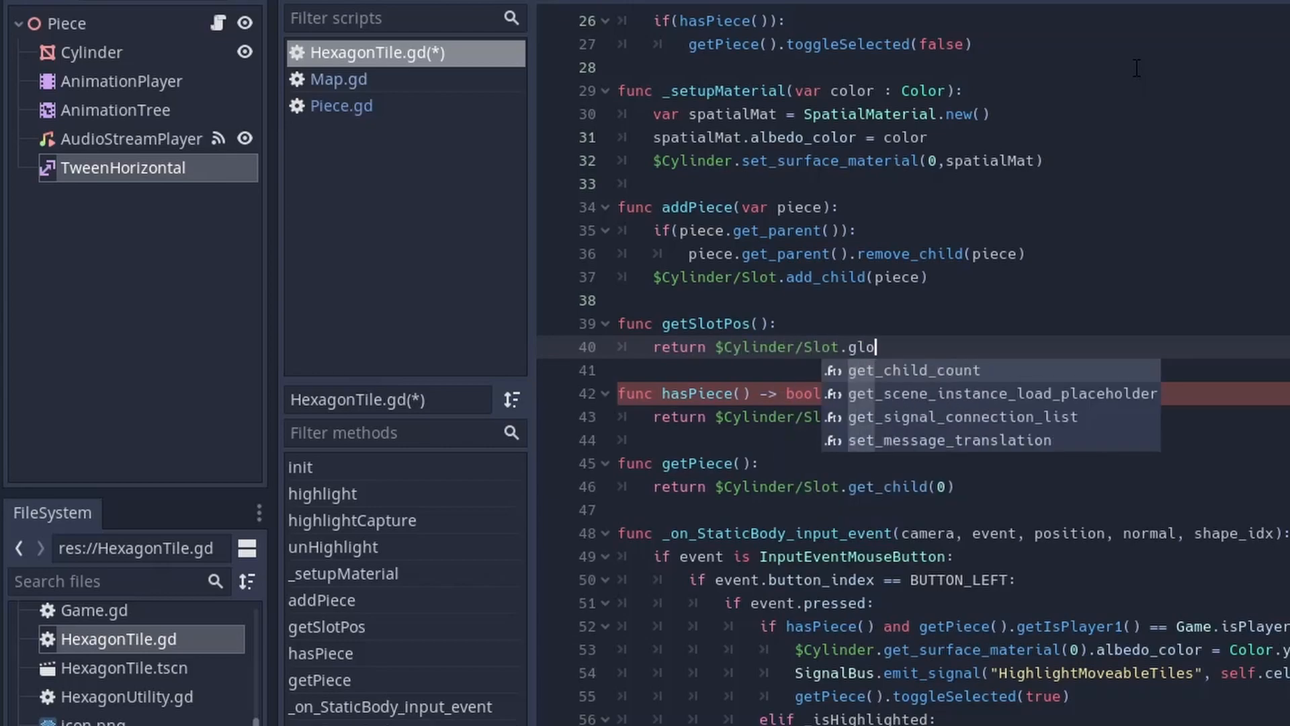
{"action": "type", "text": "bal_transfrom"}
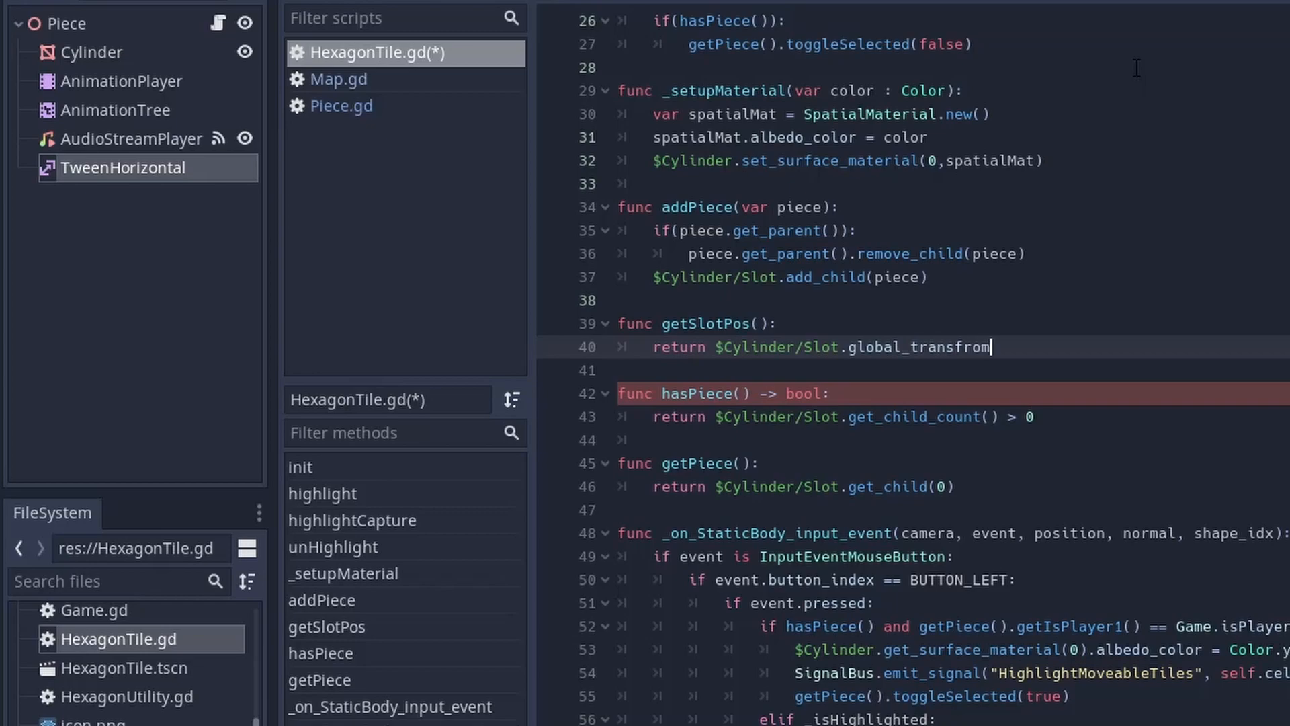
{"action": "type", "text": ".origin"}
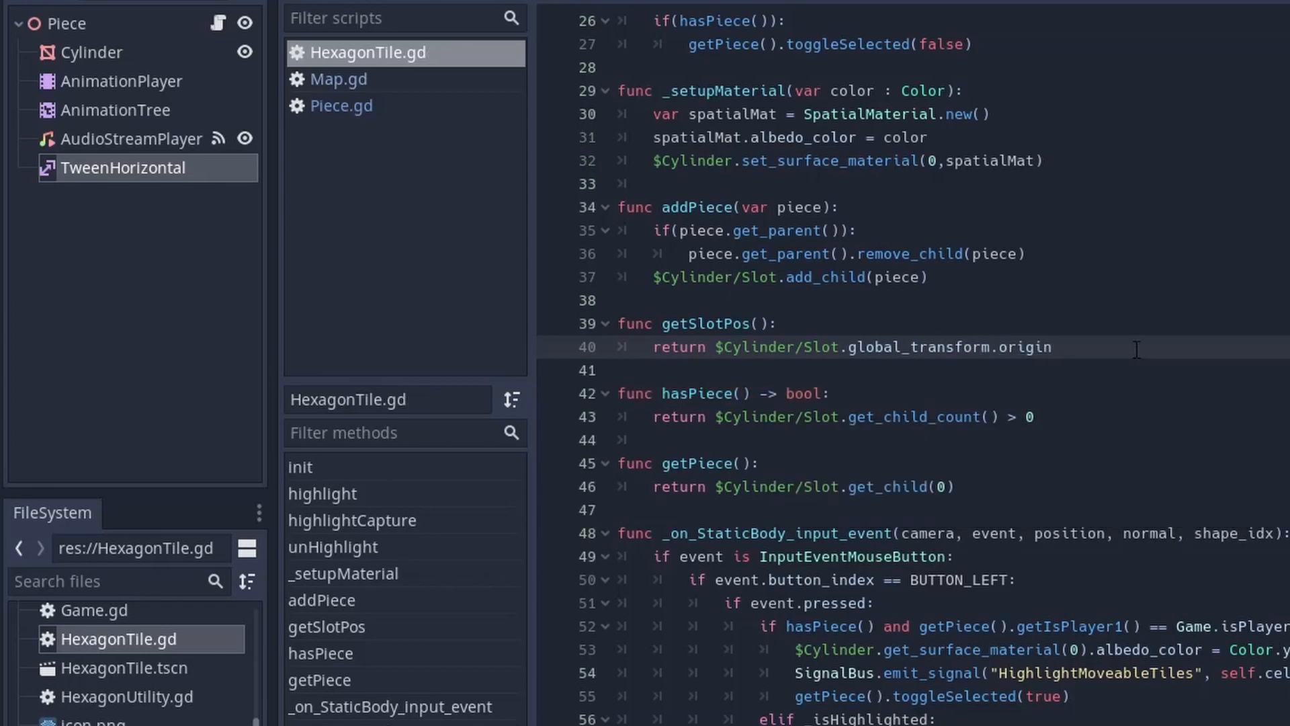
{"action": "left_click", "coordinate": [342, 104]}
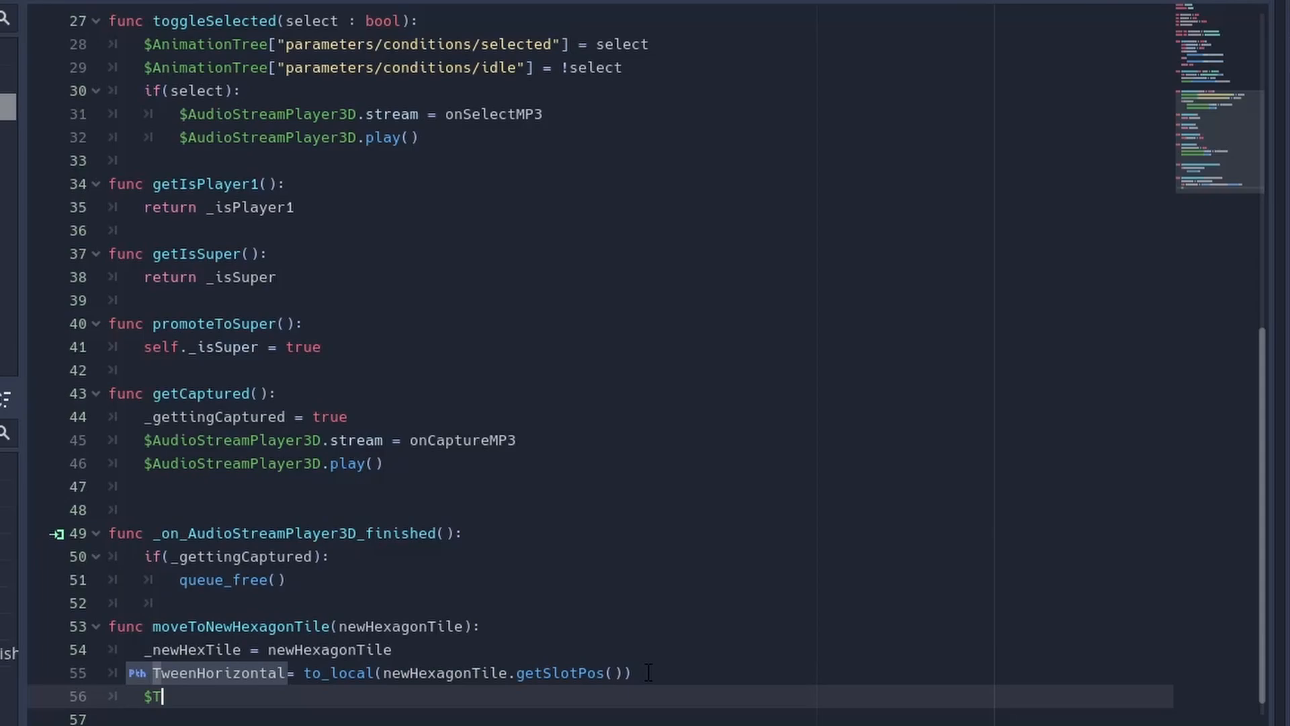
Step: Tween translation:x and translation:z to hexPosLocal via $TweenHorizontal.interpolate_property over 0.5 s with TRANS_LINEAR
{"action": "type", "text": ".interpolate_property(self,"}
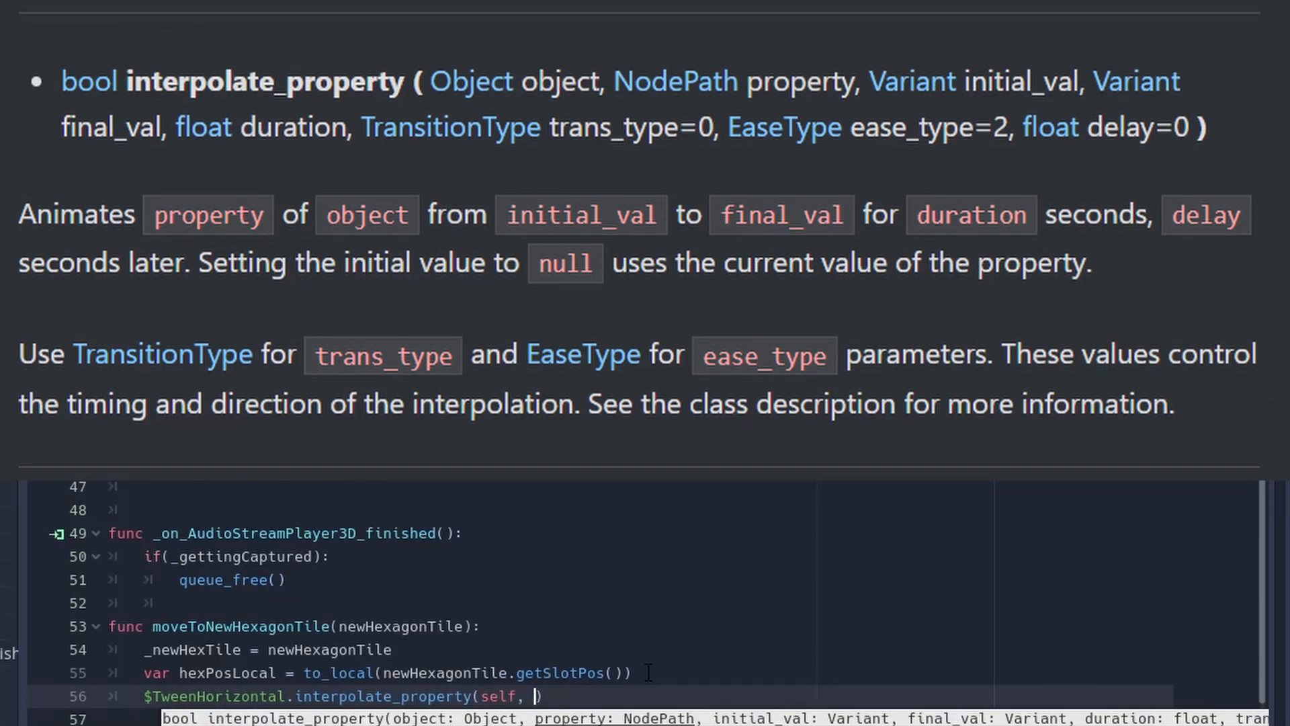
{"action": "type", "text": "\"transfr\""}
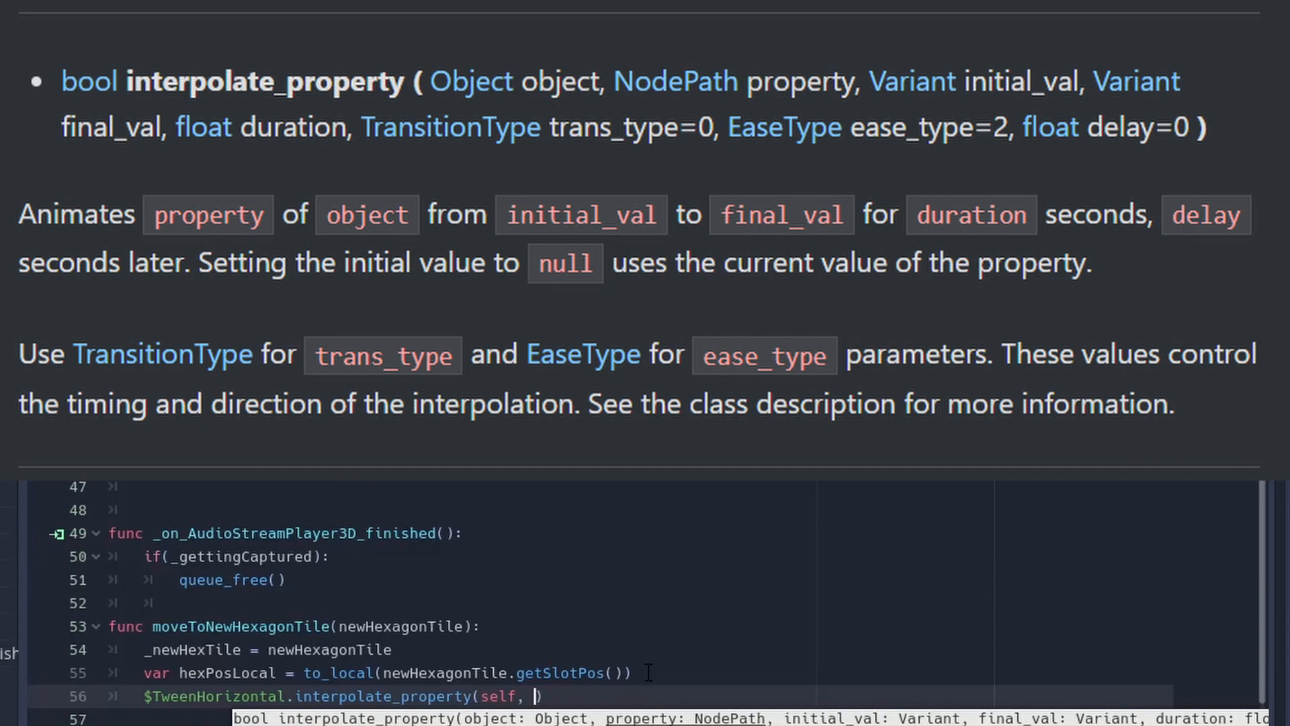
{"action": "type", "text": "\"translation\""}
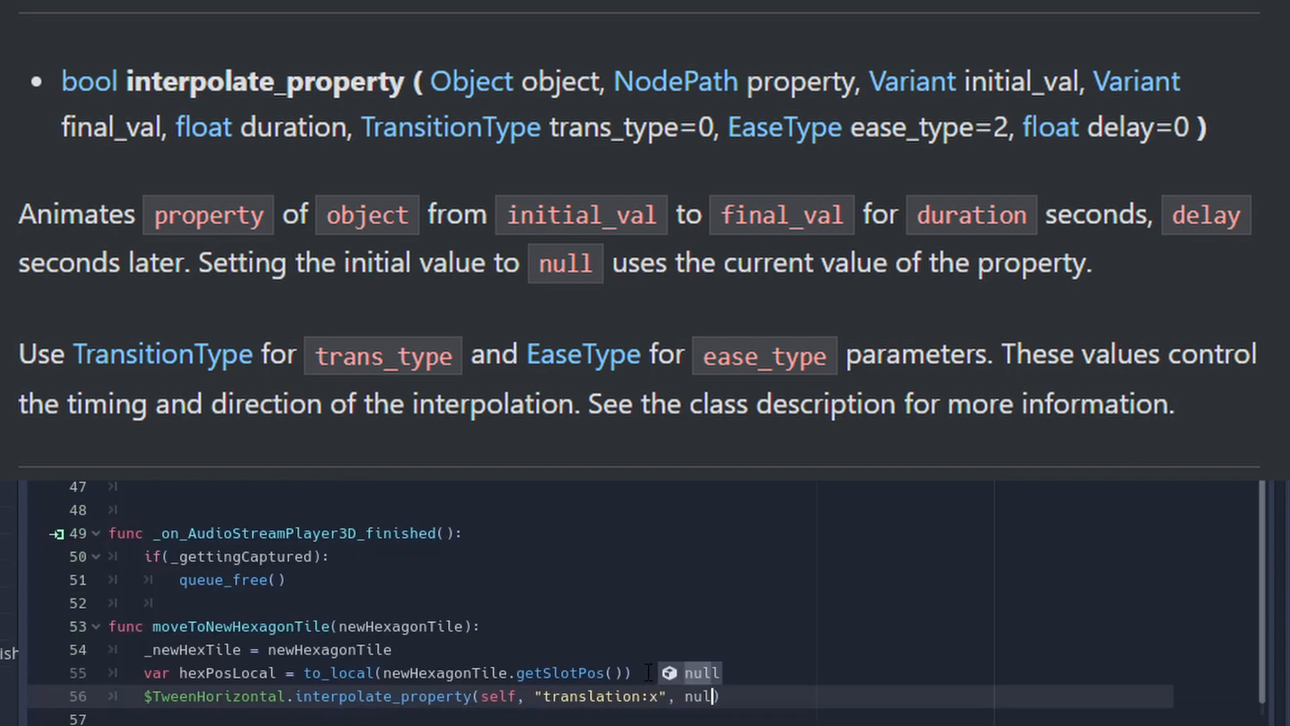
{"action": "type", "text": ","}
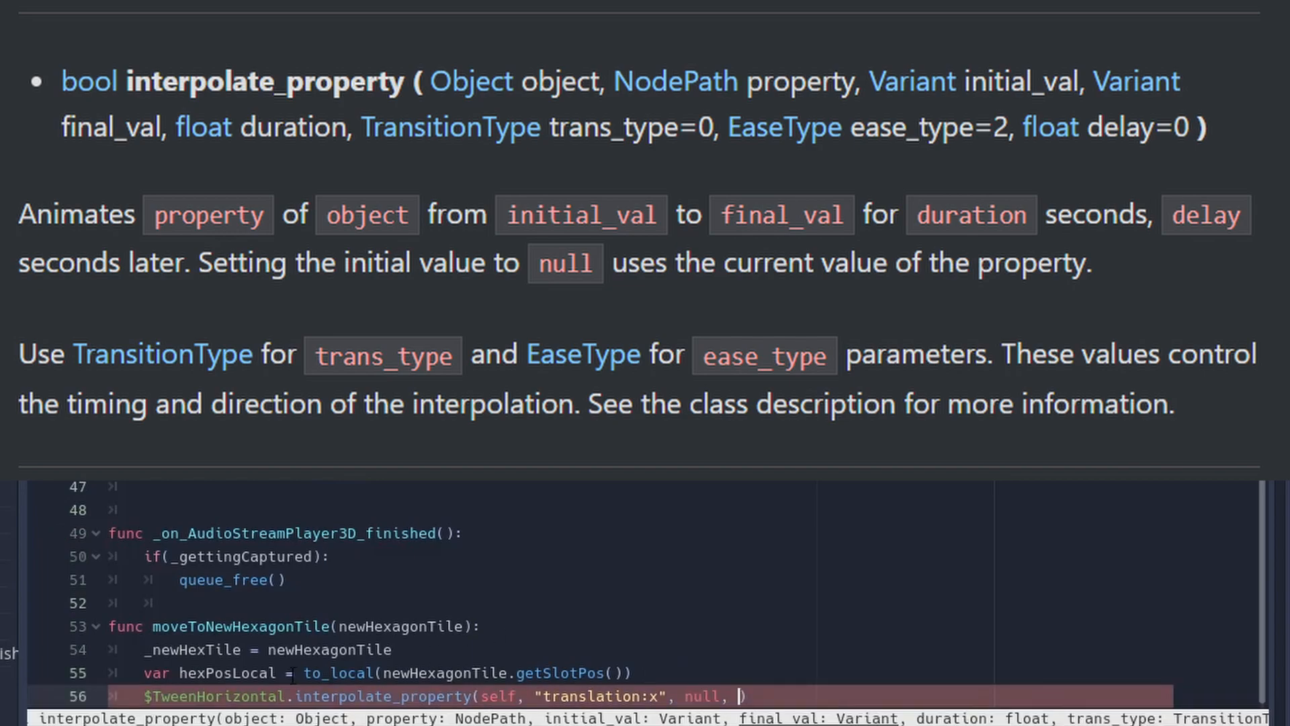
{"action": "type", "text": "hexPosLocal.x,"}
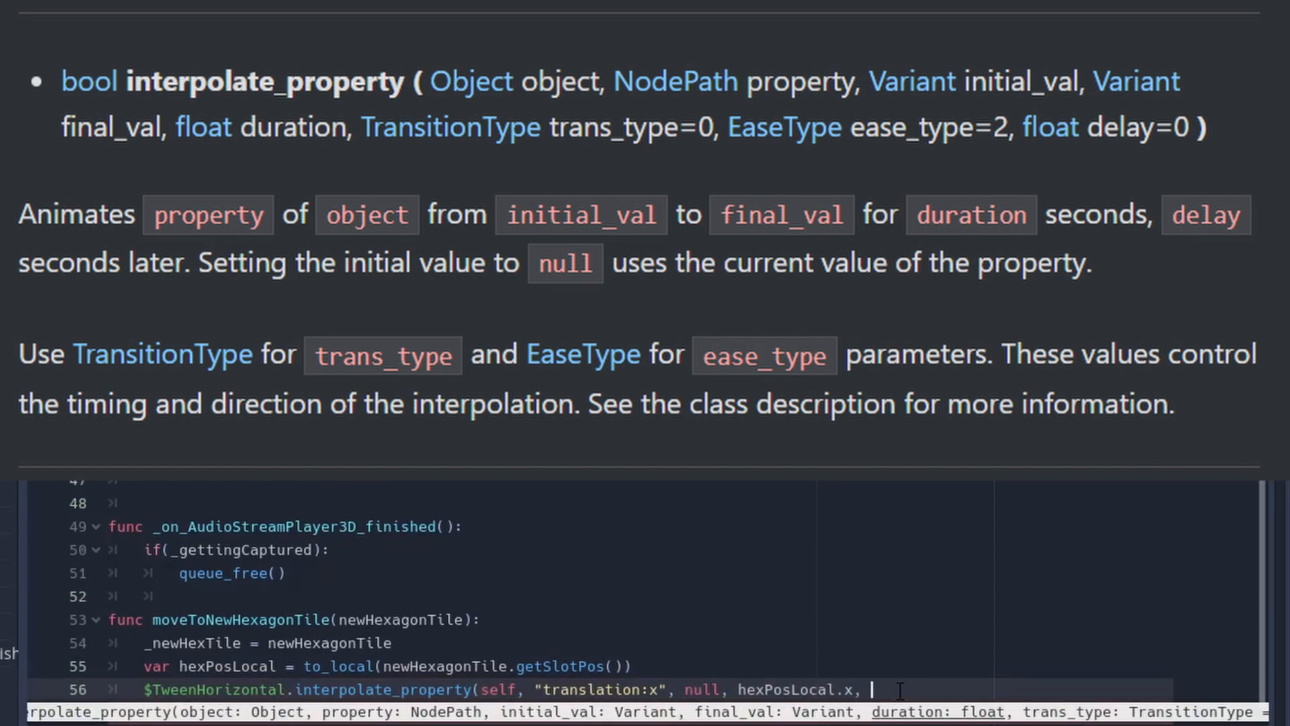
{"action": "type", "text": "0.5, Twe"}
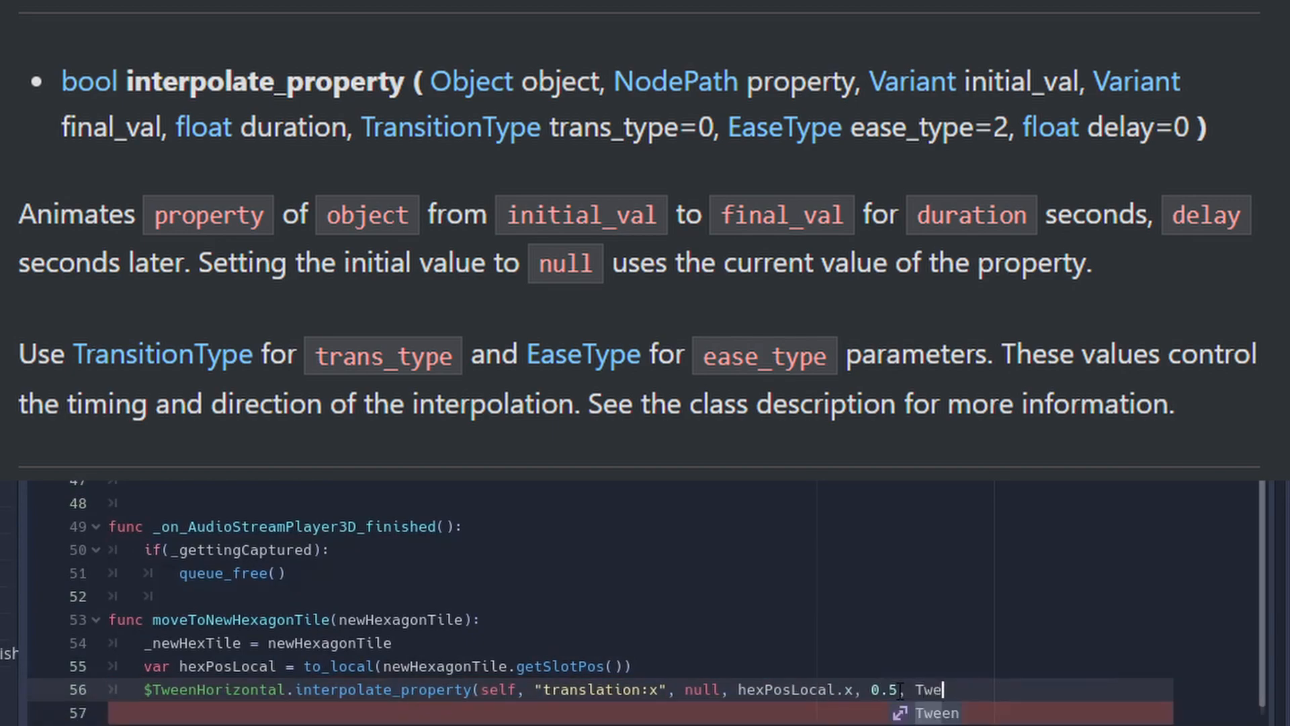
{"action": "type", "text": ".TRANS_LINEAR, Tween.EAS"}
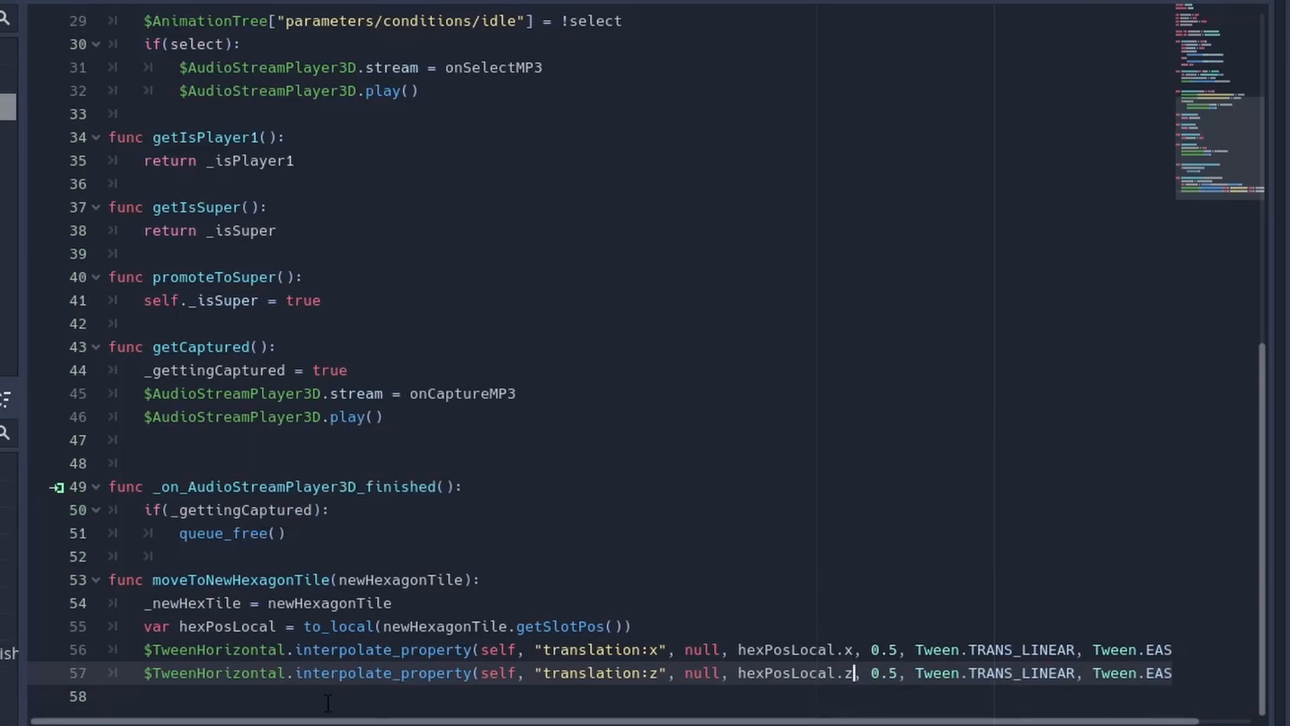
{"action": "type", "text": "$TweenHorizontal."}
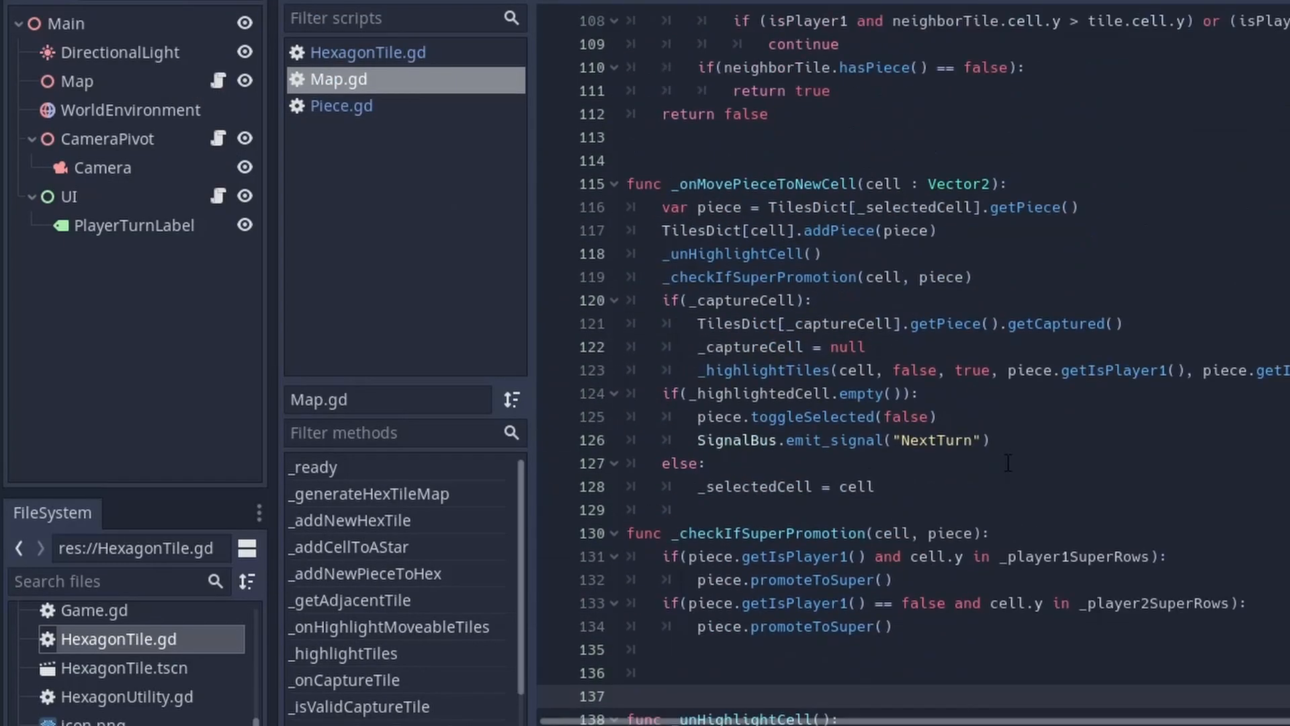
Step: Call piece.moveToNewHexagonTile(TilesDict[cell]) in Map.gd's _onMovePieceToNewCell
{"action": "left_click", "coordinate": [662, 231]}
{"action": "type", "text": "p"}
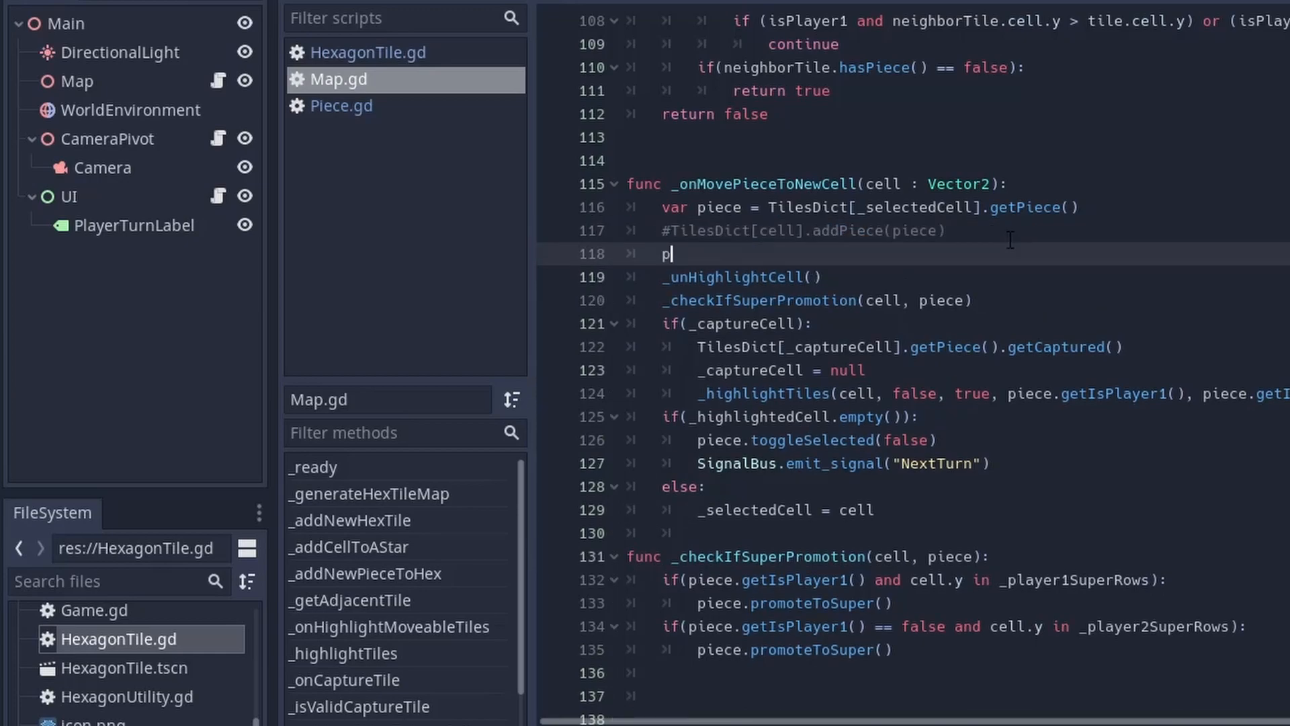
{"action": "type", "text": "iece.moveToNewHexagonTile("}
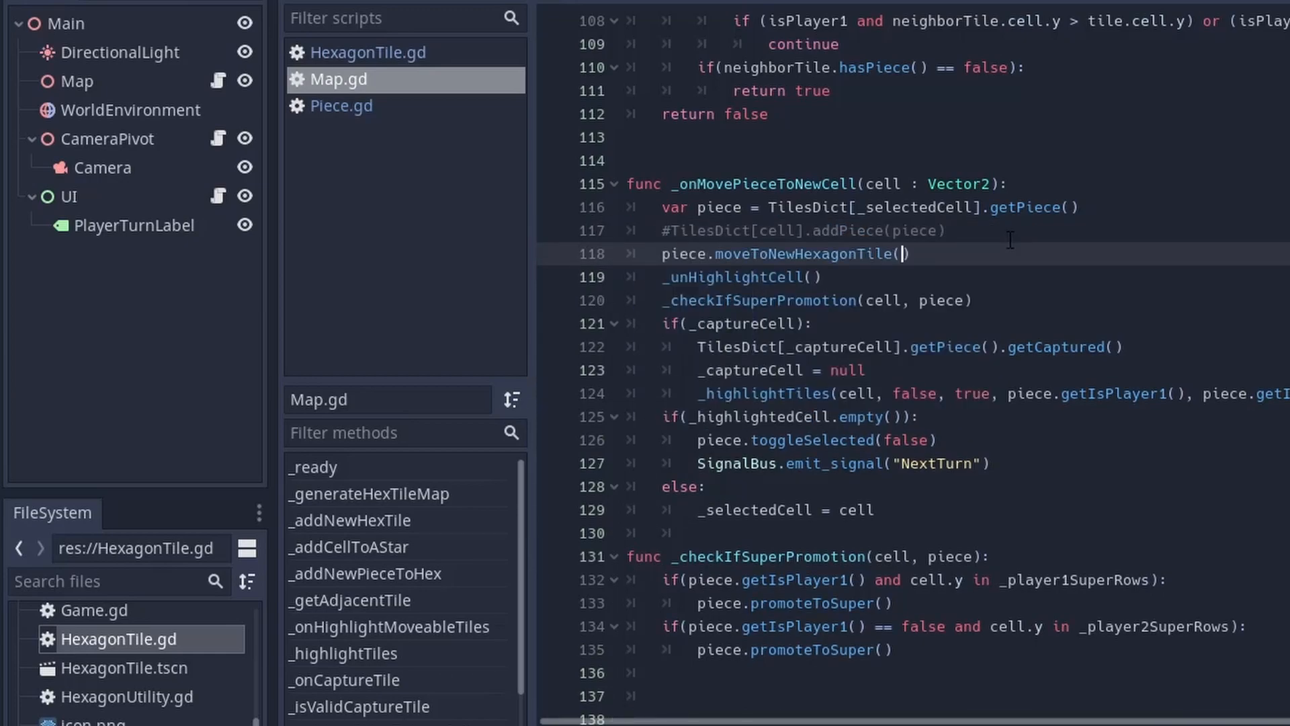
{"action": "type", "text": "TilesDict[_selectedCell]"}
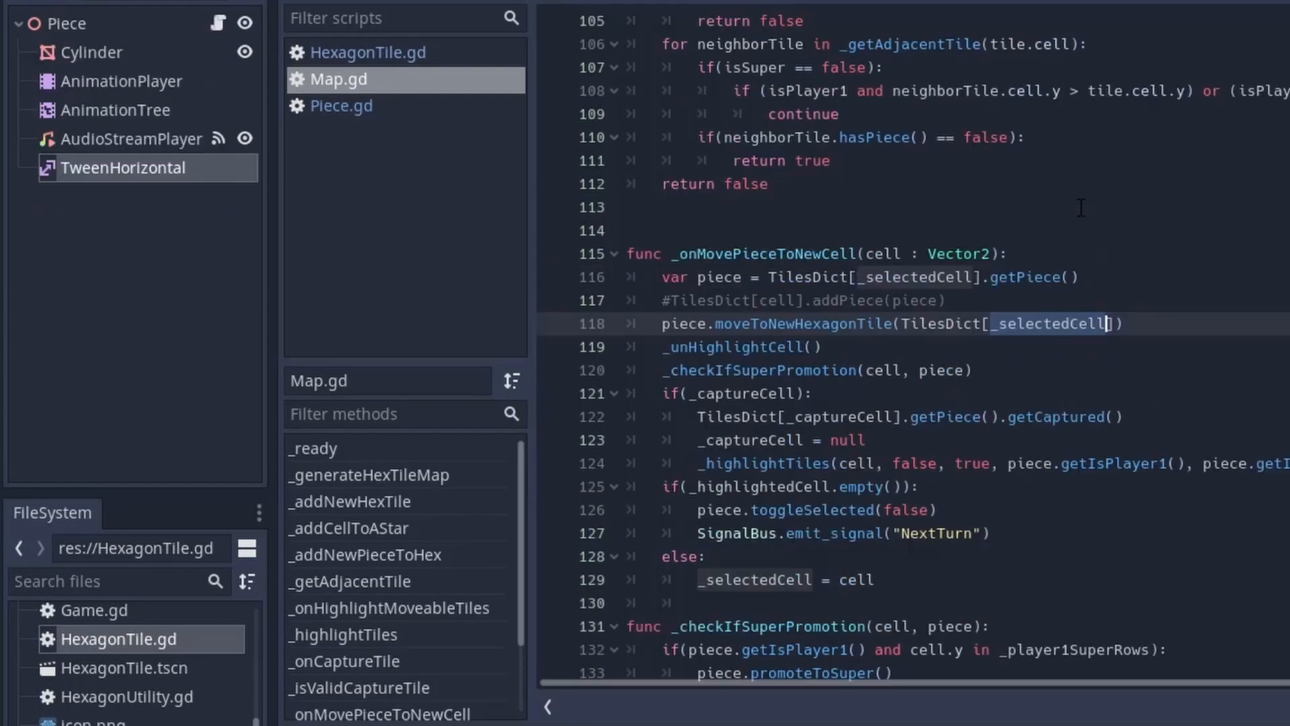
{"action": "type", "text": "cell"}
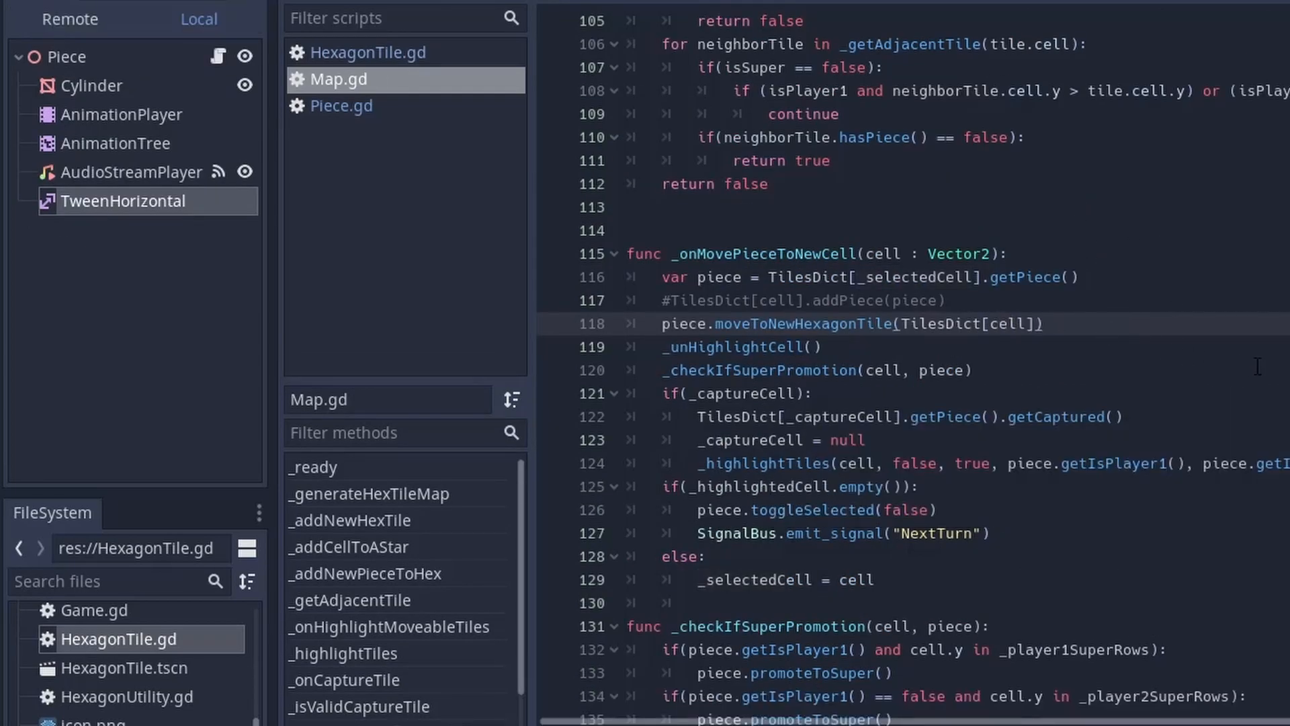
{"action": "left_click", "coordinate": [1202, 29]}
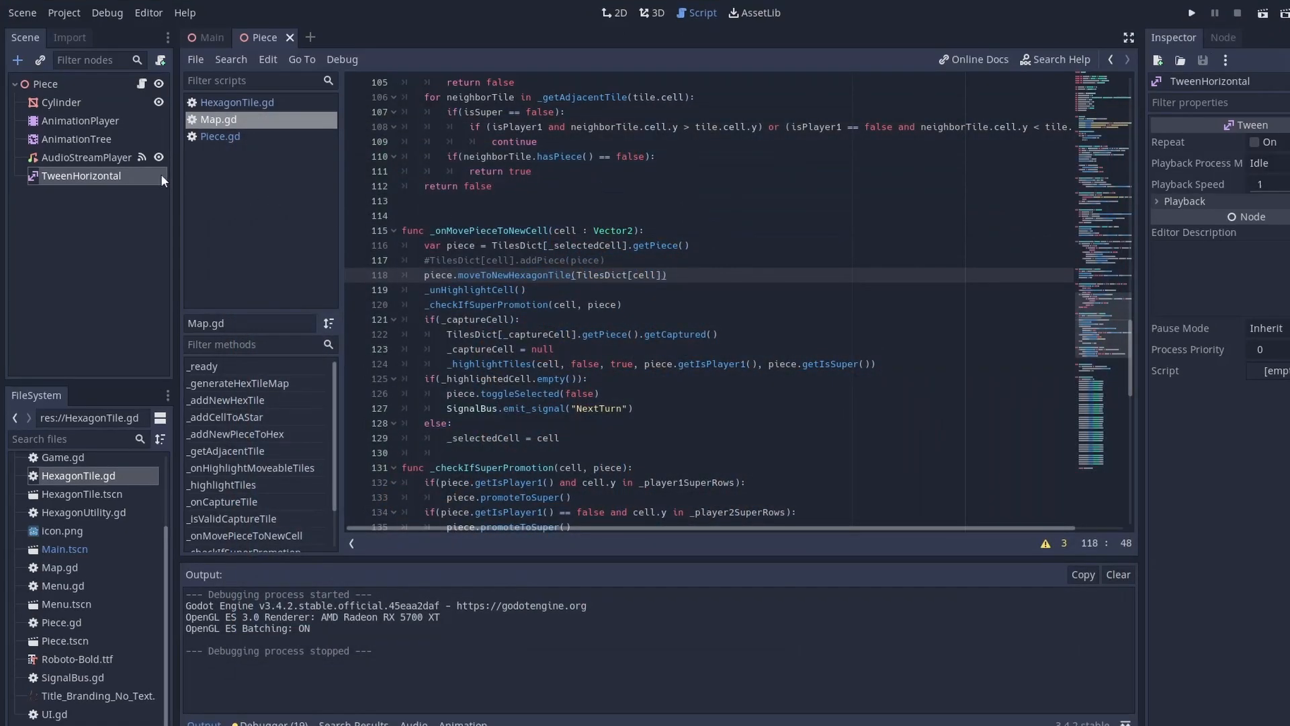
Step: Connect TweenHorizontal's tween_completed to a Piece handler calling _newHexTile.addPiece(self)
{"action": "left_click", "coordinate": [1223, 38]}
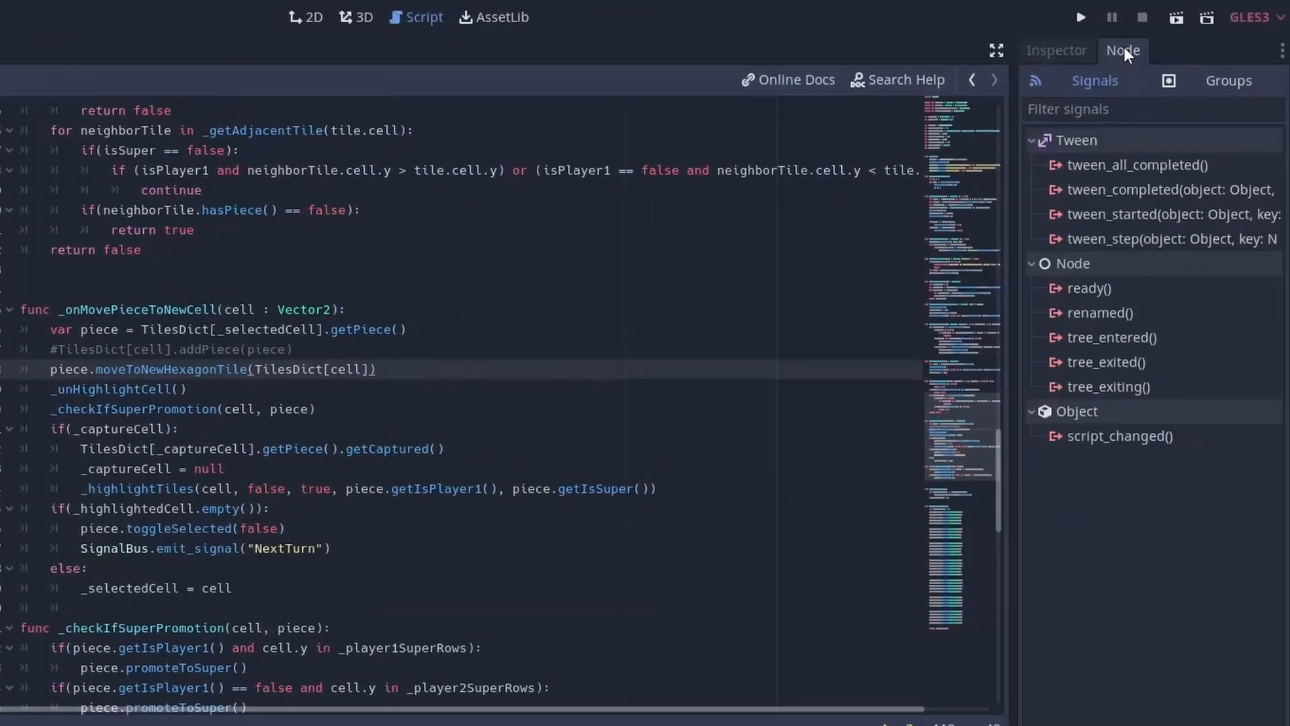
{"action": "double_click", "coordinate": [1155, 189]}
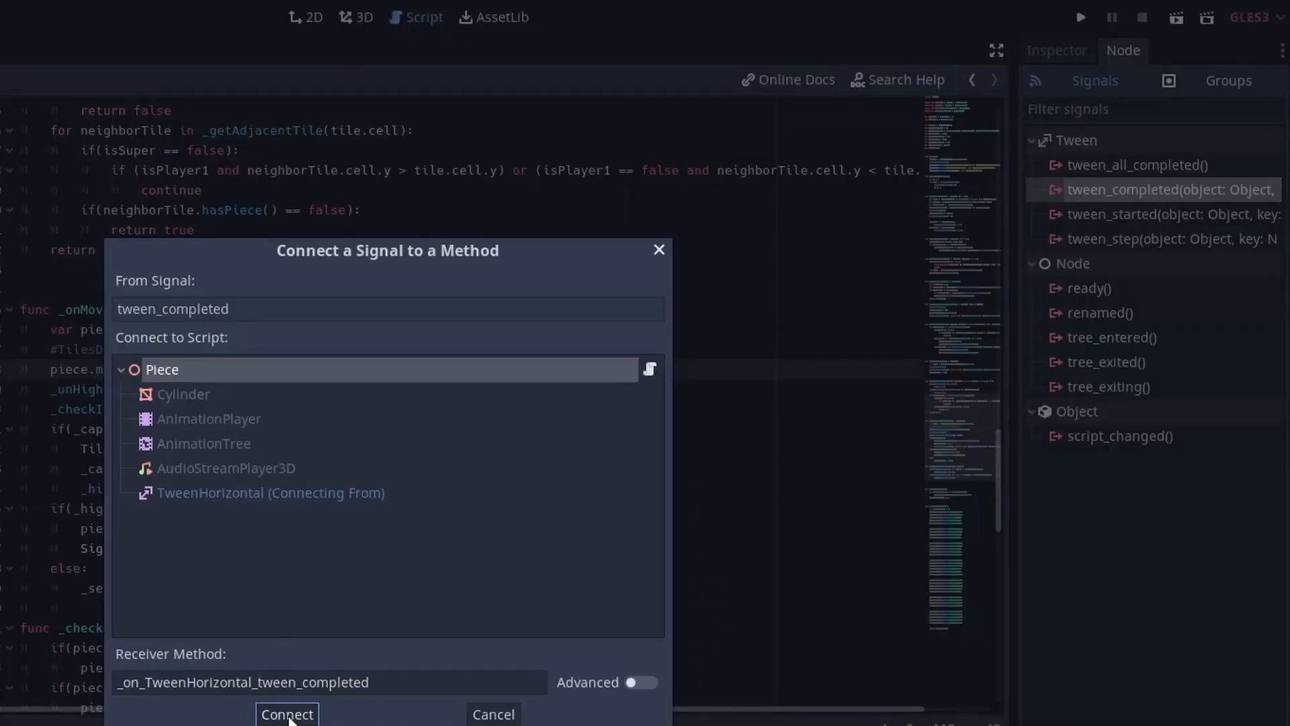
{"action": "left_click", "coordinate": [288, 715]}
{"action": "type", "text": "_newHexTile.addPiece("}
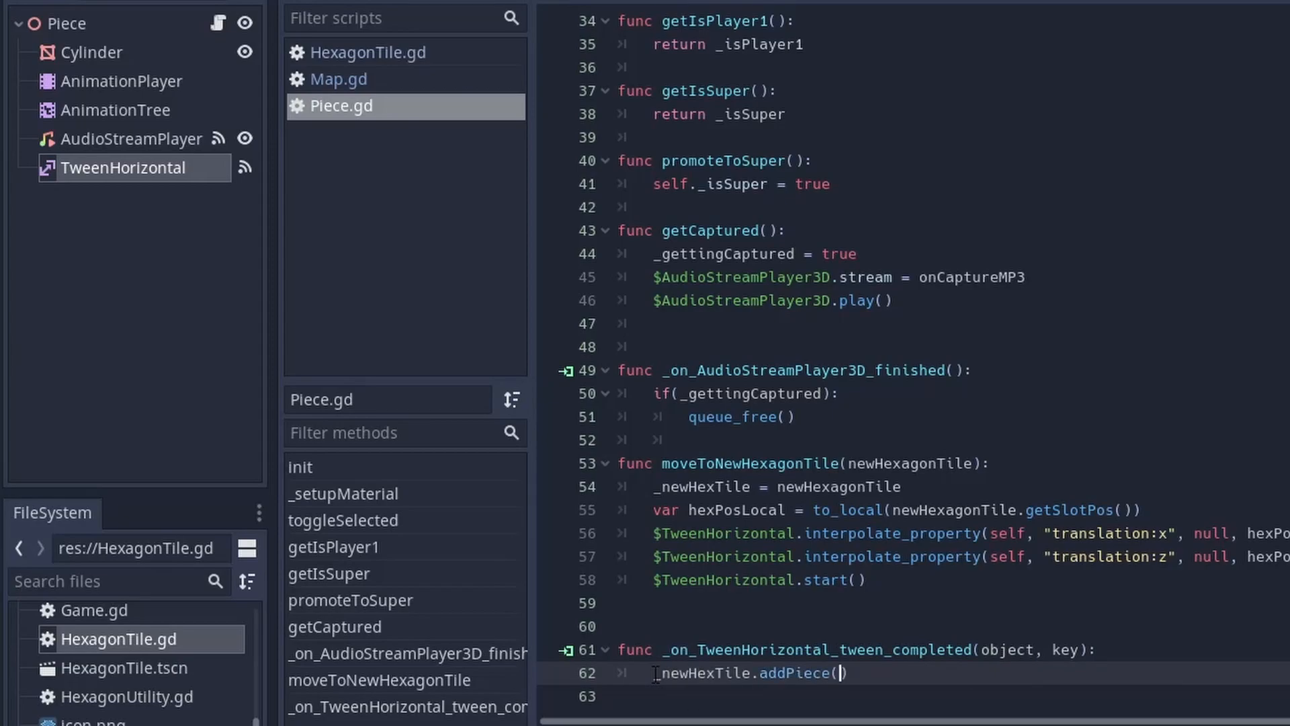
{"action": "type", "text": "self"}
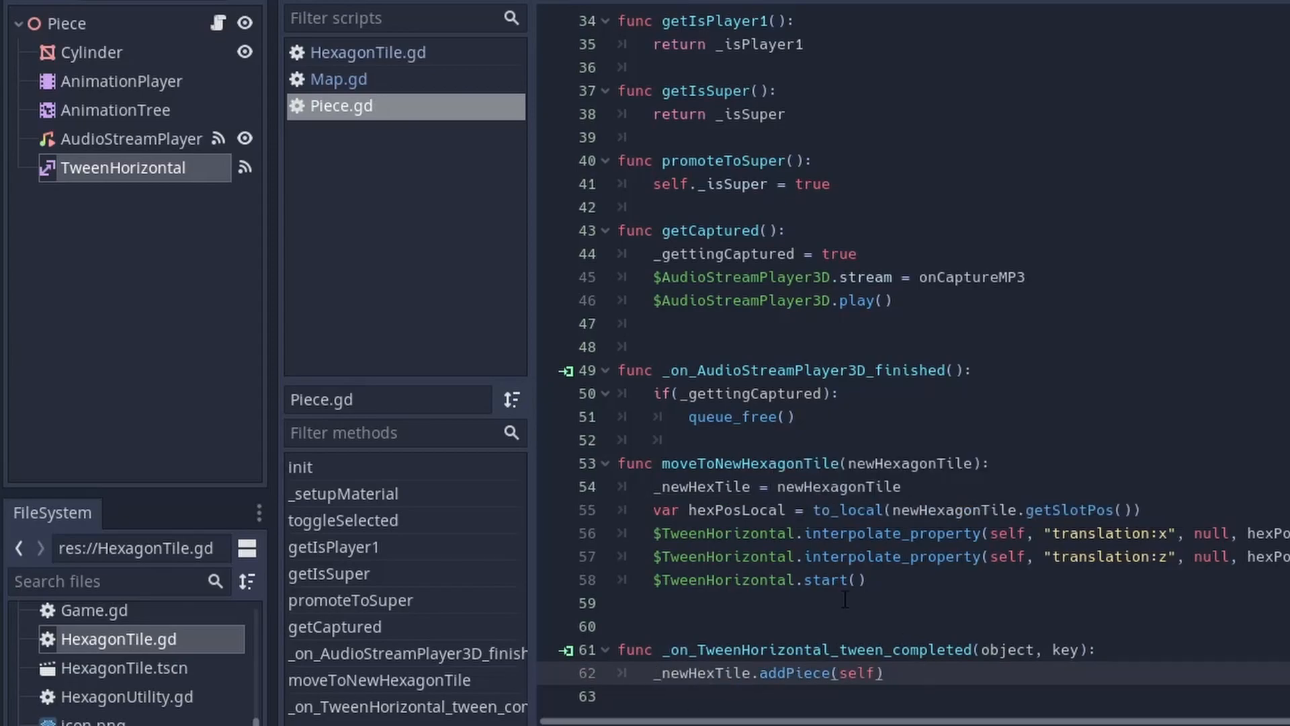
Step: Begin editing the piece translation line in HexagonTile.gd's addPiece
{"action": "left_click", "coordinate": [368, 52]}
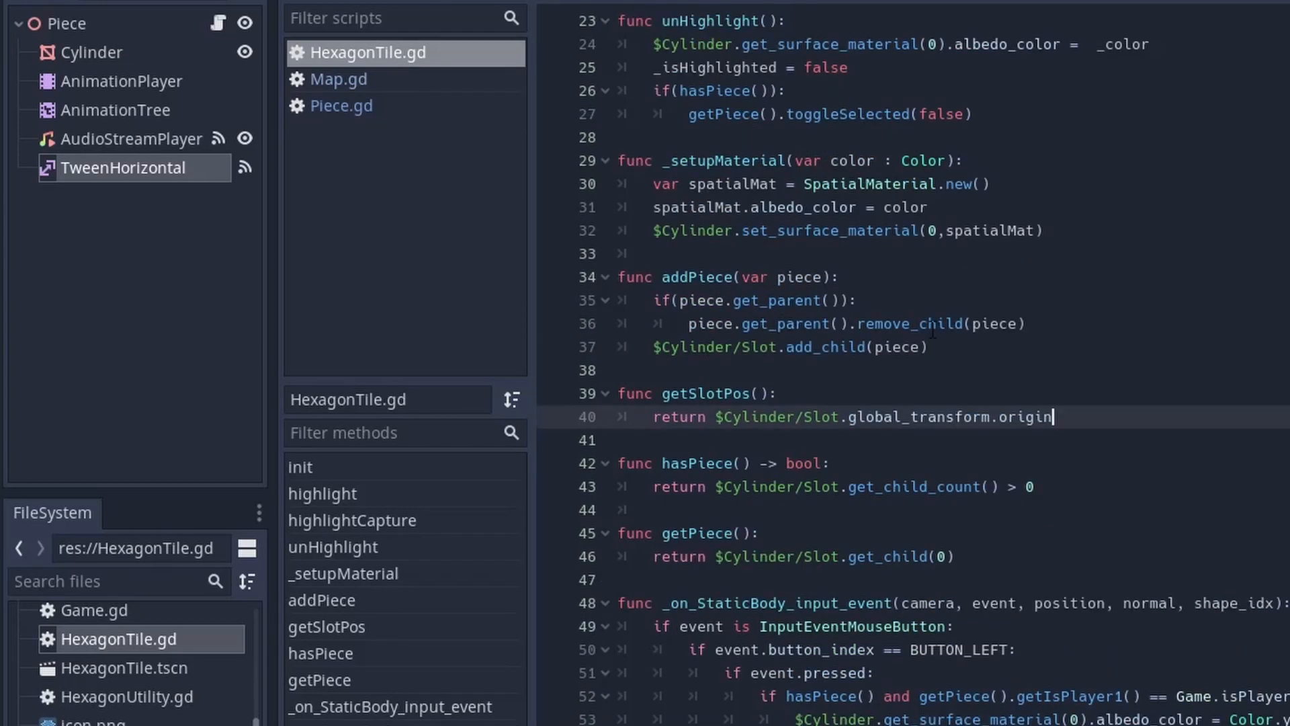
{"action": "type", "text": "piece."}
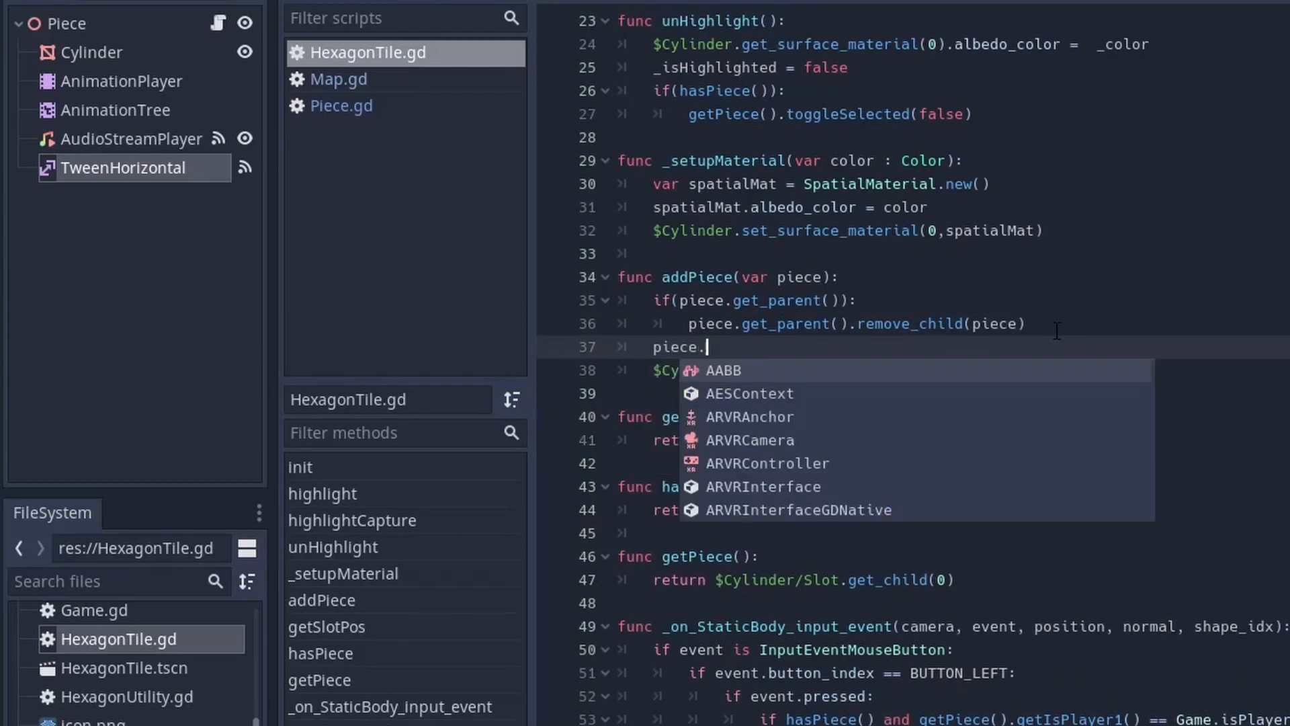
{"action": "type", "text": "tra"}
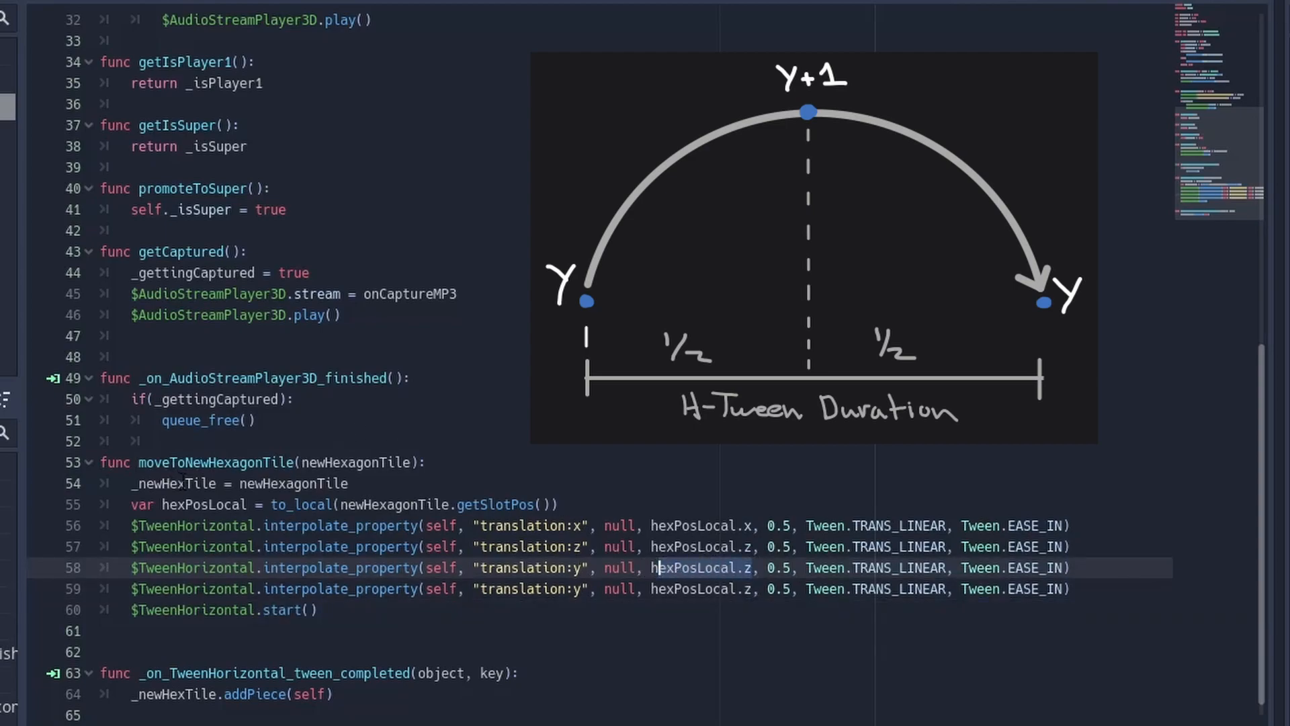
Step: Add two 0.25 s translation:y tweens through translation.y + 1, the second delayed 0.25 s, and run the game
{"action": "type", "text": "t"}
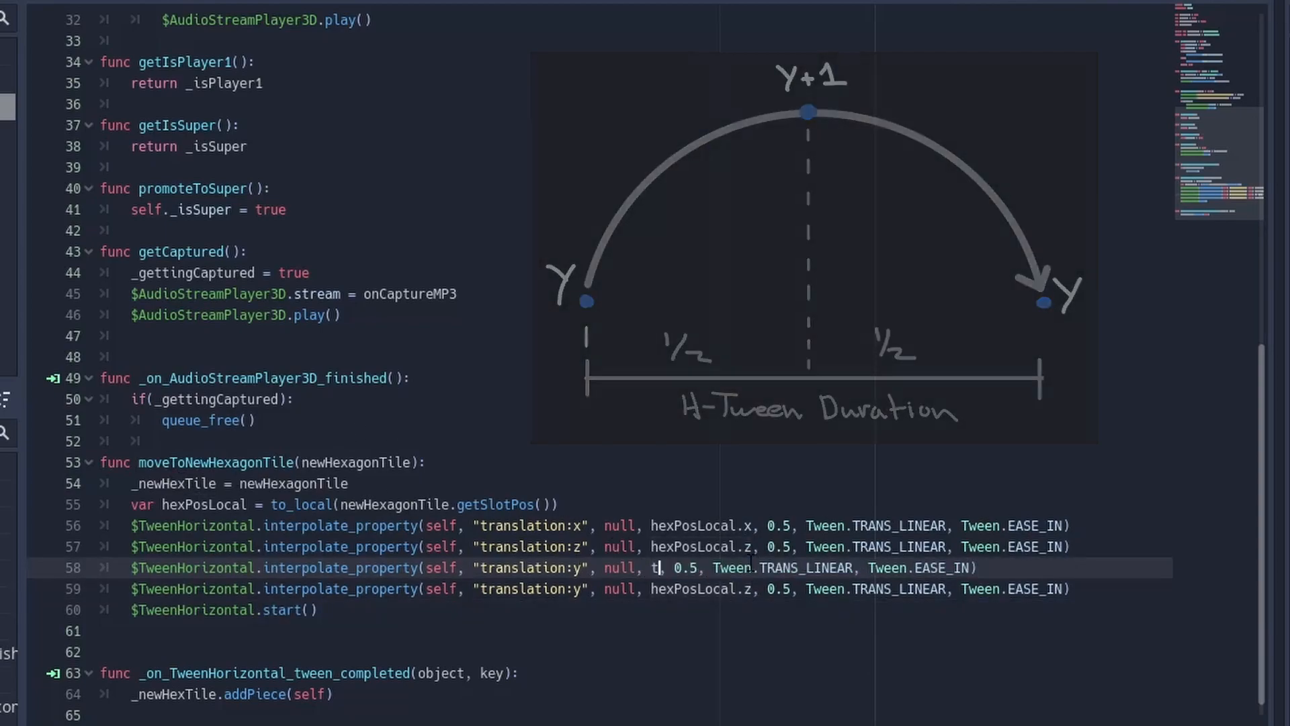
{"action": "type", "text": "ranslation.y"}
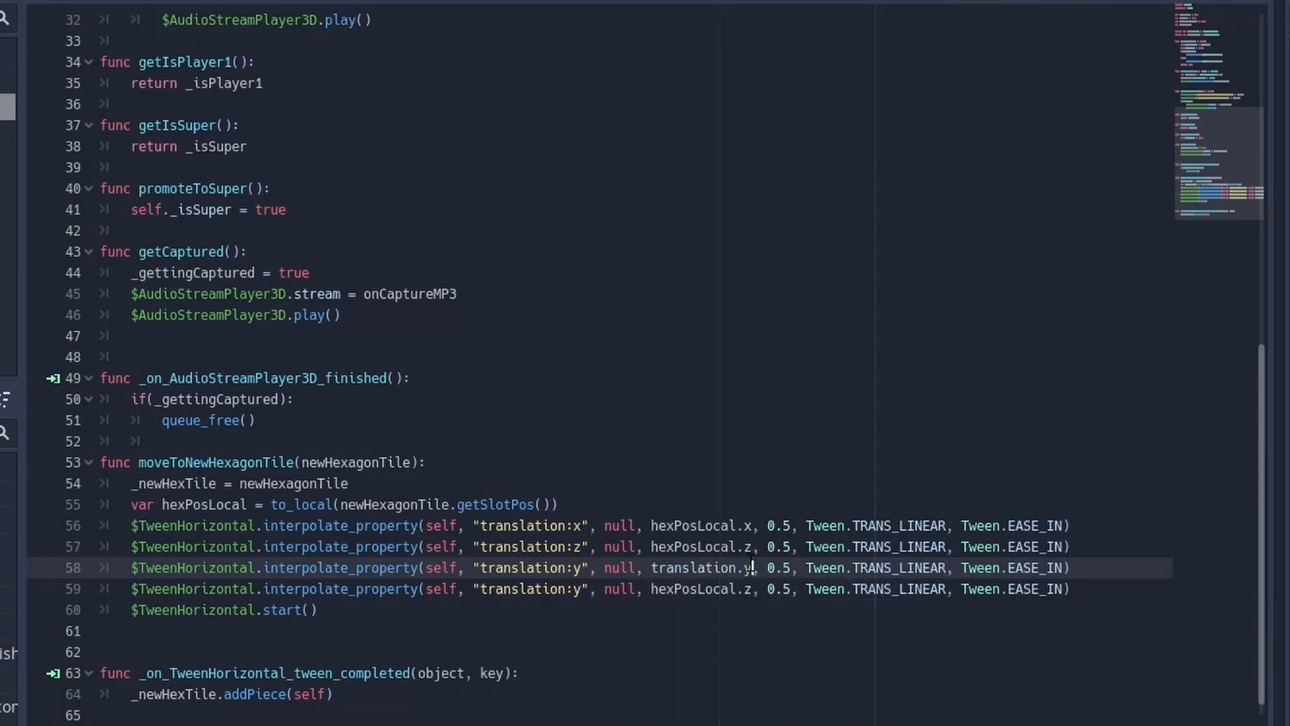
{"action": "type", "text": "+ 1"}
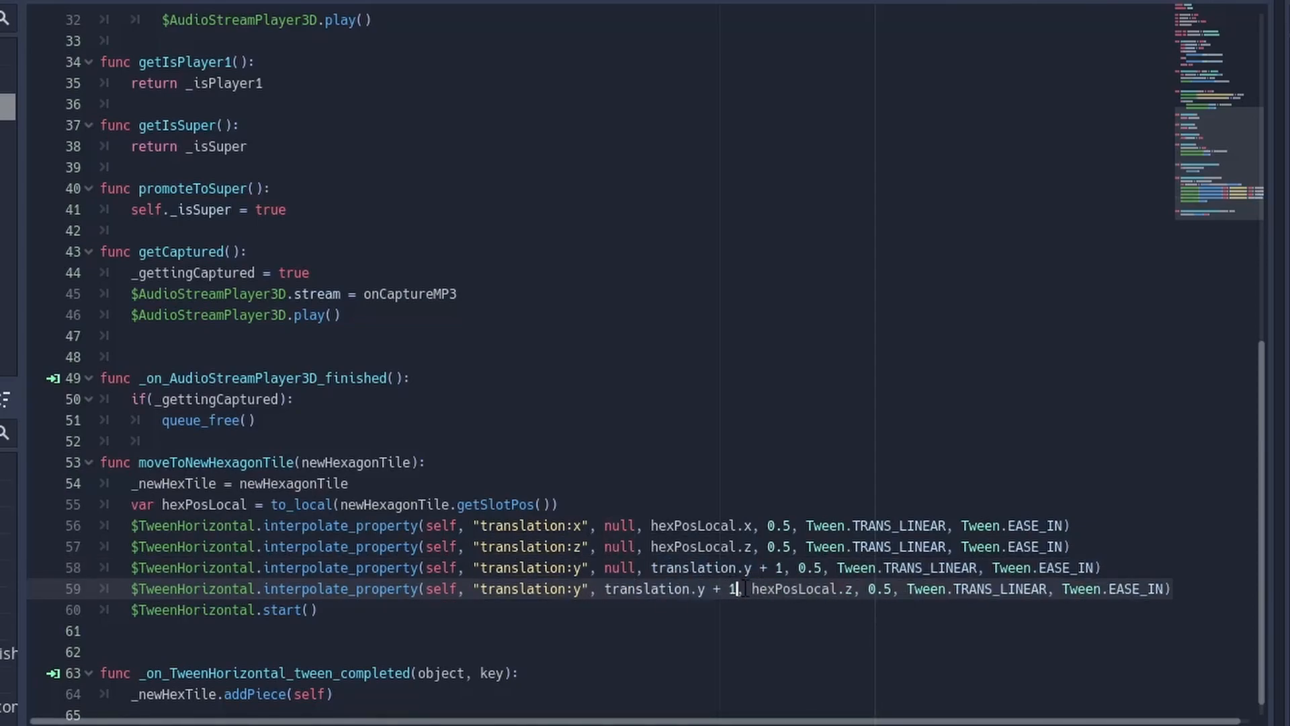
{"action": "left_click_drag", "start_coordinate": [752, 589], "coordinate": [320, 611]}
{"action": "type", "text": "null"}
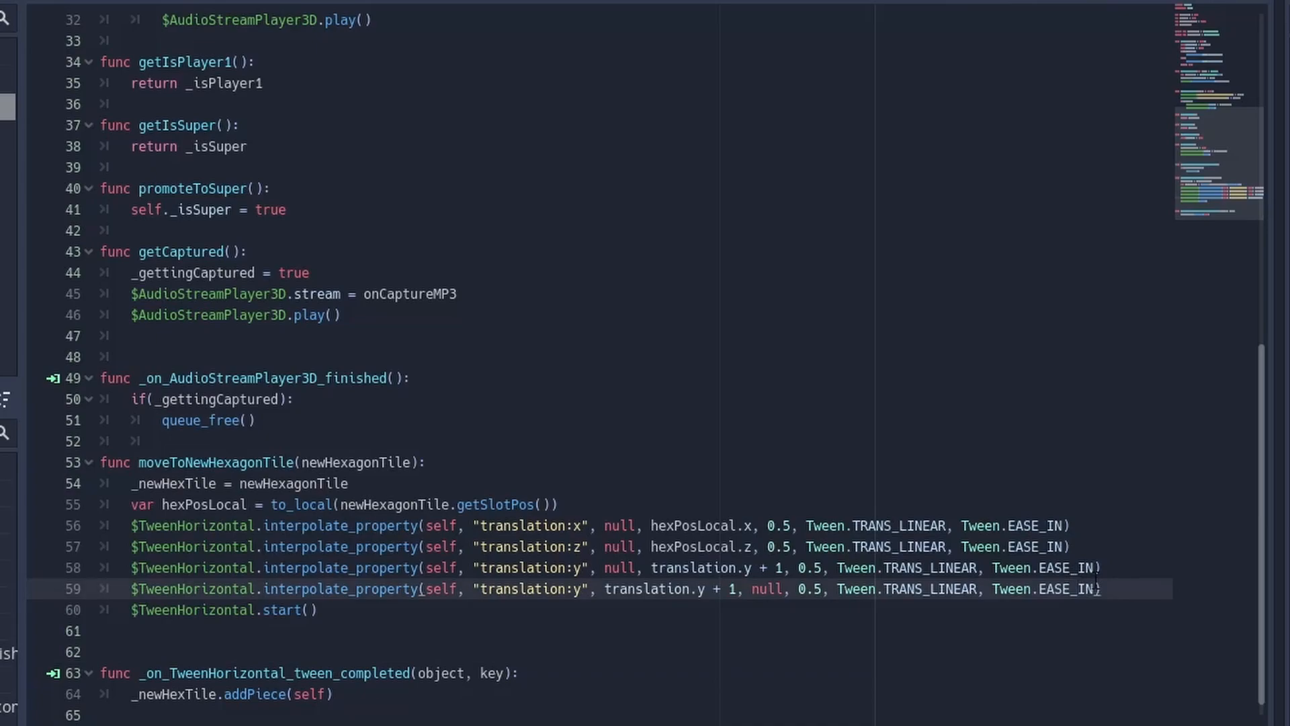
{"action": "type", "text": ", 0,.6"}
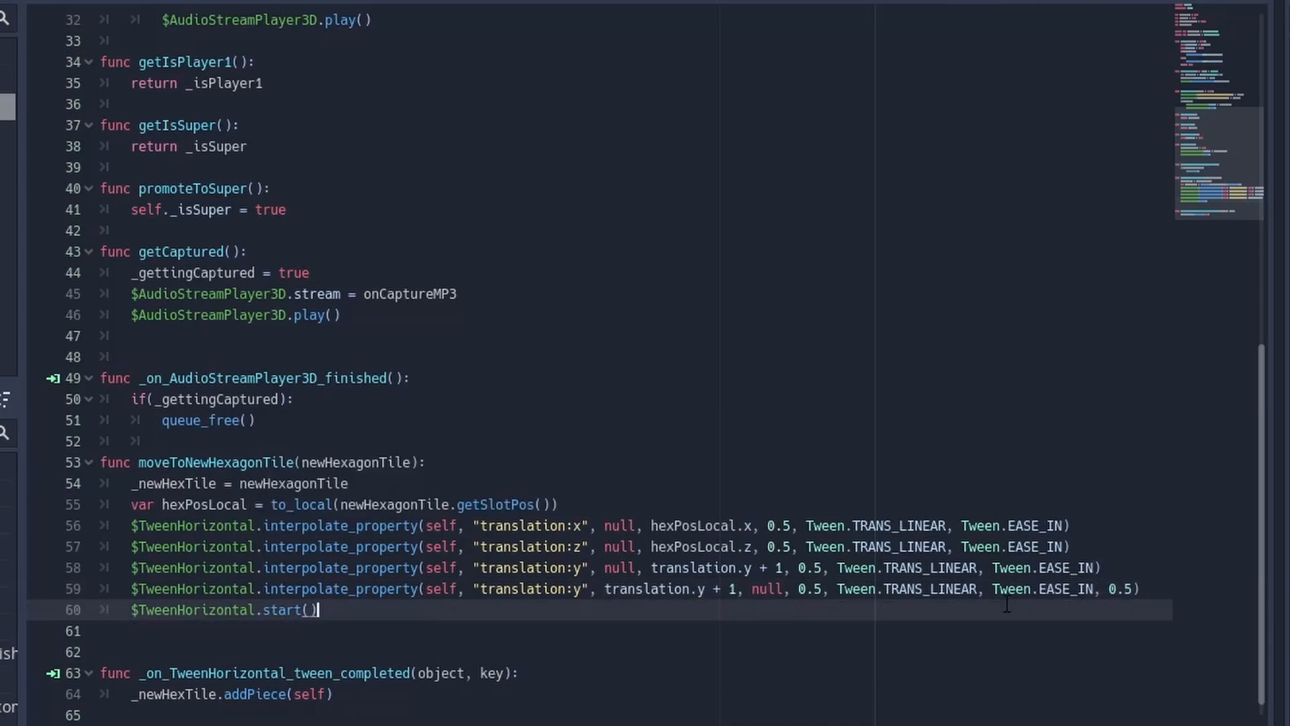
{"action": "left_click", "coordinate": [1131, 589]}
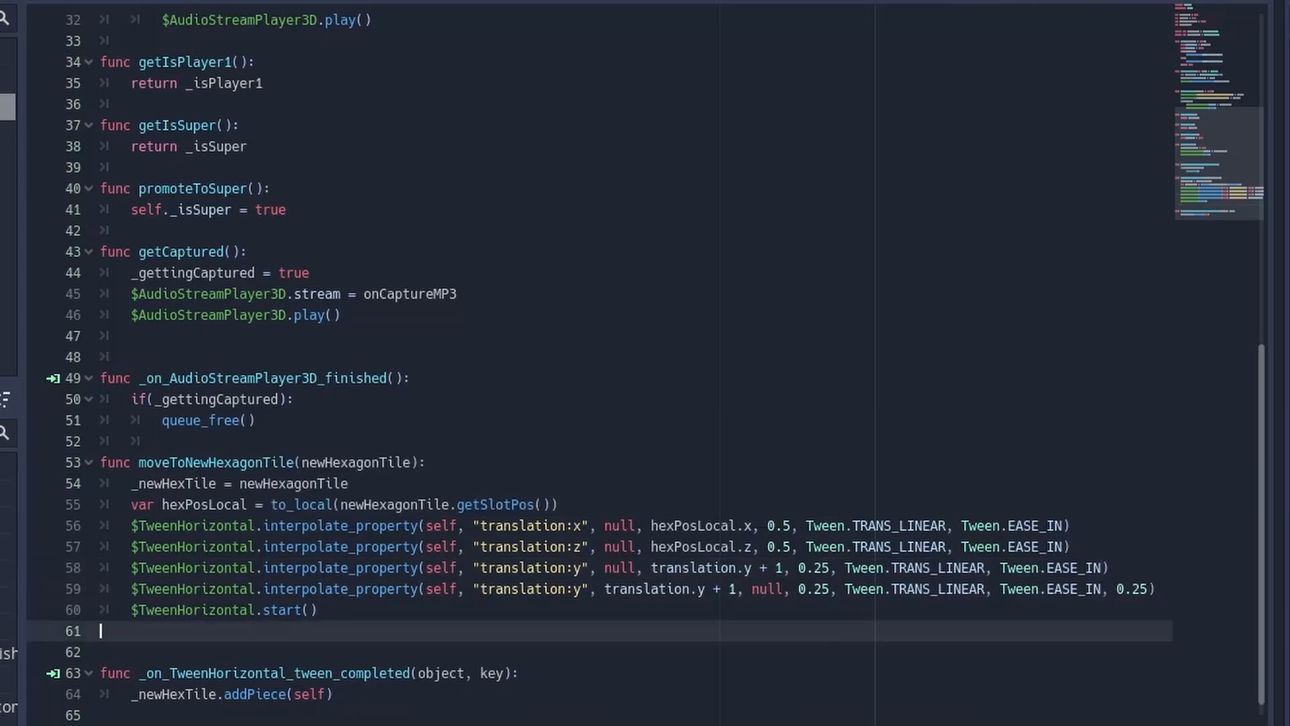
{"action": "key", "text": "F5"}
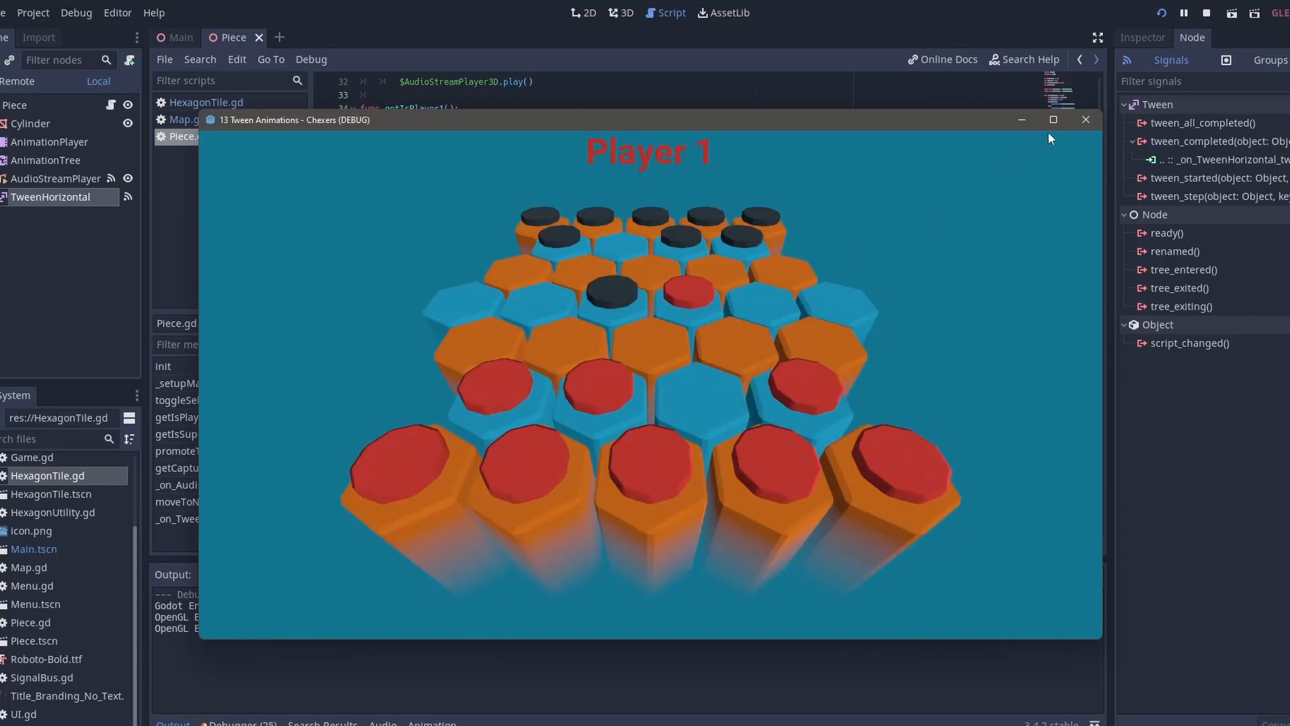
Step: Close the game and re-enable piece.translation = Vector3.ZERO in HexagonTile's addPiece
{"action": "left_click", "coordinate": [1086, 118]}
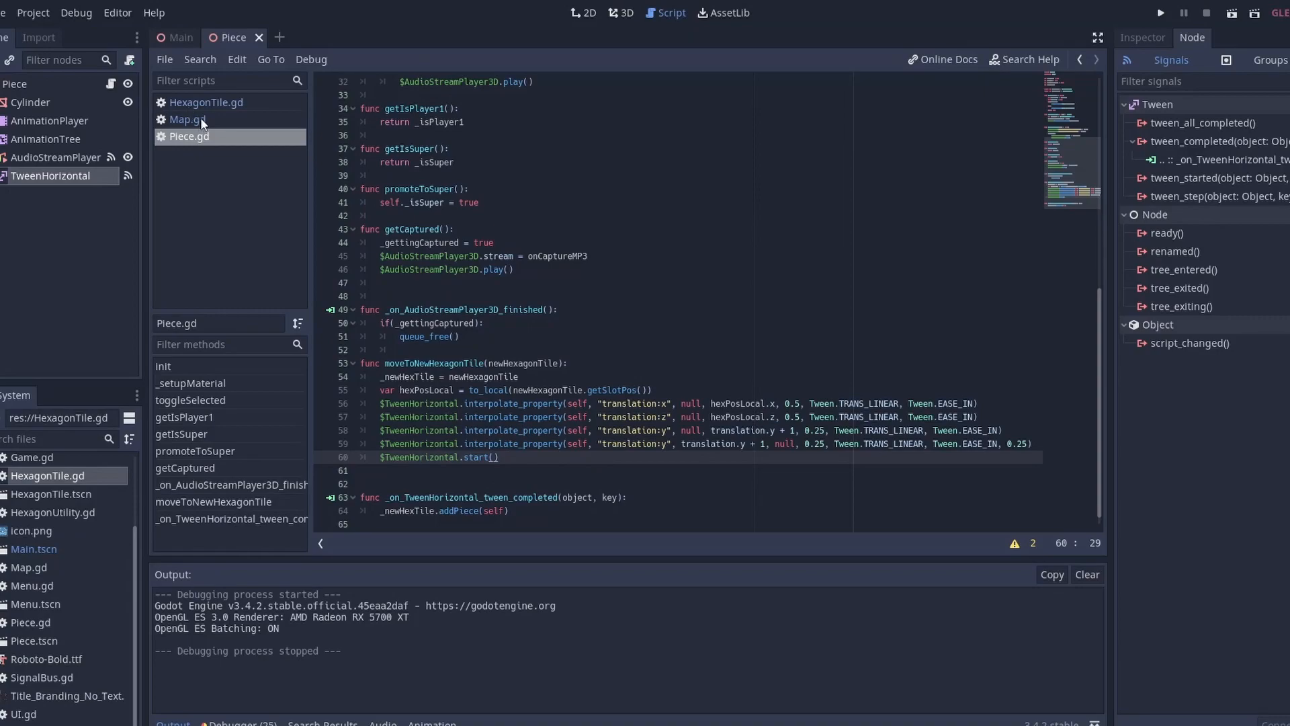
{"action": "left_click", "coordinate": [205, 102]}
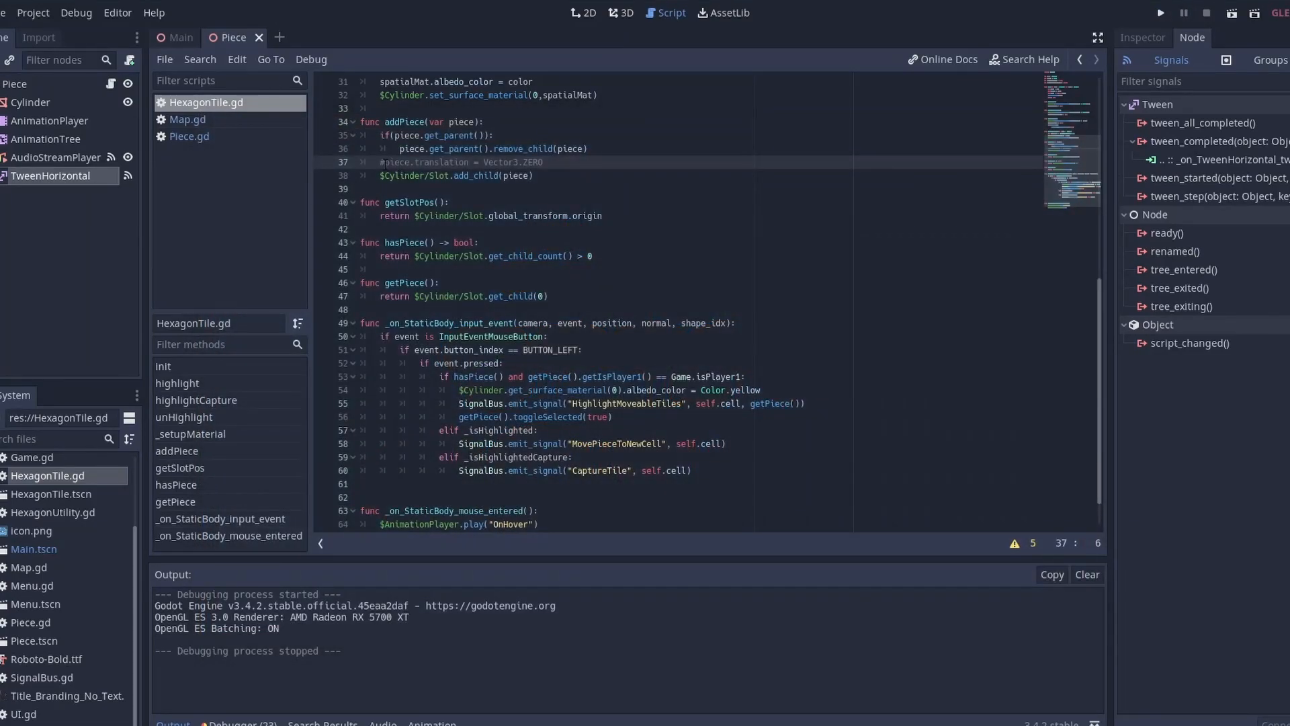
{"action": "key", "text": "ctrl+s"}
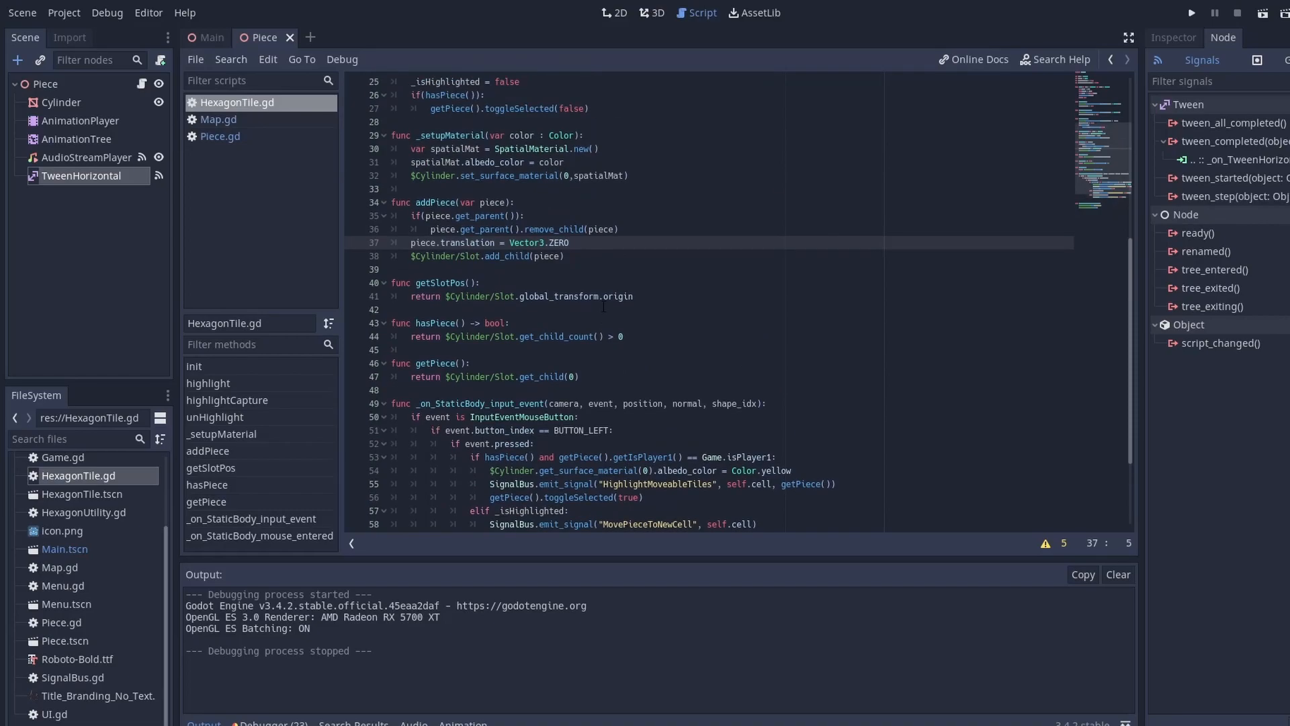
{"action": "left_click", "coordinate": [220, 137]}
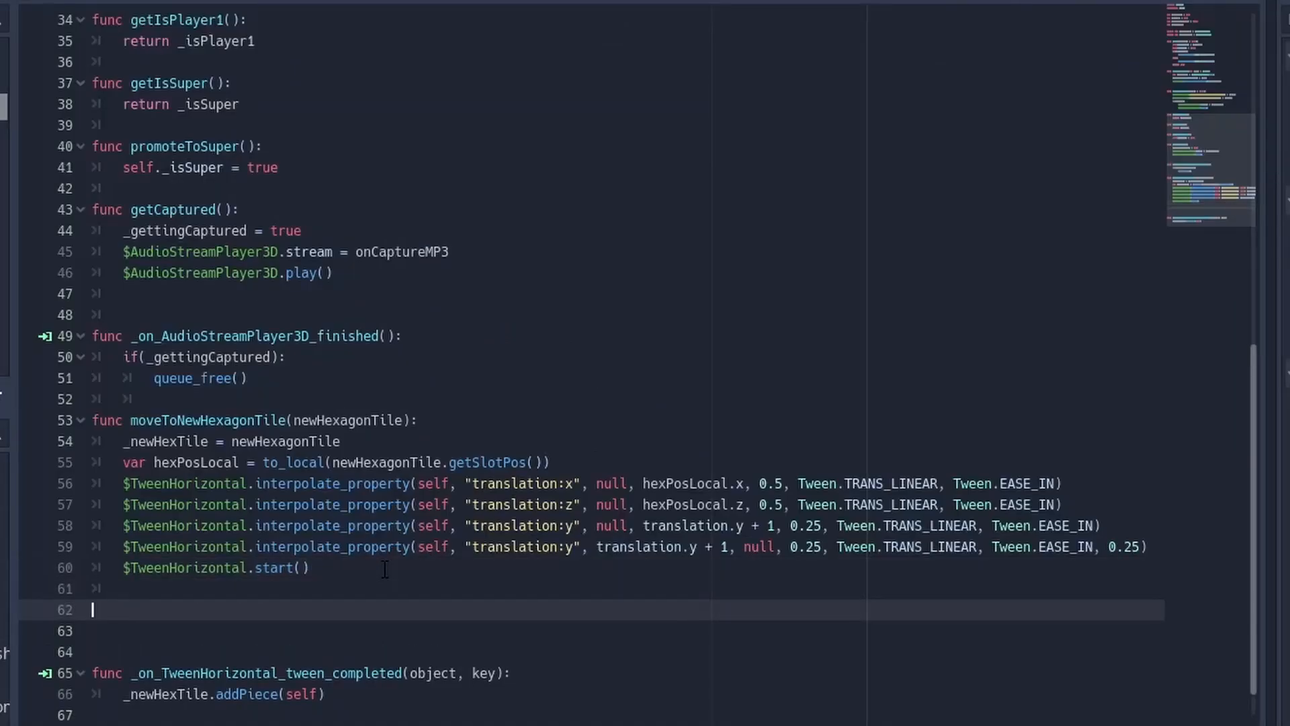
Step: Create func tweenHorizontally(toPos : Vector3) holding the x and z tweens toward toPos
{"action": "type", "text": "func t"}
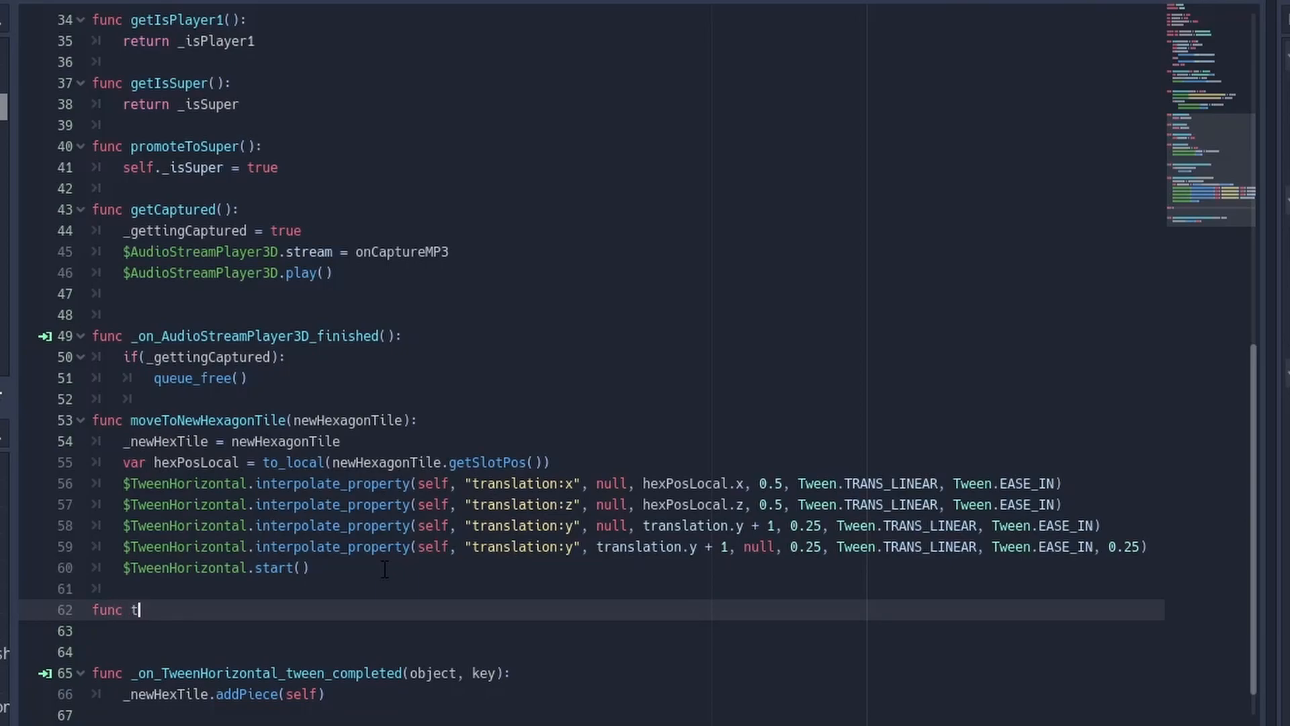
{"action": "type", "text": "weenHorix"}
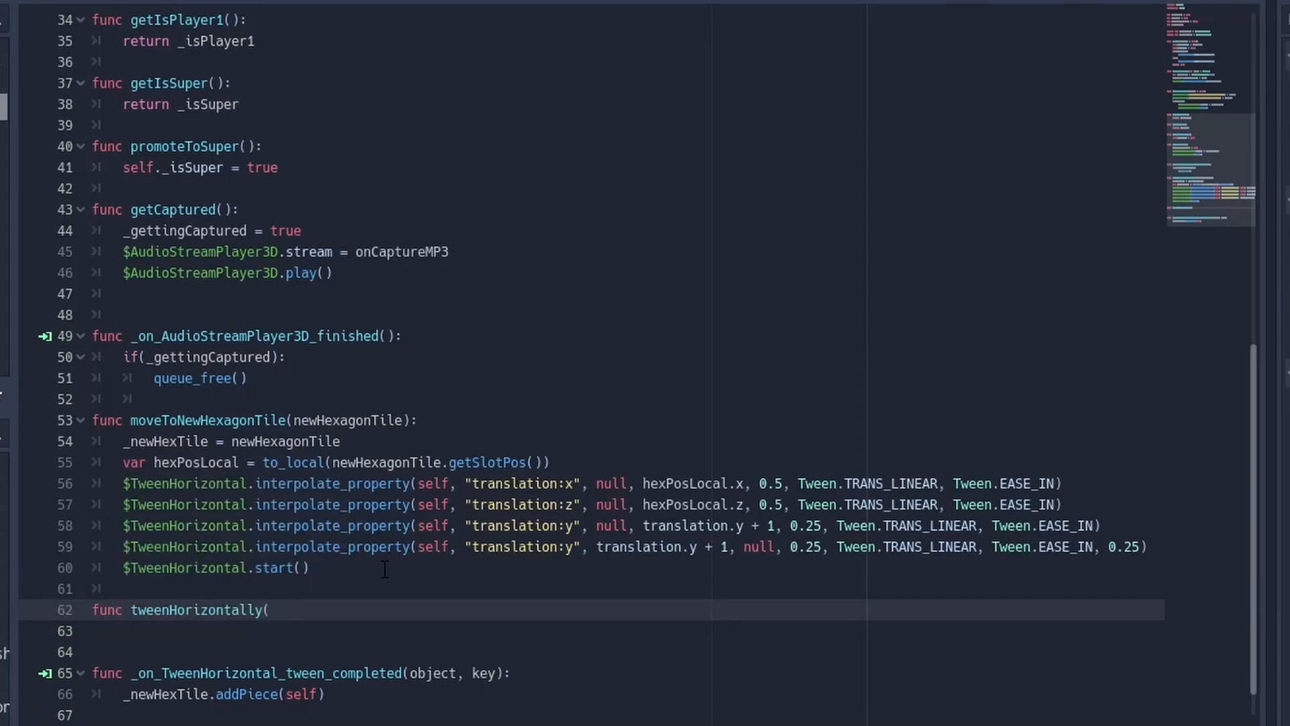
{"action": "type", "text": "toPos : Vector3):"}
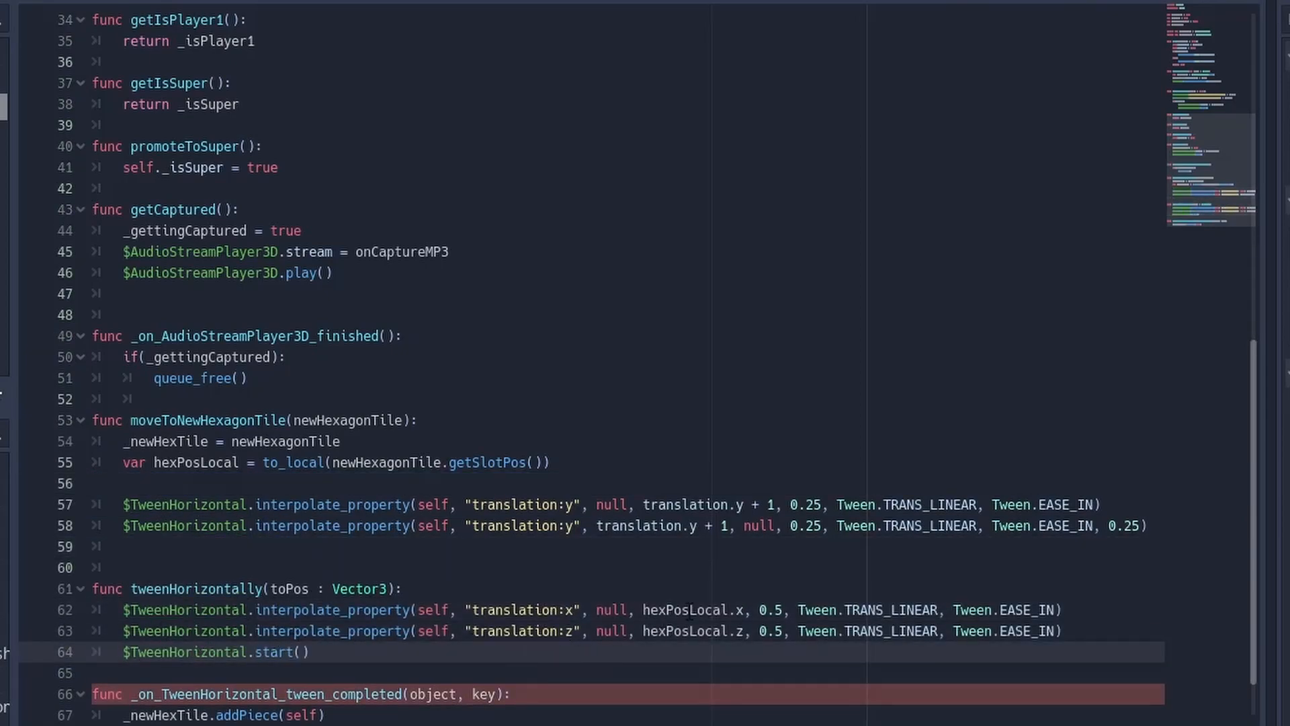
{"action": "type", "text": "toPos"}
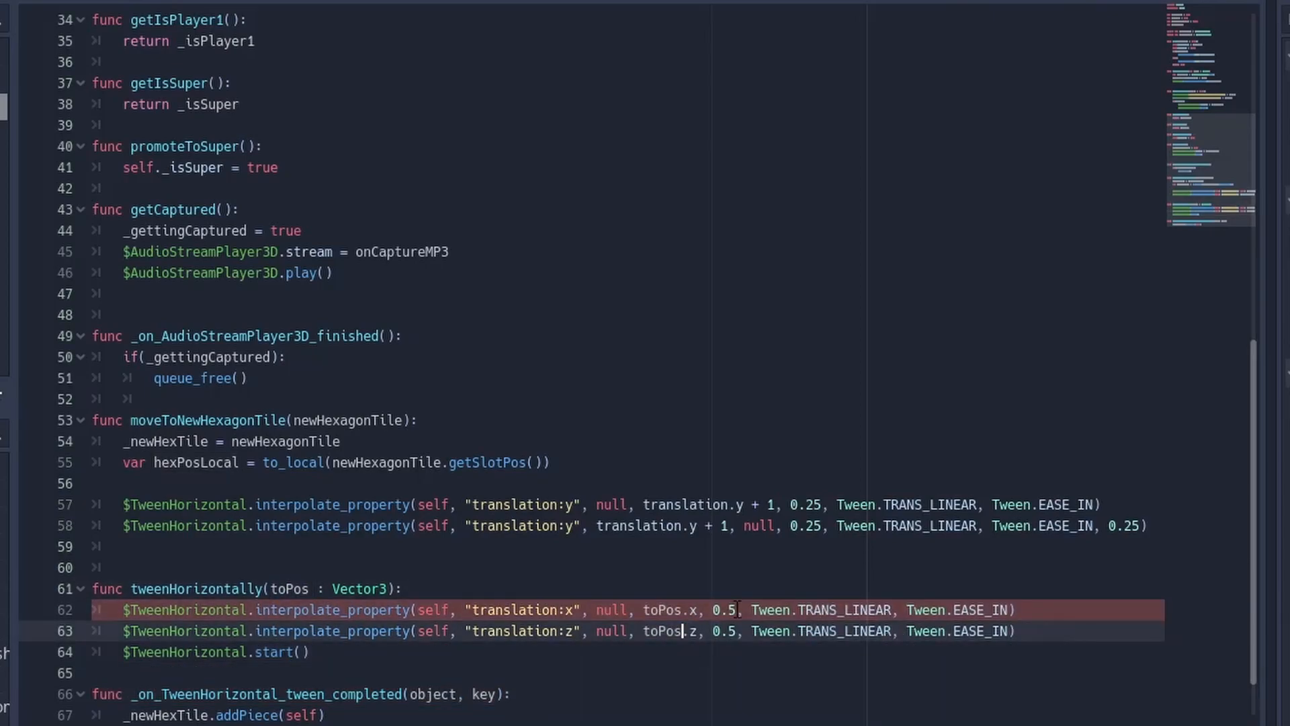
{"action": "scroll", "scroll_direction": "up", "scroll_amount": 3}
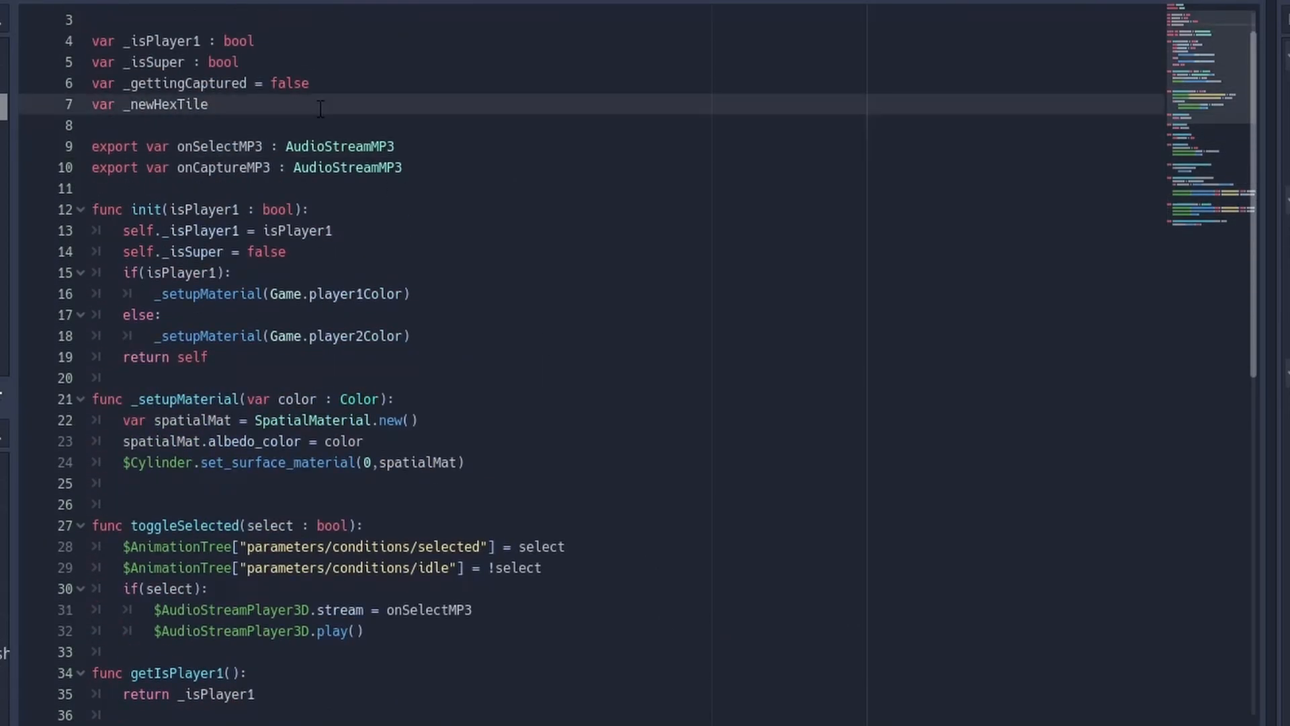
Step: Declare var _tweenDuration = 0.5 and add a second Tween node named TweenVertical to Piece
{"action": "type", "text": "var _"}
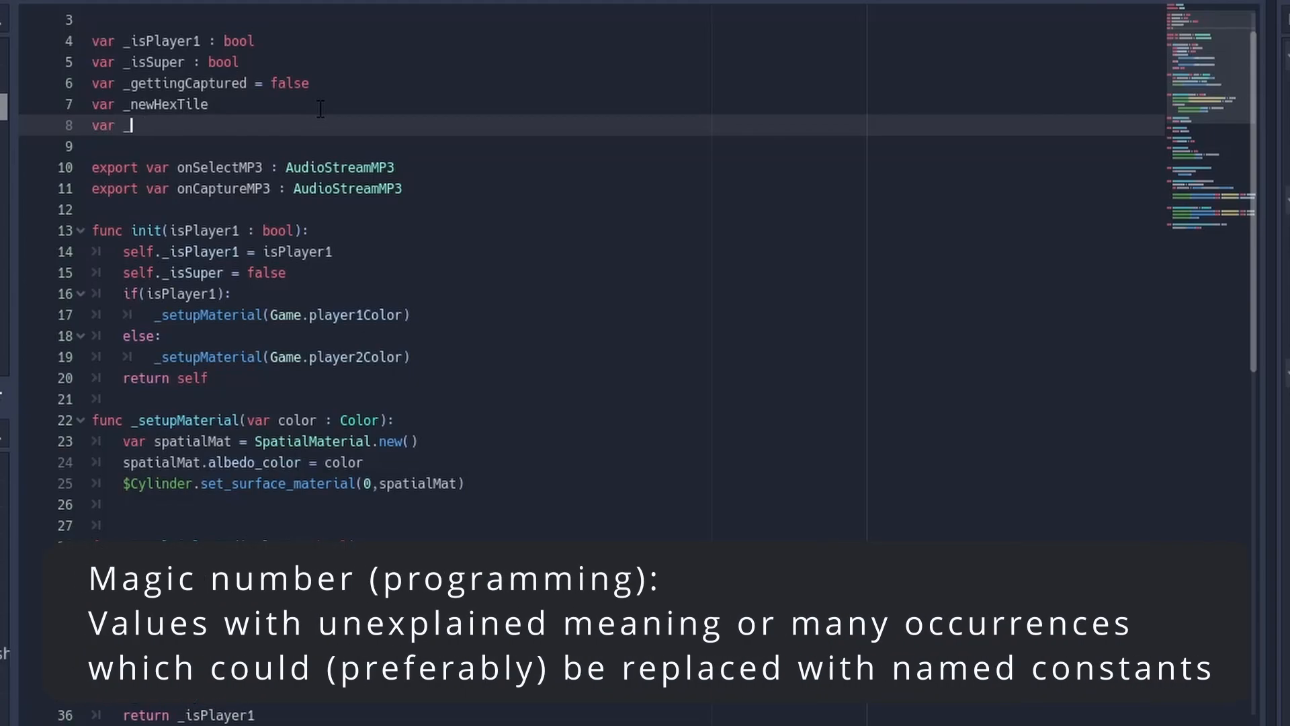
{"action": "type", "text": "twee"}
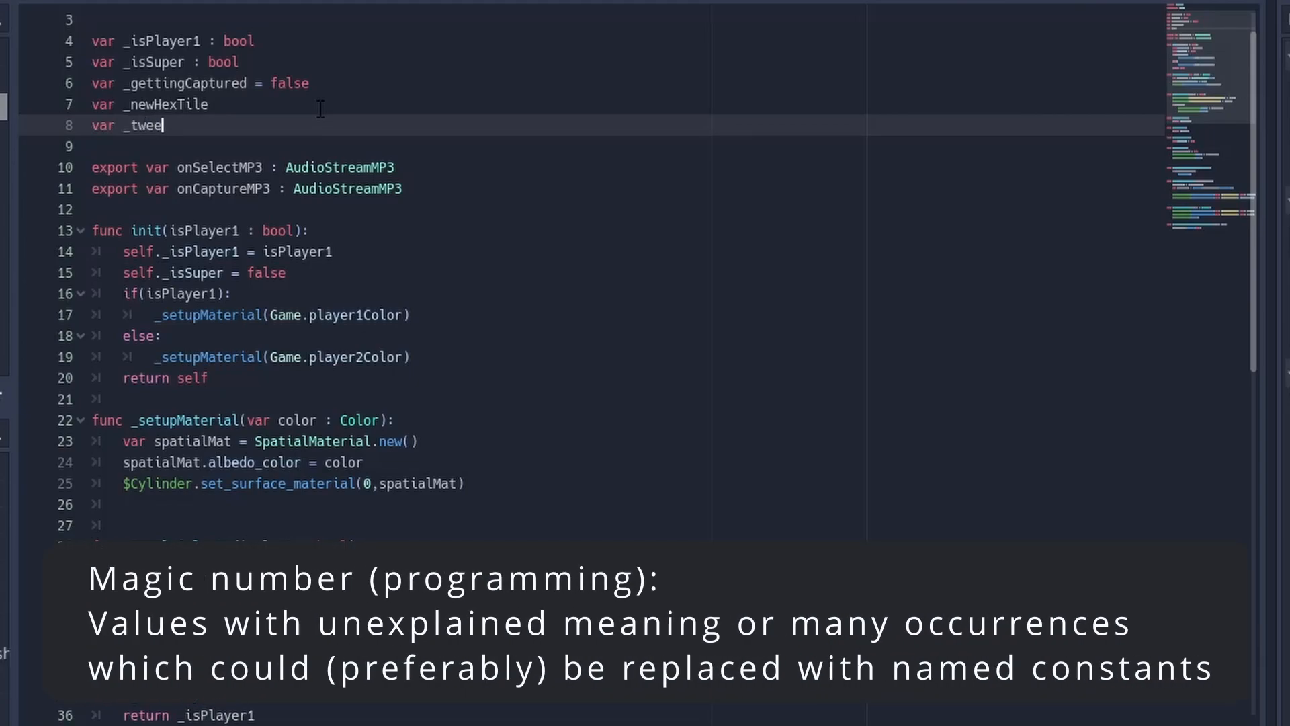
{"action": "type", "text": "nDuration = ."}
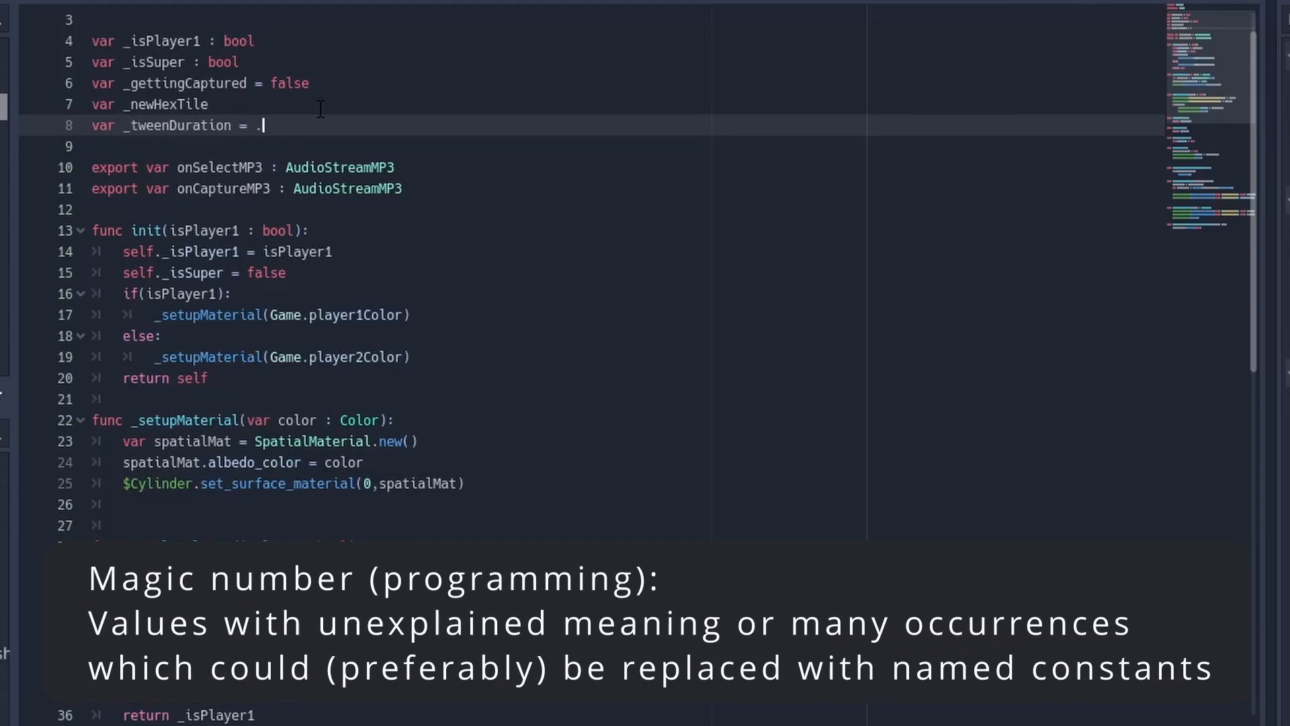
{"action": "type", "text": "05"}
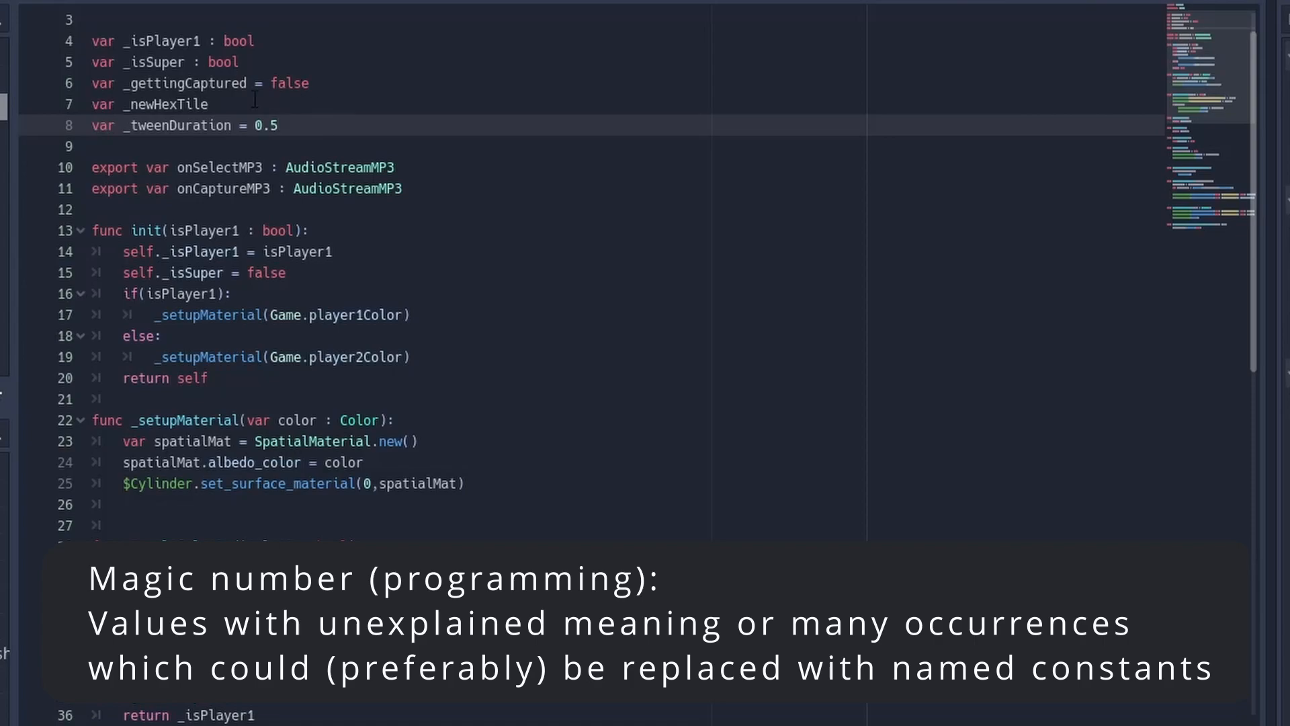
{"action": "scroll", "scroll_direction": "down", "scroll_amount": 3}
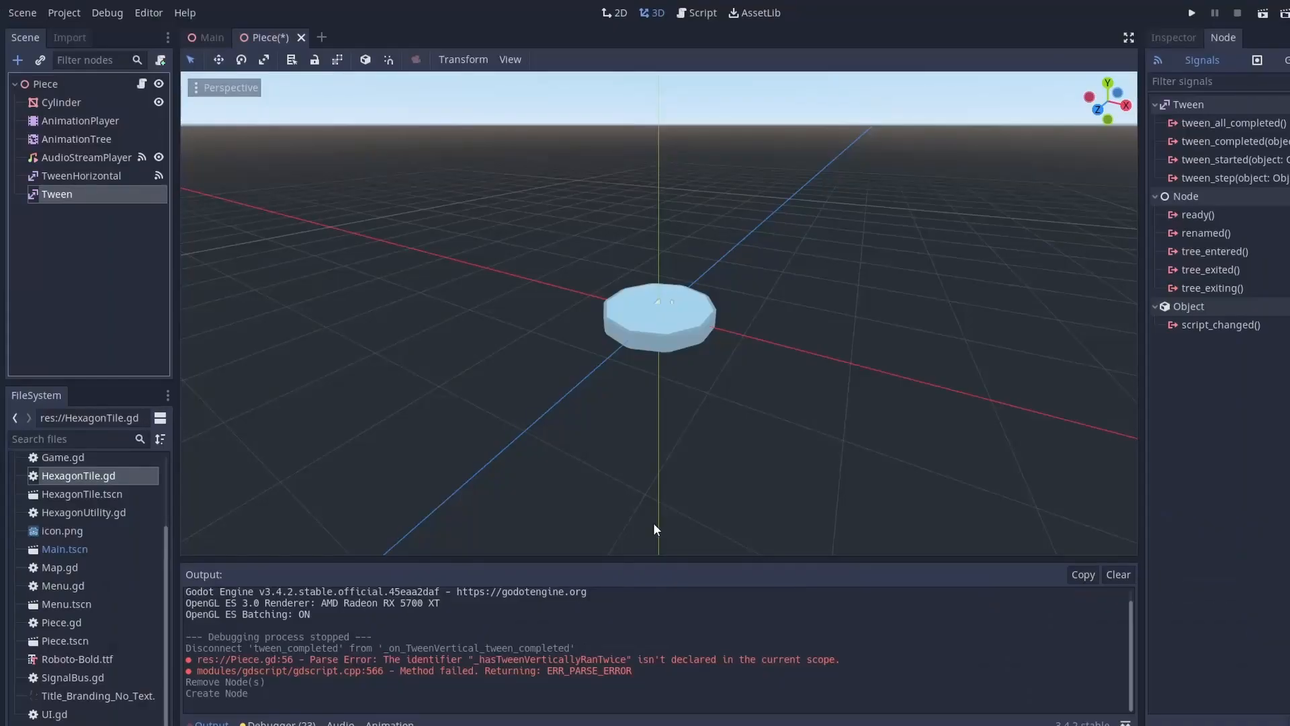
{"action": "type", "text": "TweenVe"}
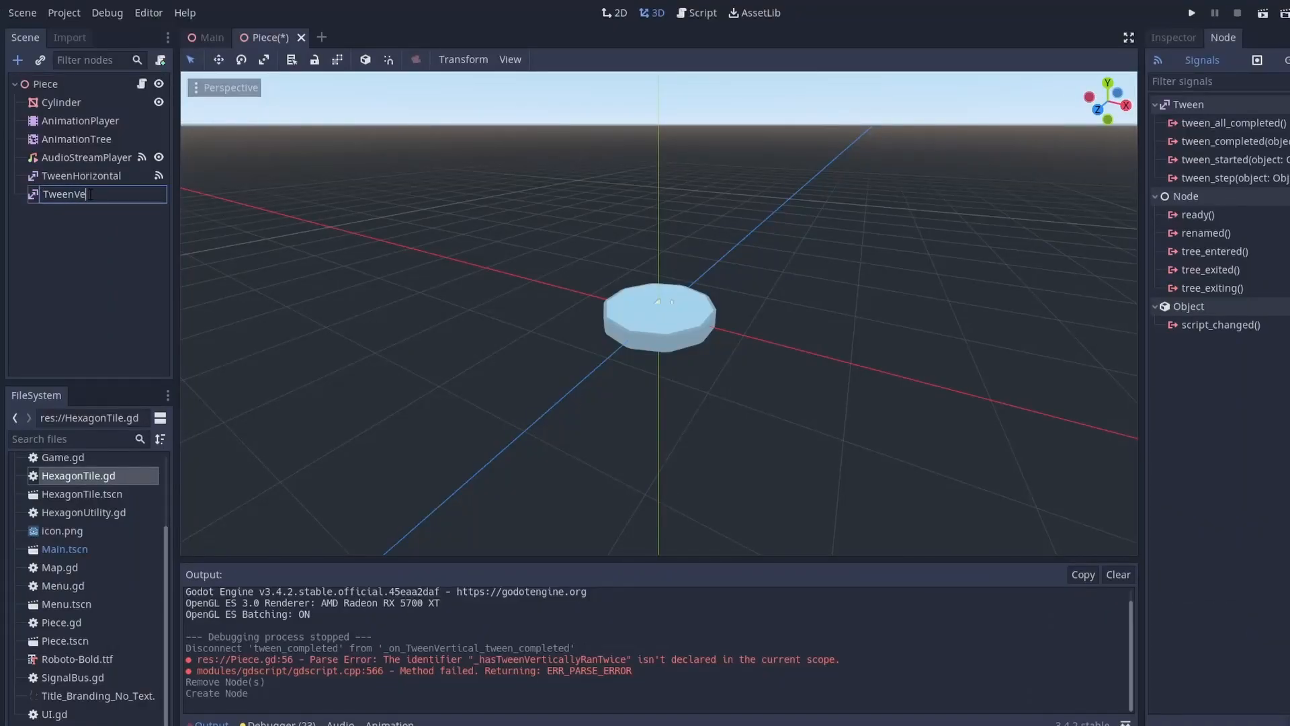
{"action": "left_click", "coordinate": [211, 38]}
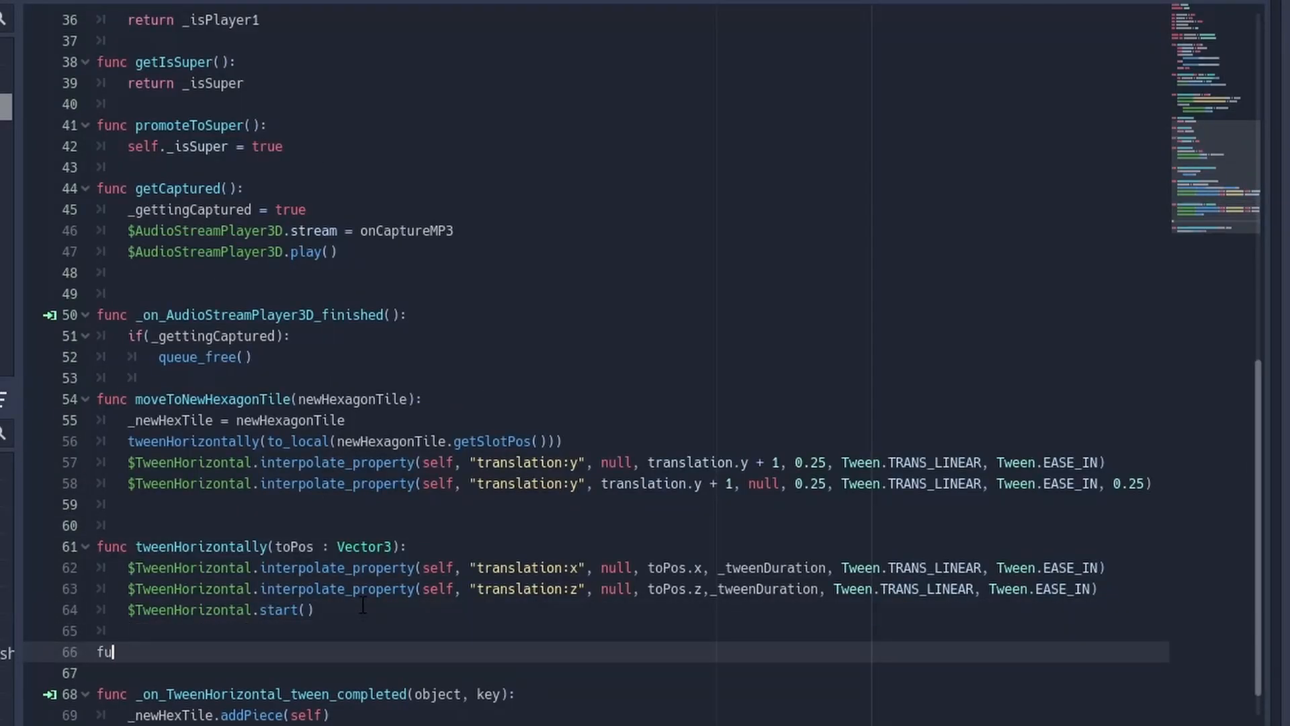
Step: Write func tweenVertically(y : float) that interpolates translation:y to translation.y + 1 on $TweenVertical and starts it
{"action": "type", "text": "nc tweenVertically("}
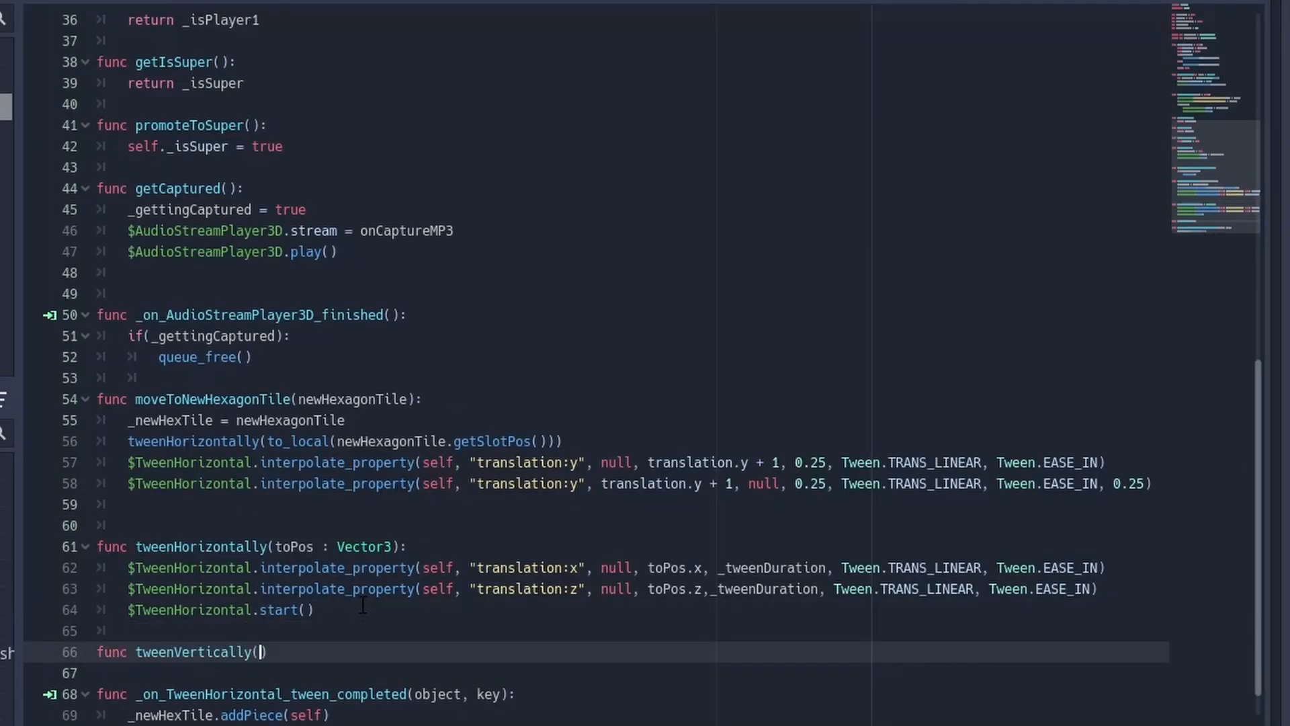
{"action": "type", "text": "y : flaot"}
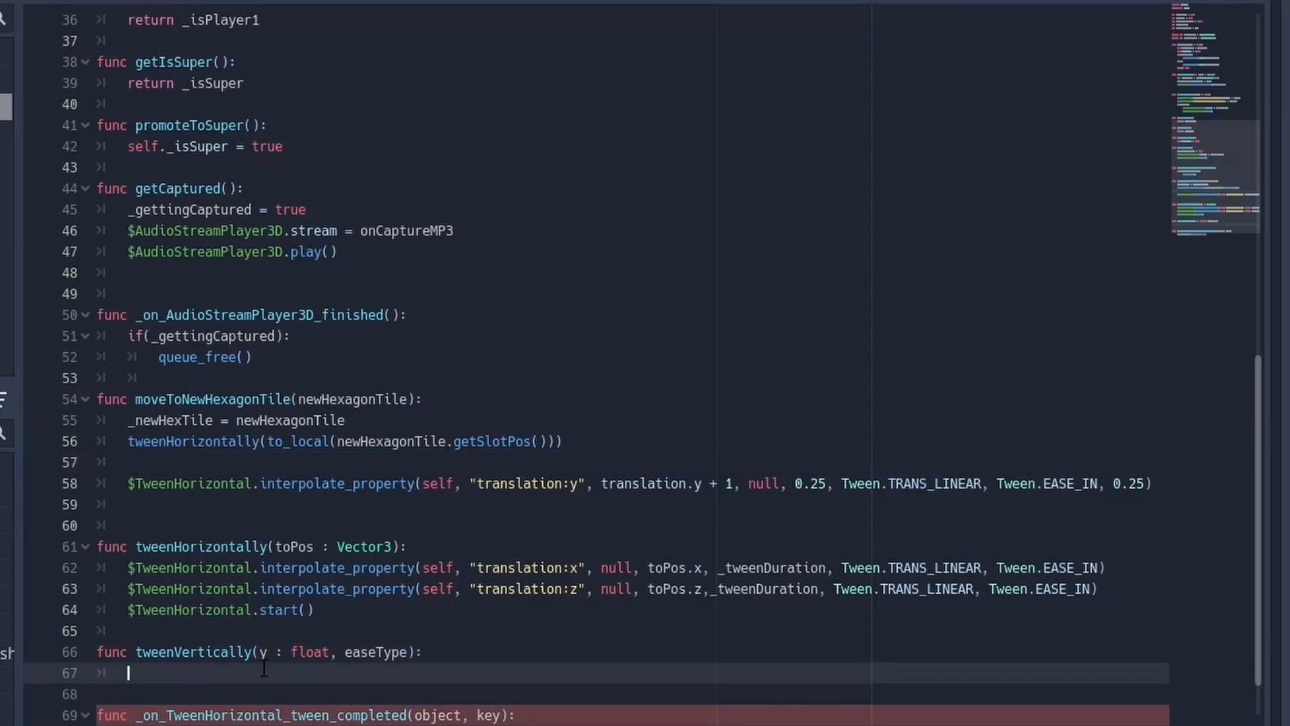
{"action": "type", "text": "$TweenVertical.interpolate_property(self, \"translation:y\", null, translation.y + 1, 0.25, Tween.TRANS_LINEAR, Tween.EASE_IN)"}
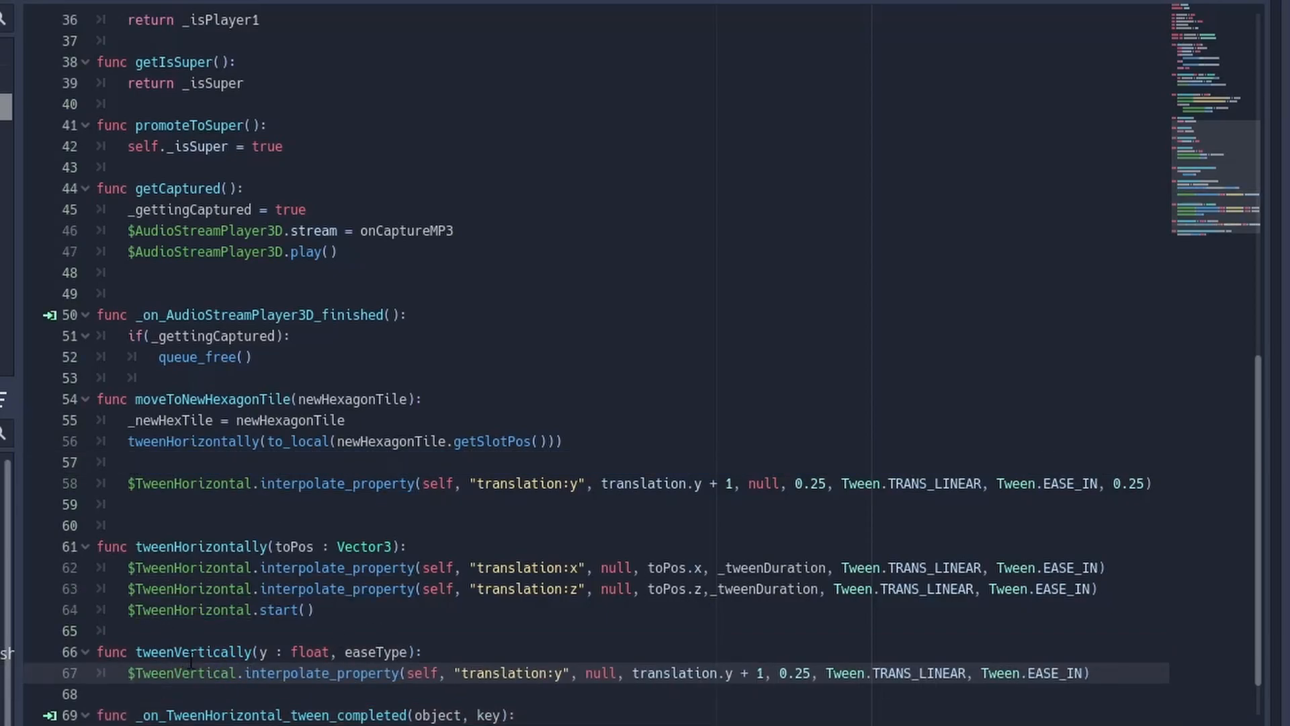
{"action": "type", "text": "$TweenVertical.start("}
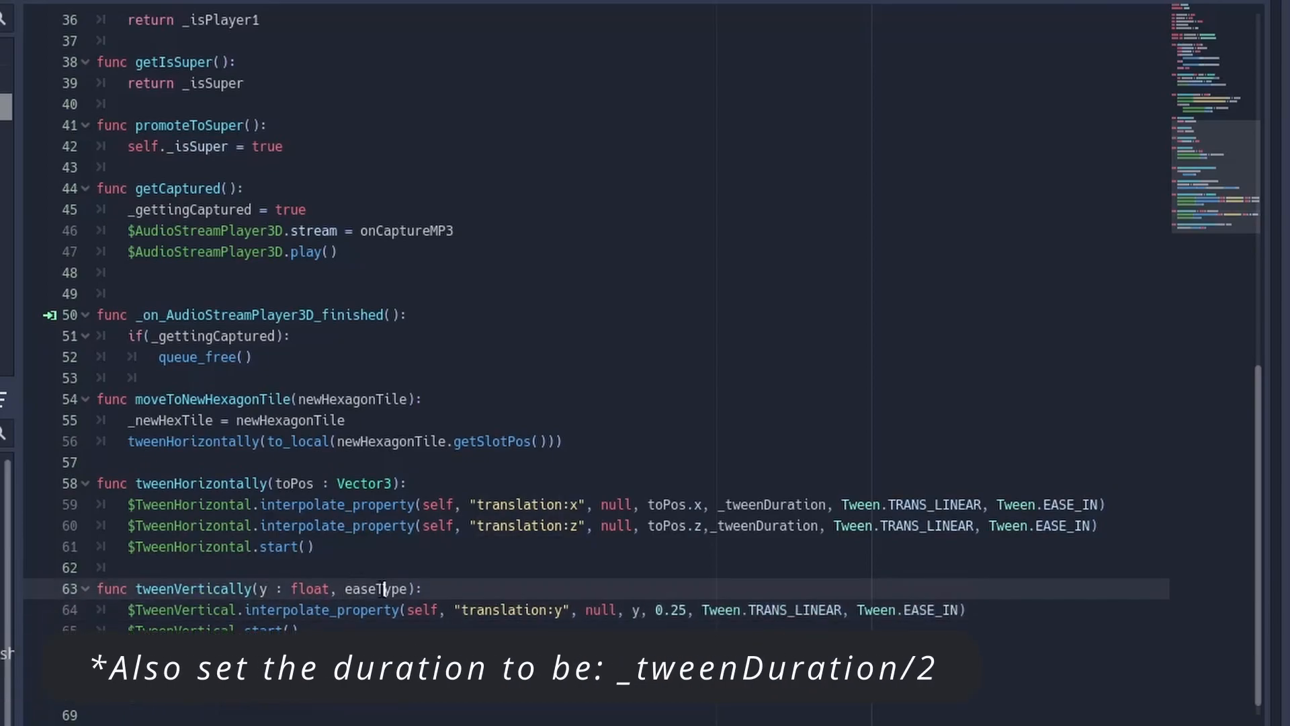
Step: Have moveToNewHexagonTile call tweenVertically(1, Tween.EASE_OUT) and run the game to test
{"action": "left_click", "coordinate": [860, 610]}
{"action": "type", "text": "easeTyp"}
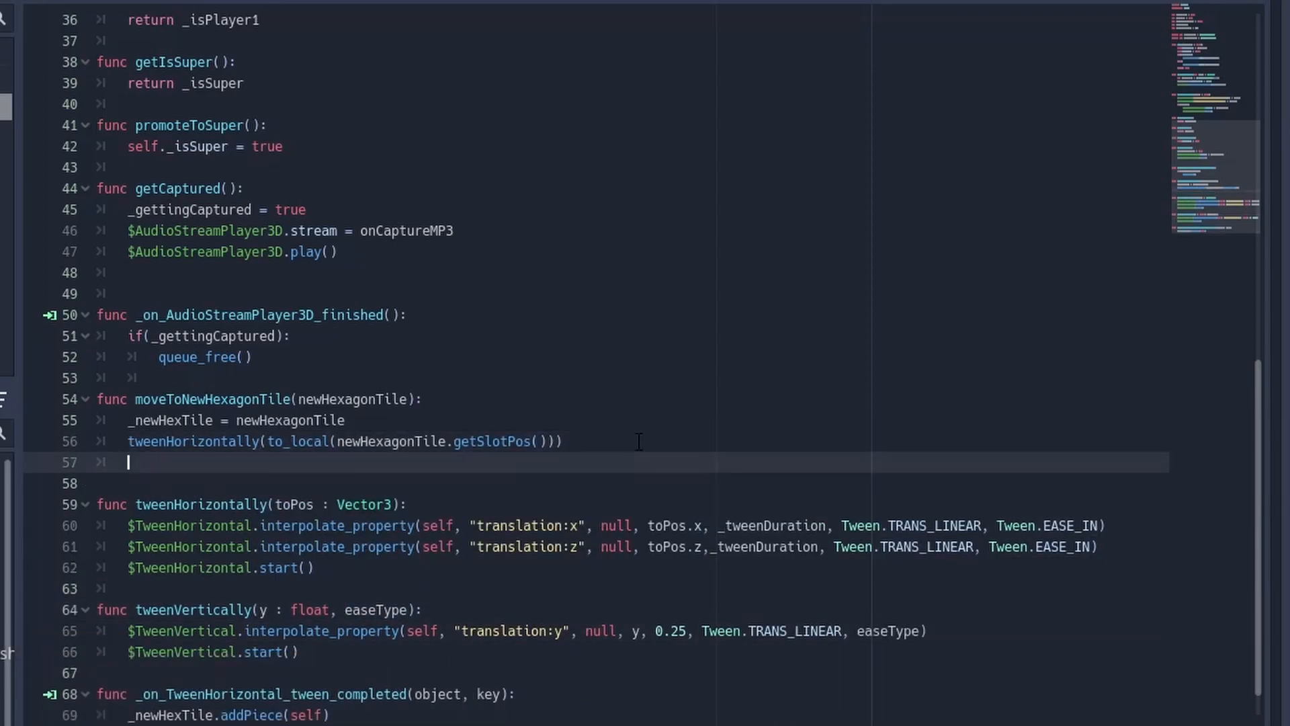
{"action": "type", "text": "tweenVertically(1,"}
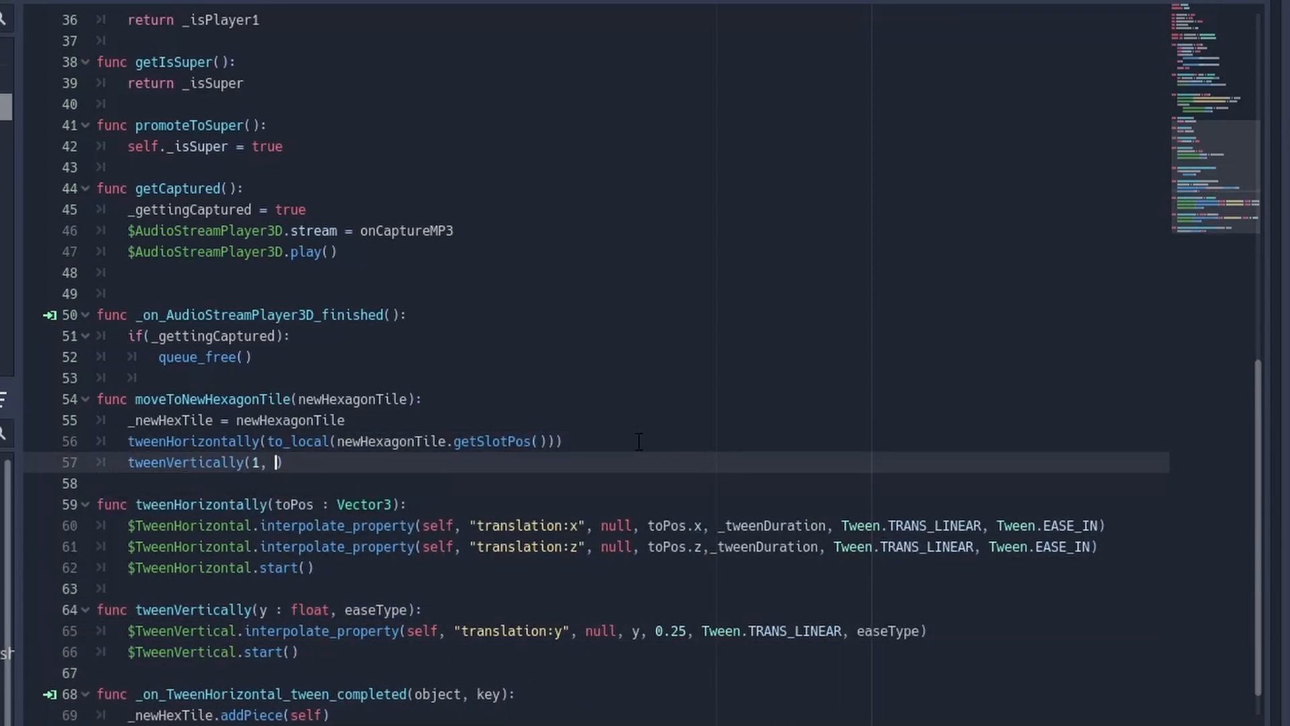
{"action": "type", "text": "Tween.e"}
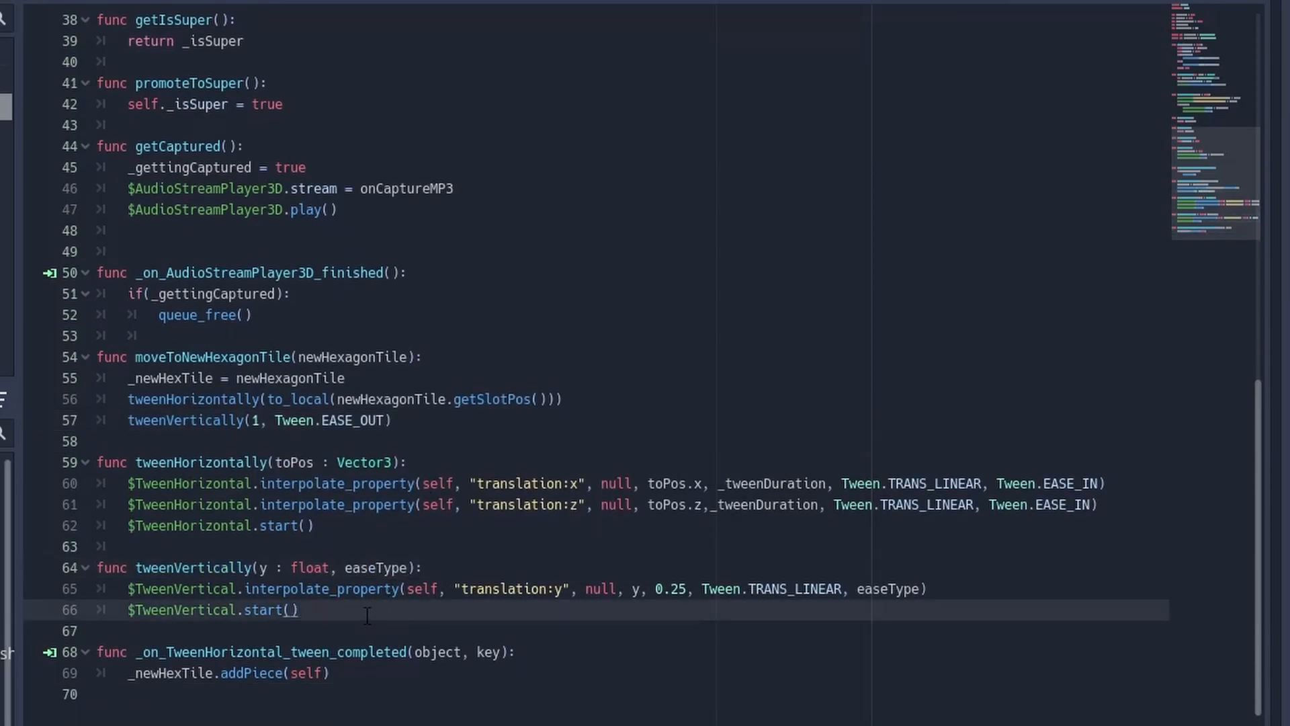
{"action": "key", "text": "F5"}
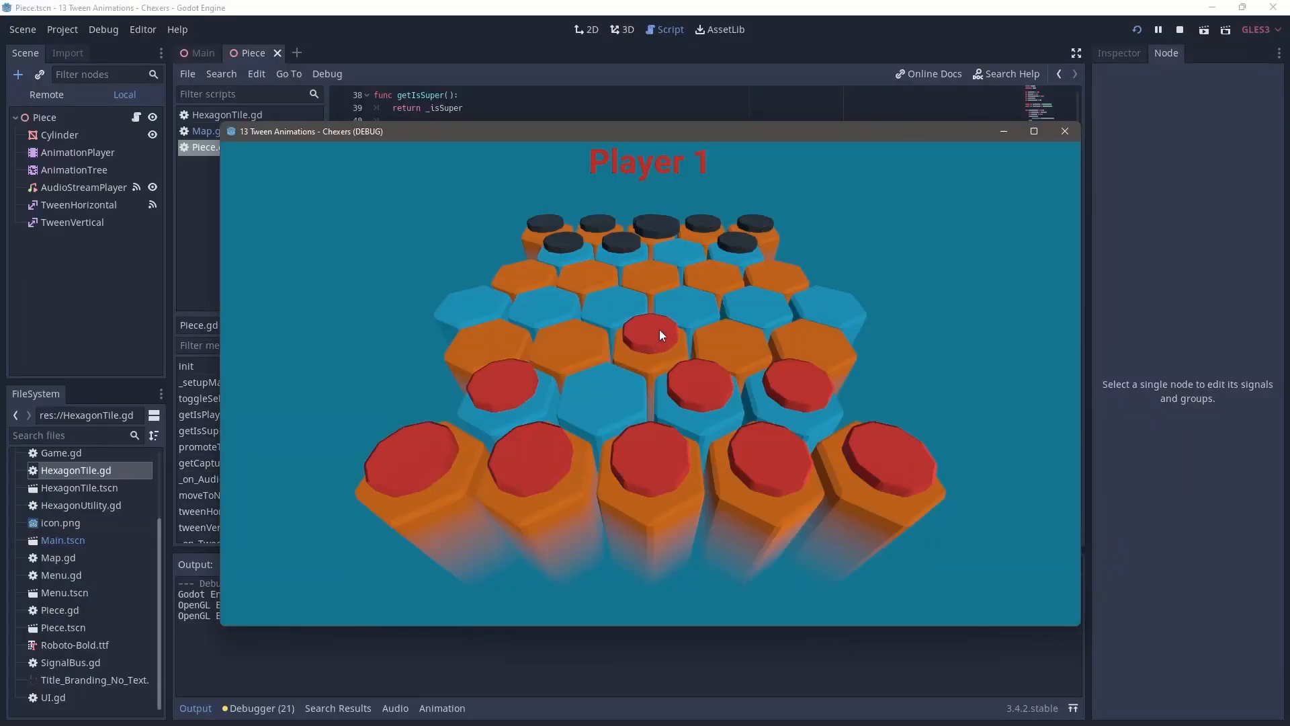
Step: Test a red piece in the game, then connect TweenVertical's tween_completed signal to Piece
{"action": "left_click", "coordinate": [1065, 132]}
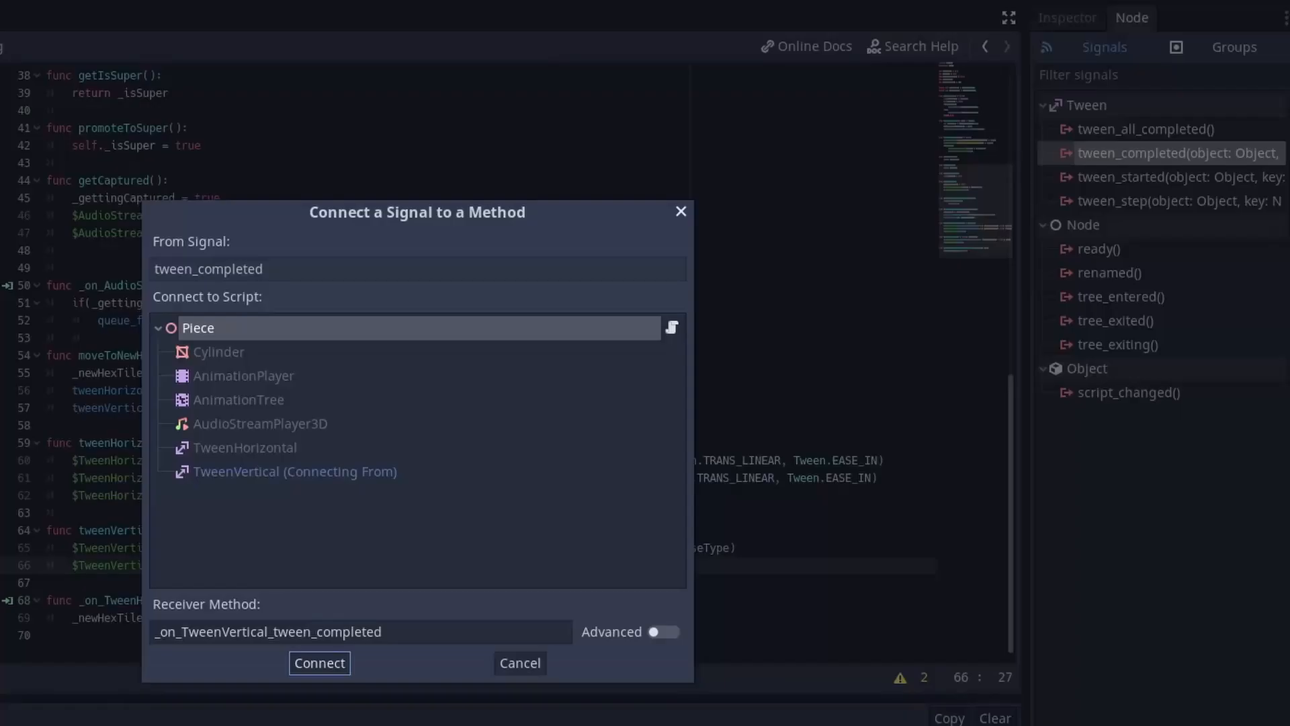
{"action": "left_click", "coordinate": [320, 662]}
{"action": "type", "text": "var _has"}
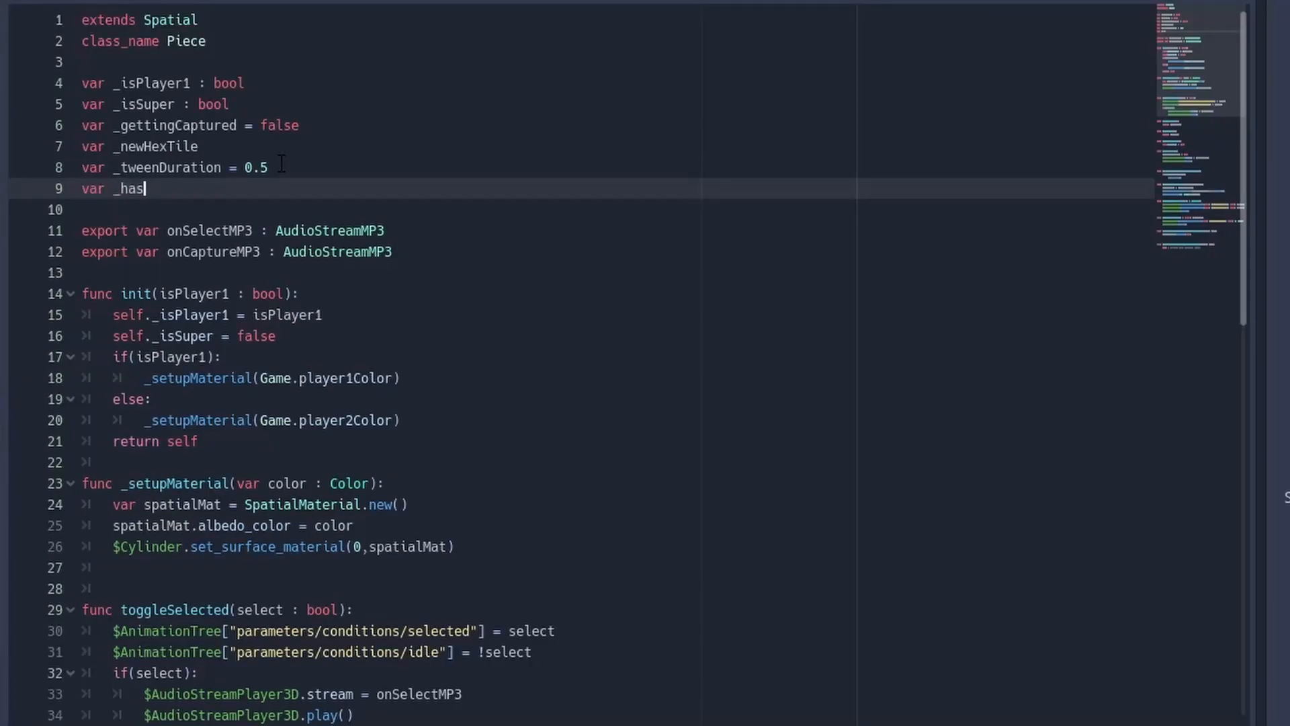
Step: Declare var _hasVerticalTweenRanTwice : bool = false at the top of Piece.gd
{"action": "type", "text": "VerticalT"}
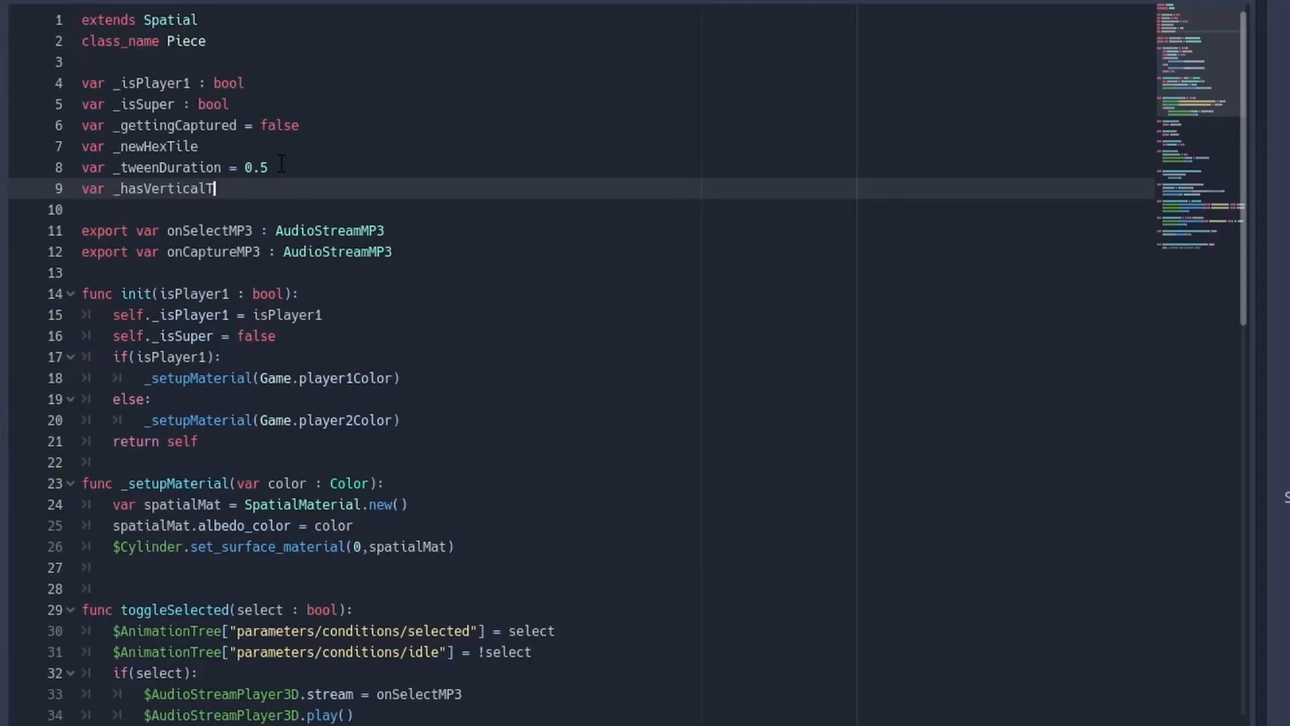
{"action": "type", "text": "ween"}
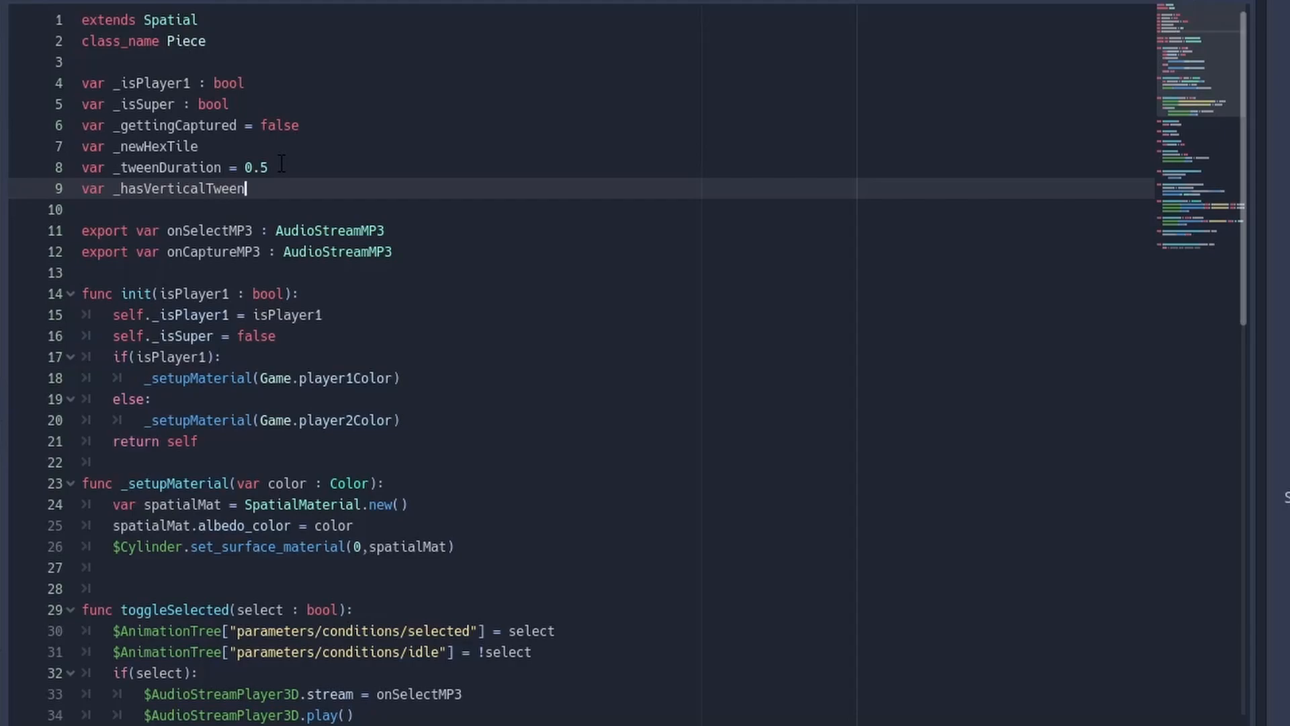
{"action": "type", "text": "RanTwi"}
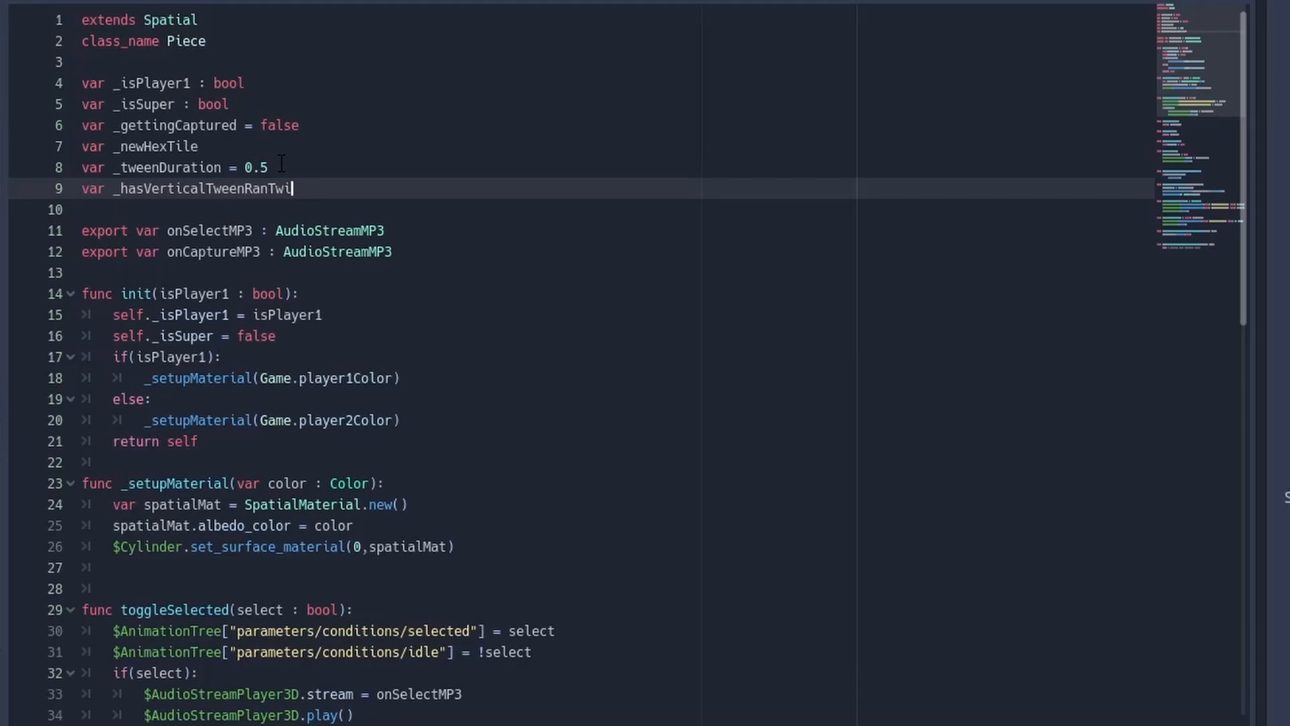
{"action": "type", "text": "ce : bool ="}
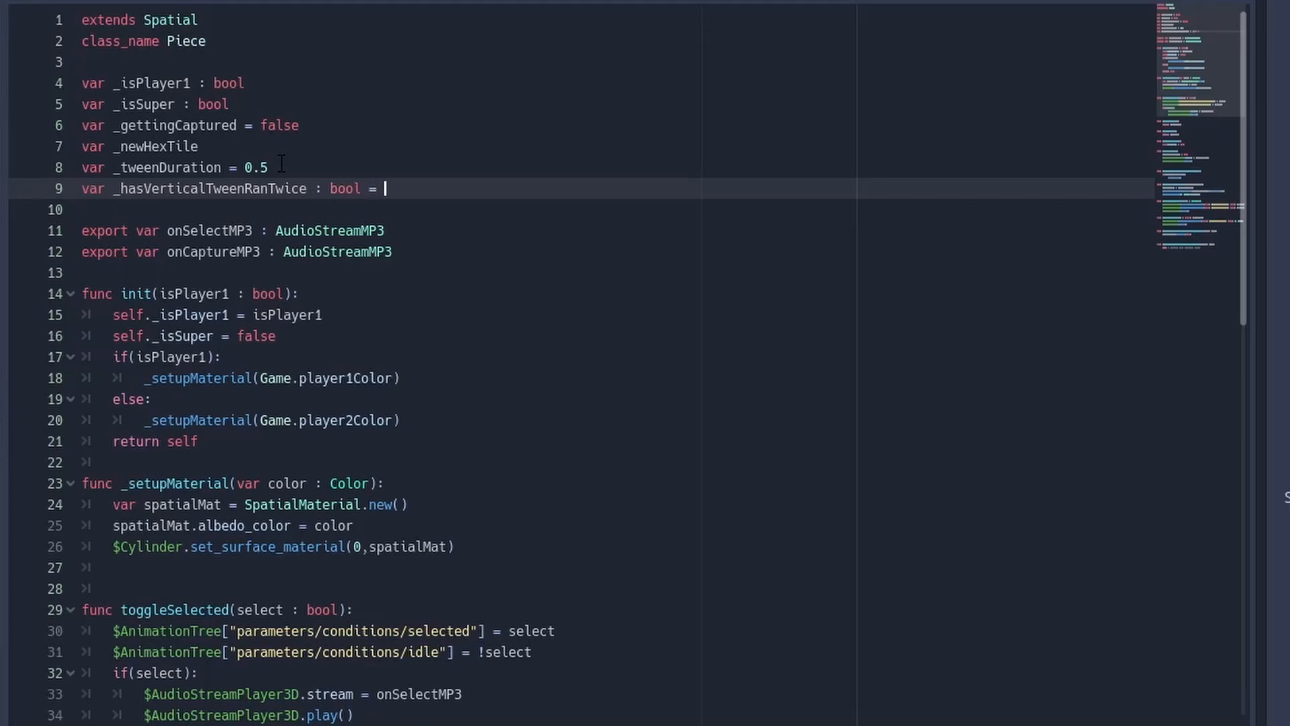
{"action": "type", "text": "false"}
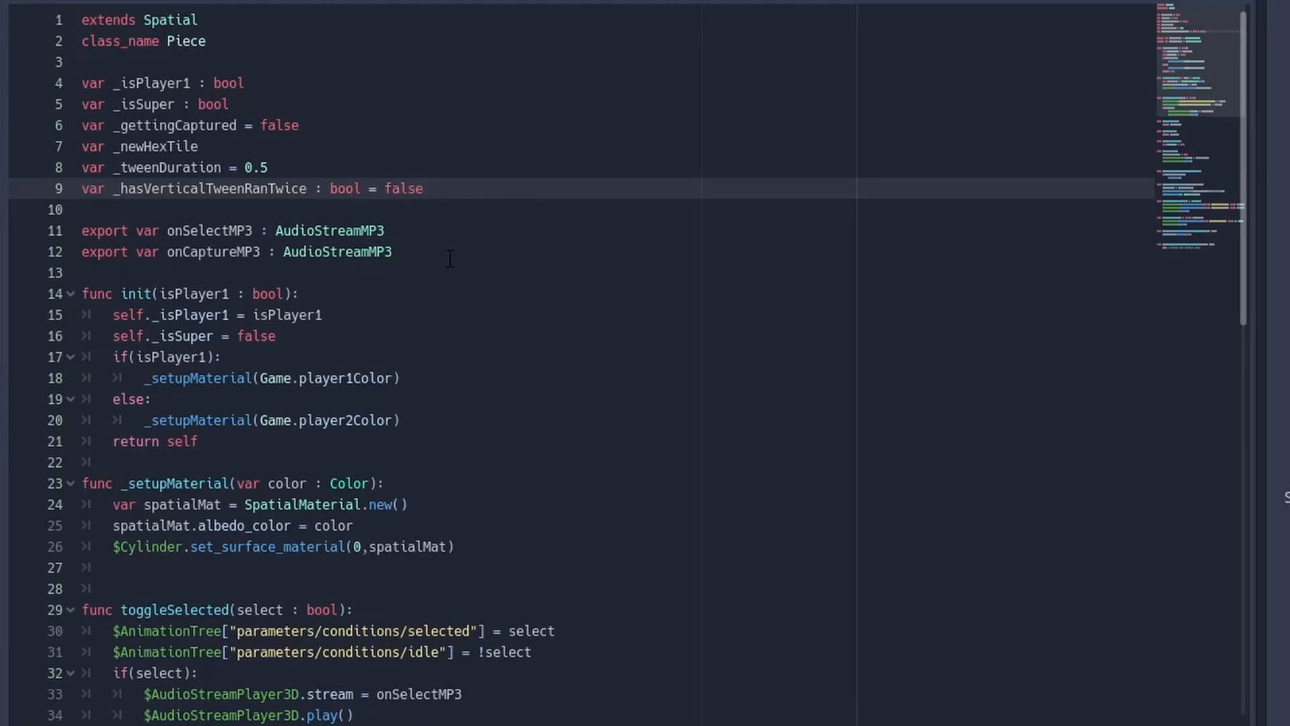
{"action": "scroll", "scroll_direction": "down", "scroll_amount": 3}
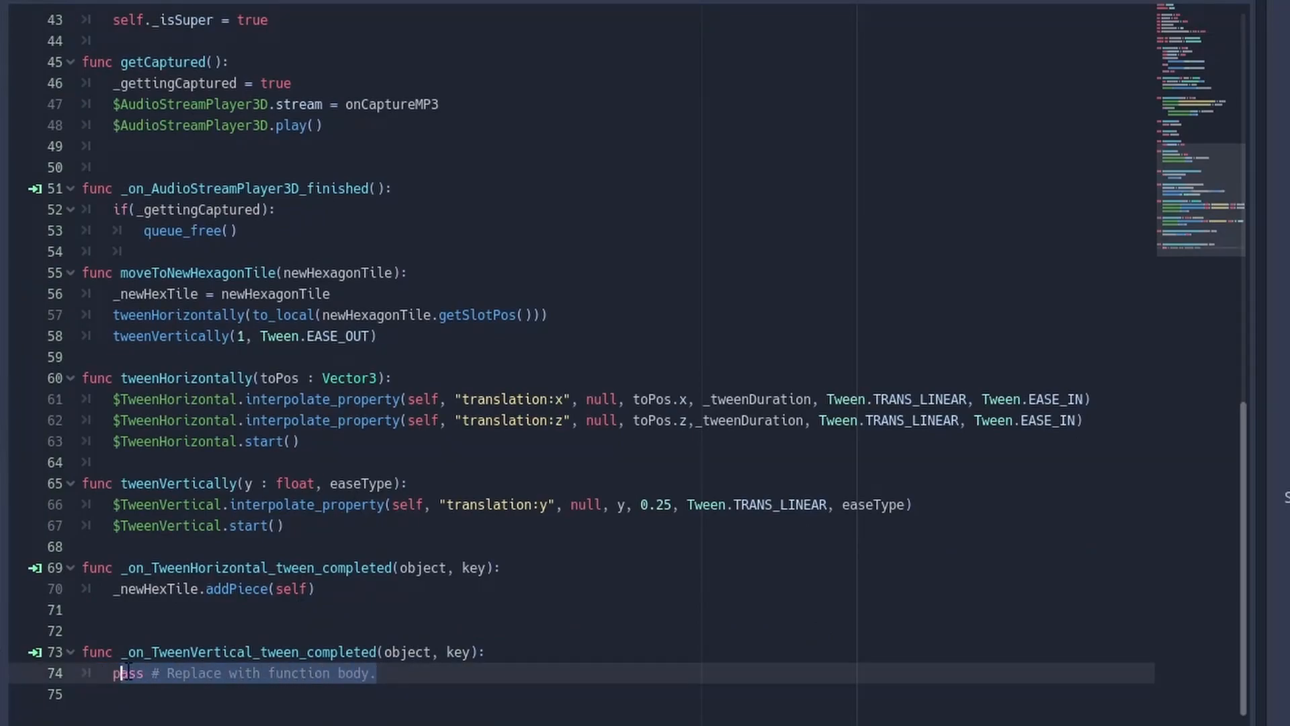
Step: In the completion handler, check _hasVerticalTweenRanTwice == false and set it true
{"action": "type", "text": "if"}
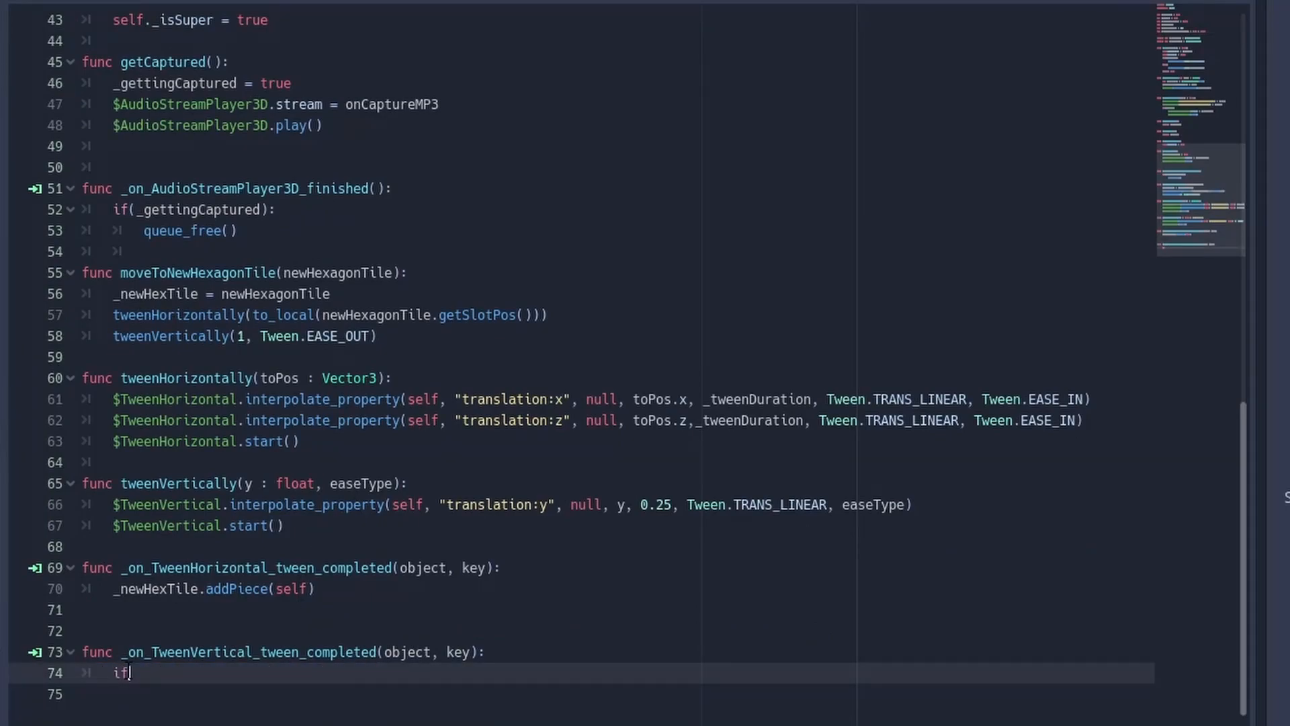
{"action": "type", "text": "(_hasVerticalTweenRanTwice ="}
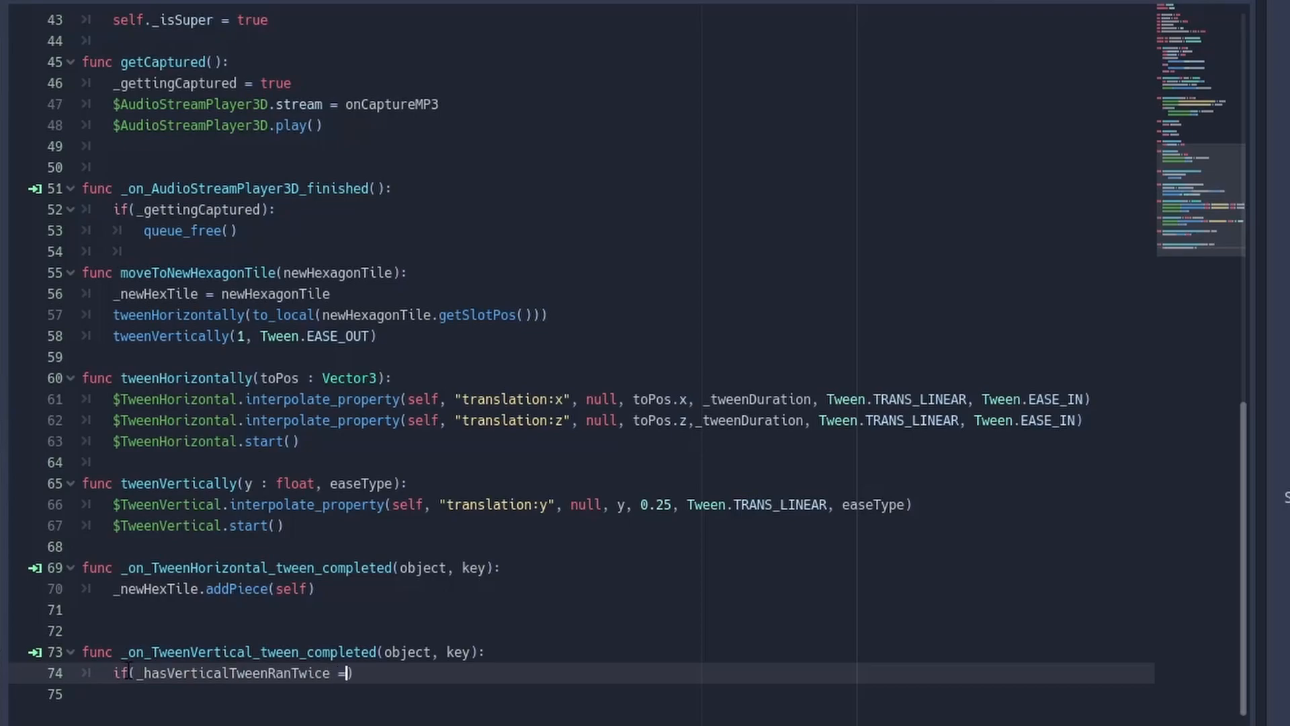
{"action": "type", "text": "= false):"}
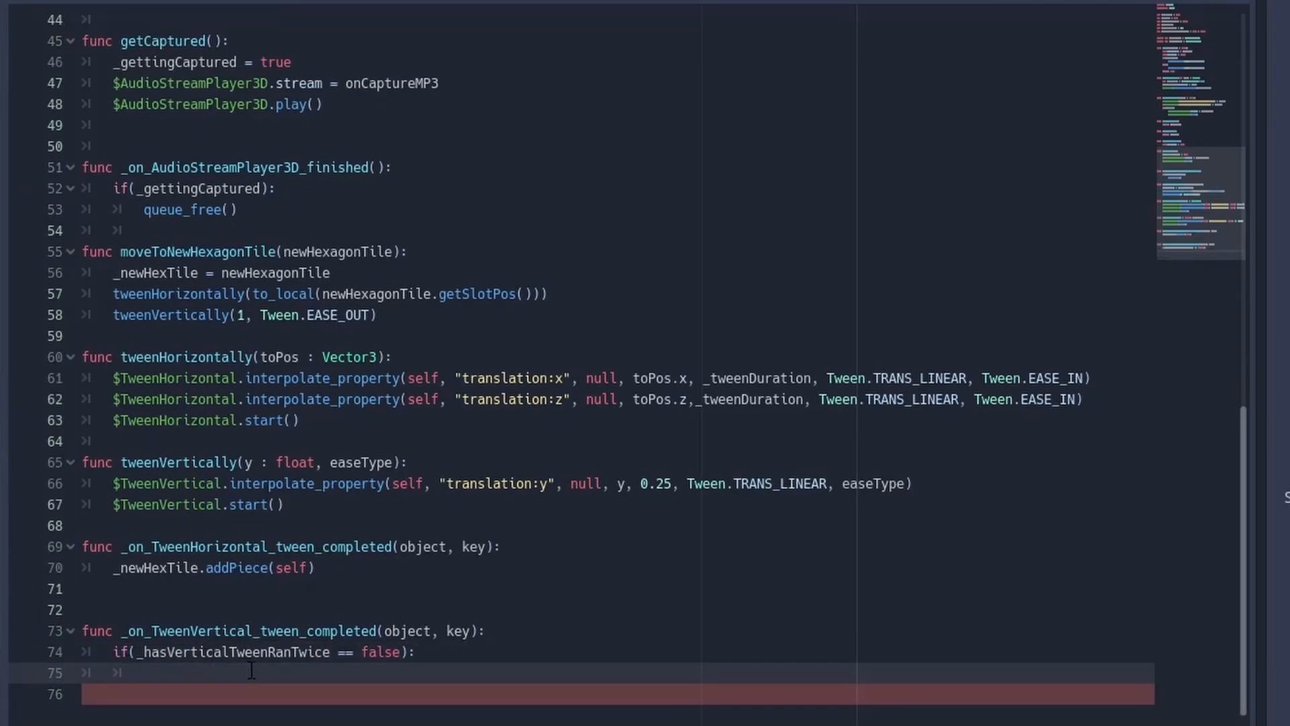
{"action": "type", "text": "_hasVerticalTweenRanTwice = true"}
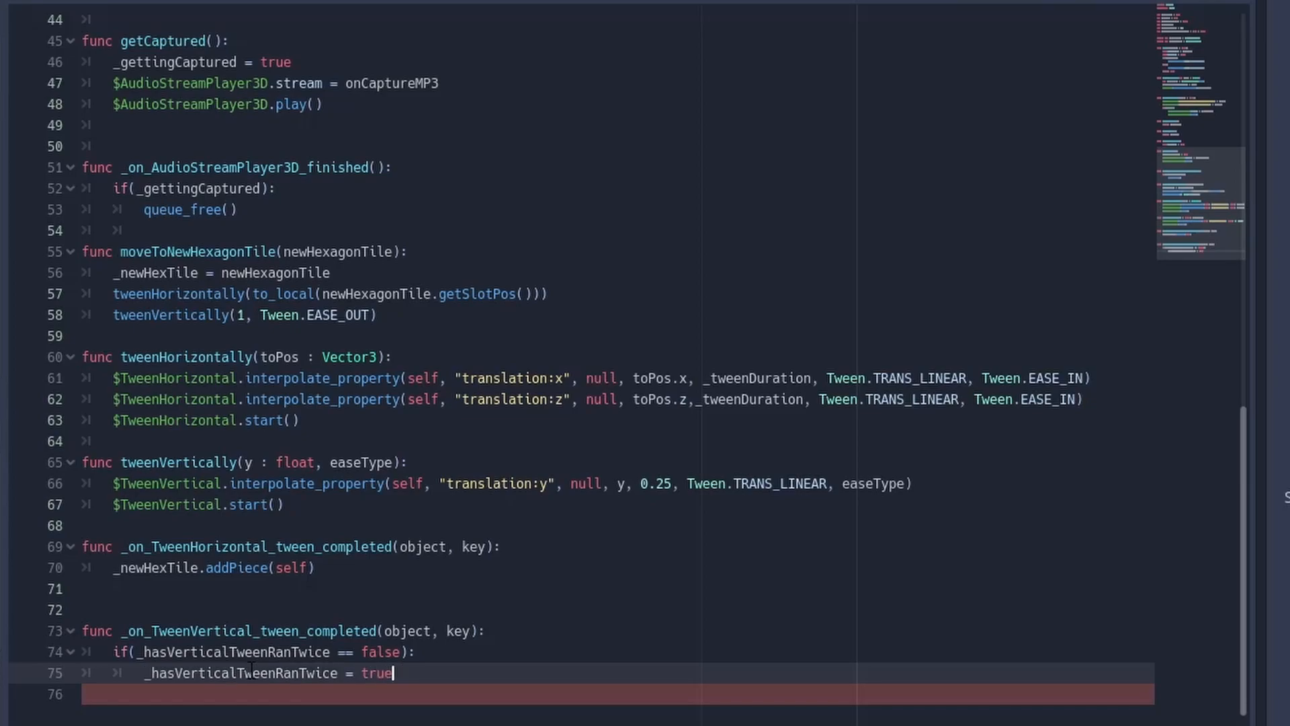
Step: Inside that branch, bring the piece back down with tweenVertically(0, Tween.EASE_IN)
{"action": "type", "text": "tw"}
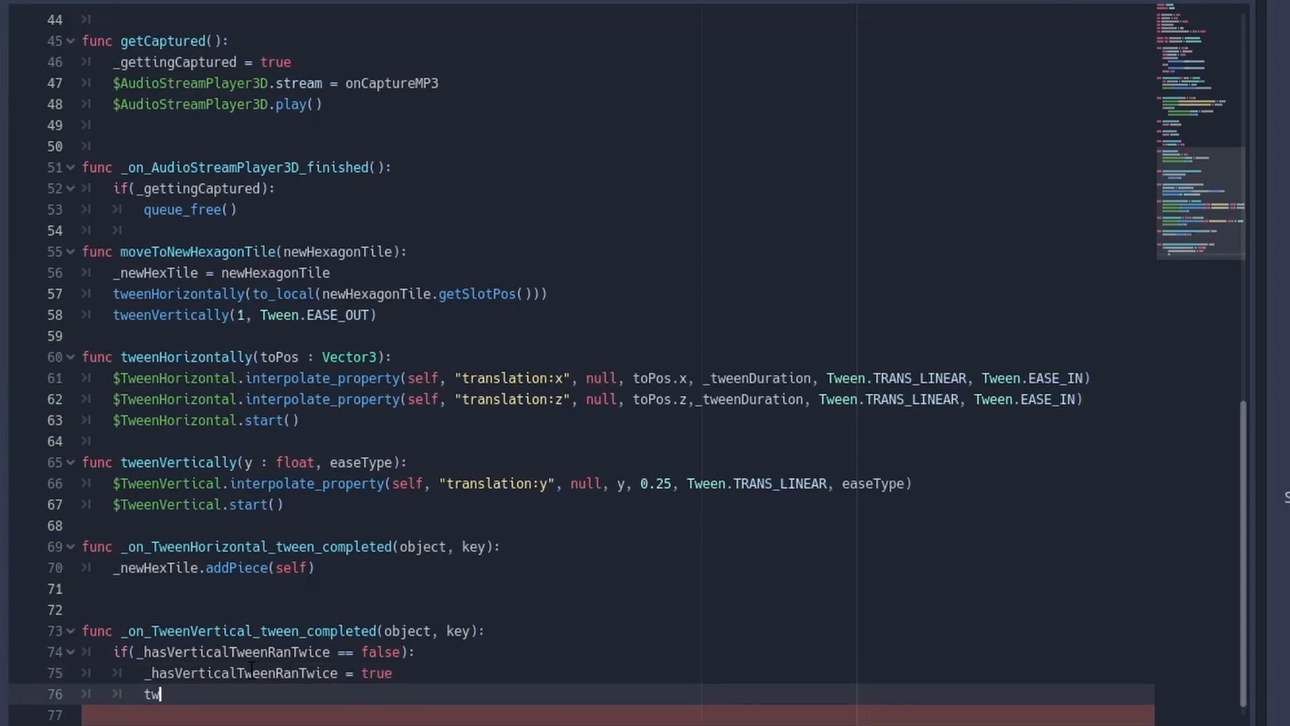
{"action": "type", "text": "w"}
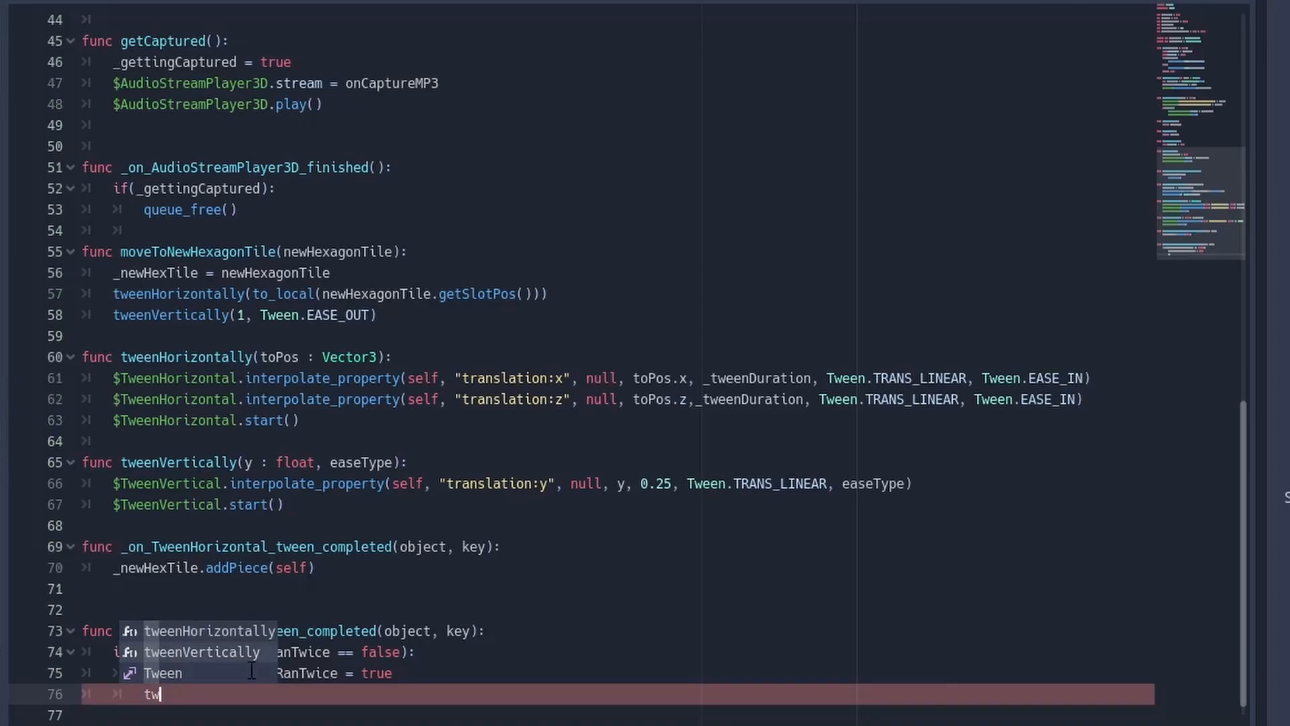
{"action": "type", "text": "weenVertically(0,"}
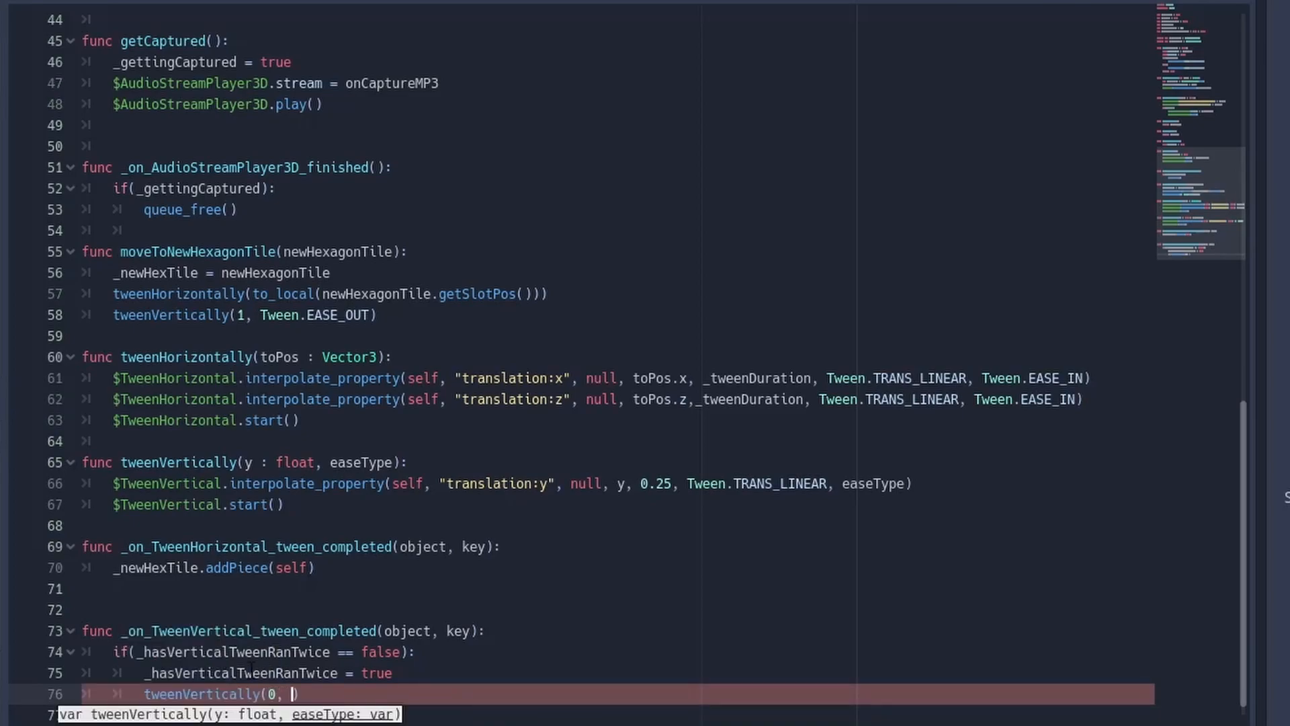
{"action": "type", "text": "Tween"}
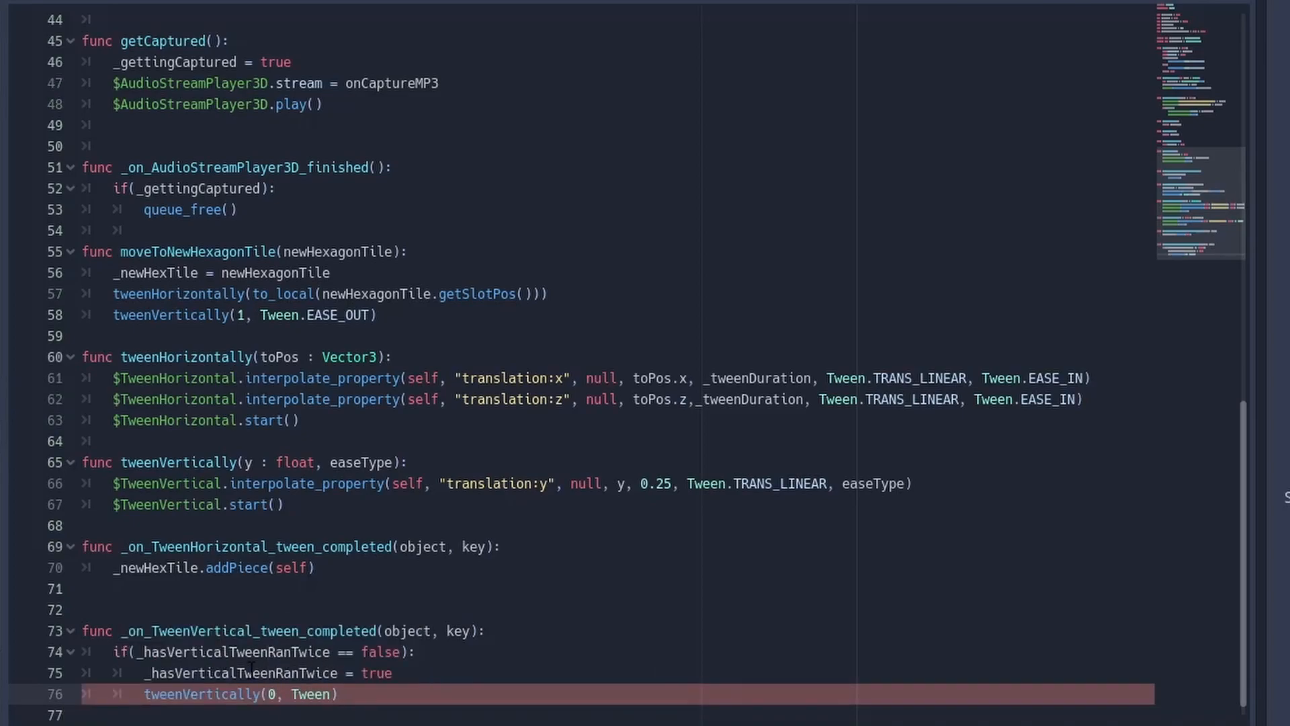
{"action": "type", "text": ".EASE_IN"}
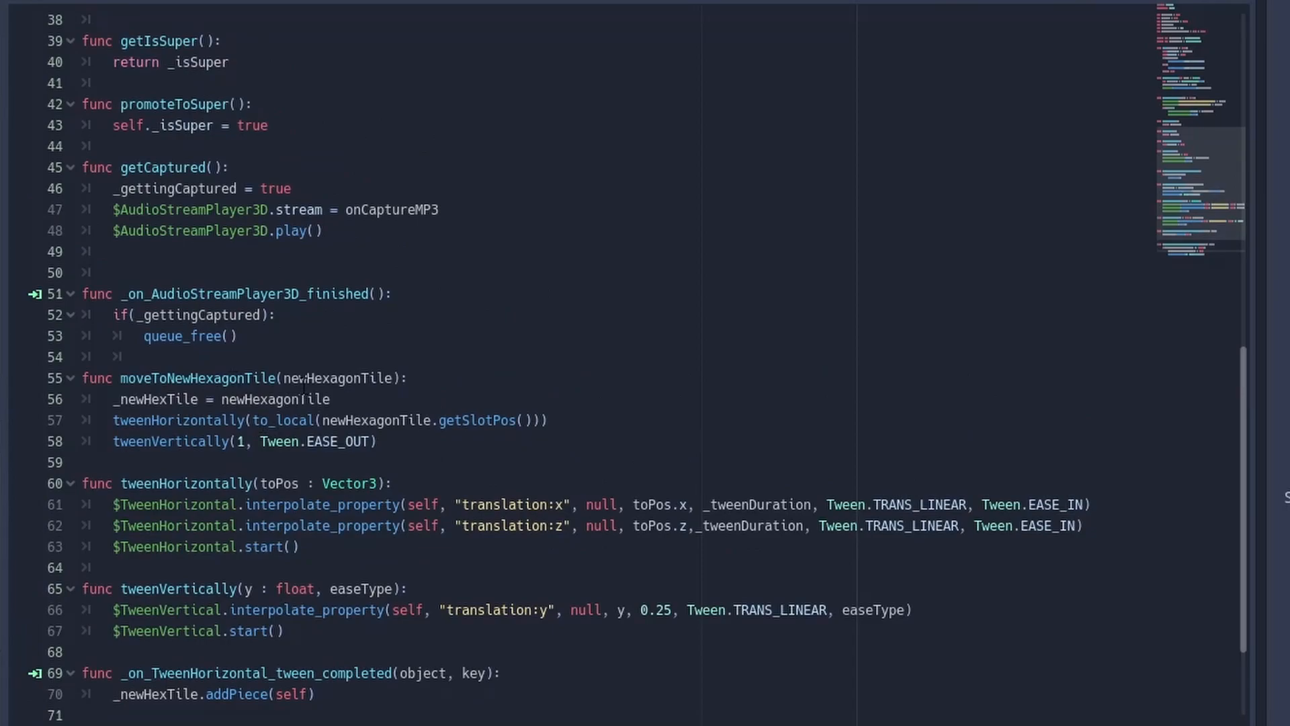
Step: Add _hasVerticalTweenRanTwice = false inside moveToNewHexagonTile after setting _newHexTile
{"action": "type", "text": "_hasVerticalTweenRanTwice"}
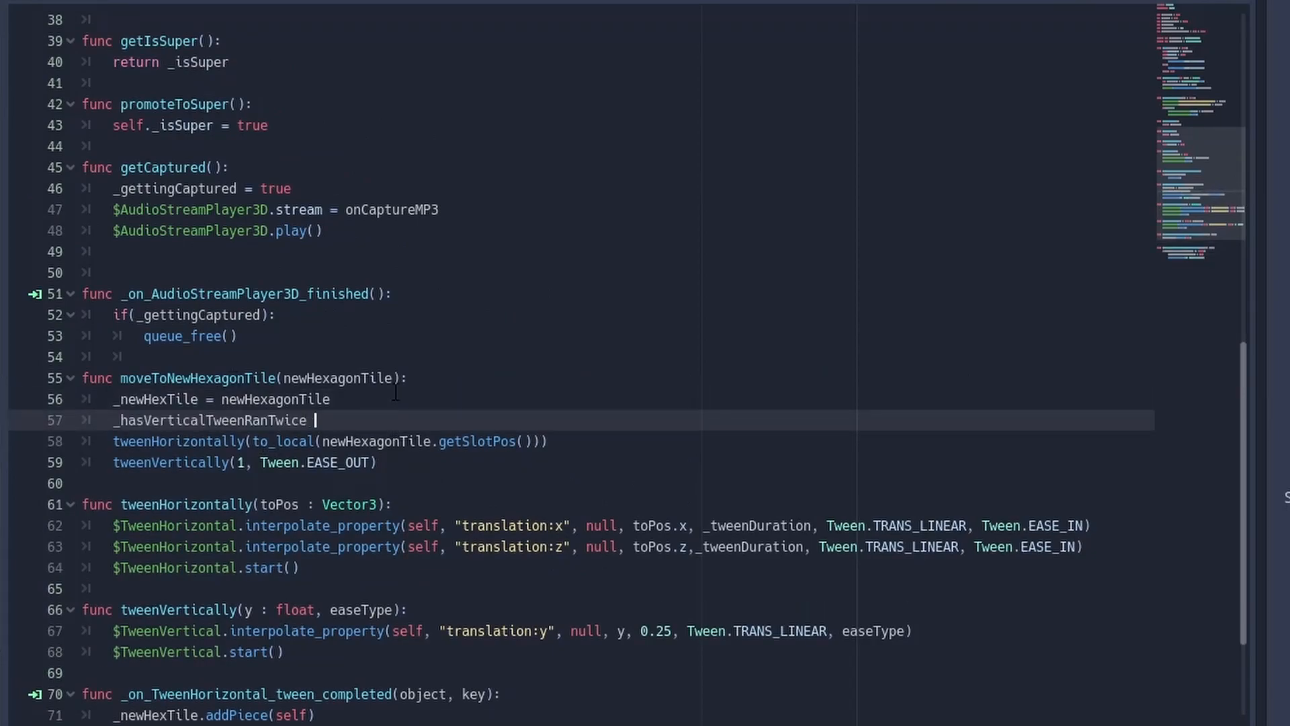
{"action": "type", "text": "= false"}
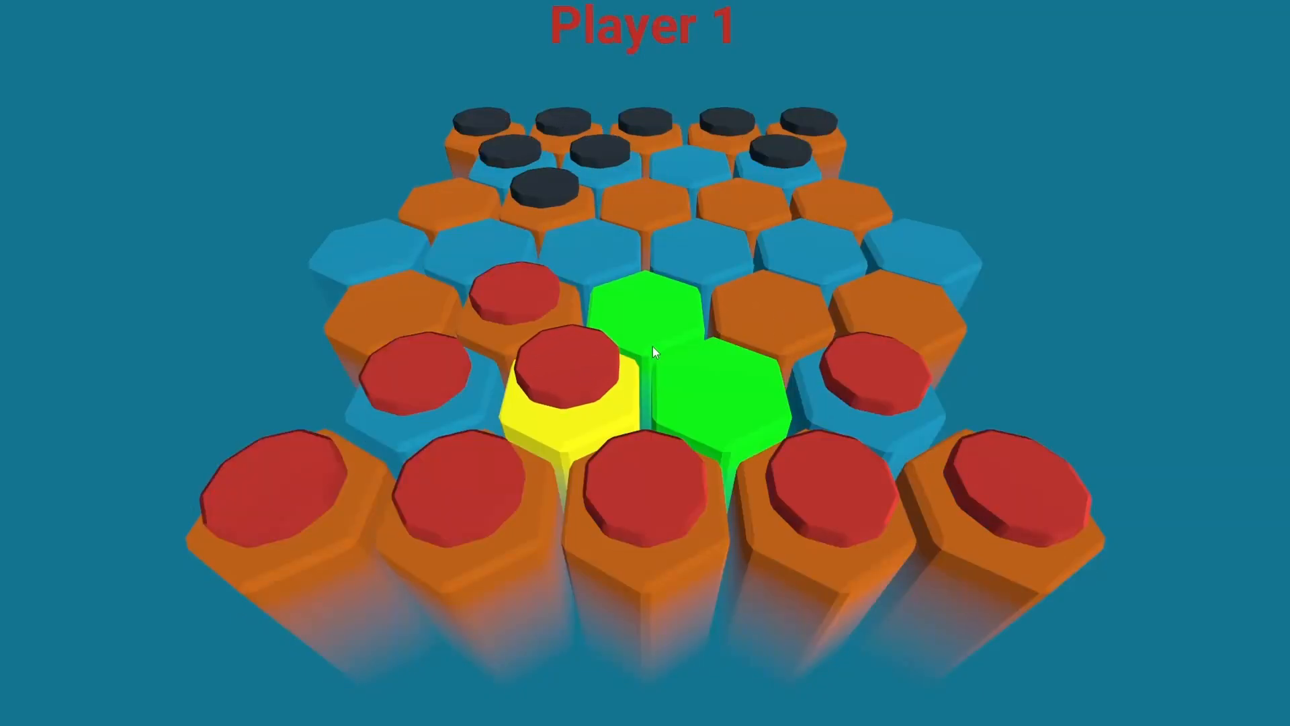
Step: Move the selected red piece onto the open hexagon tile to watch it hop
{"action": "left_click", "coordinate": [657, 354]}
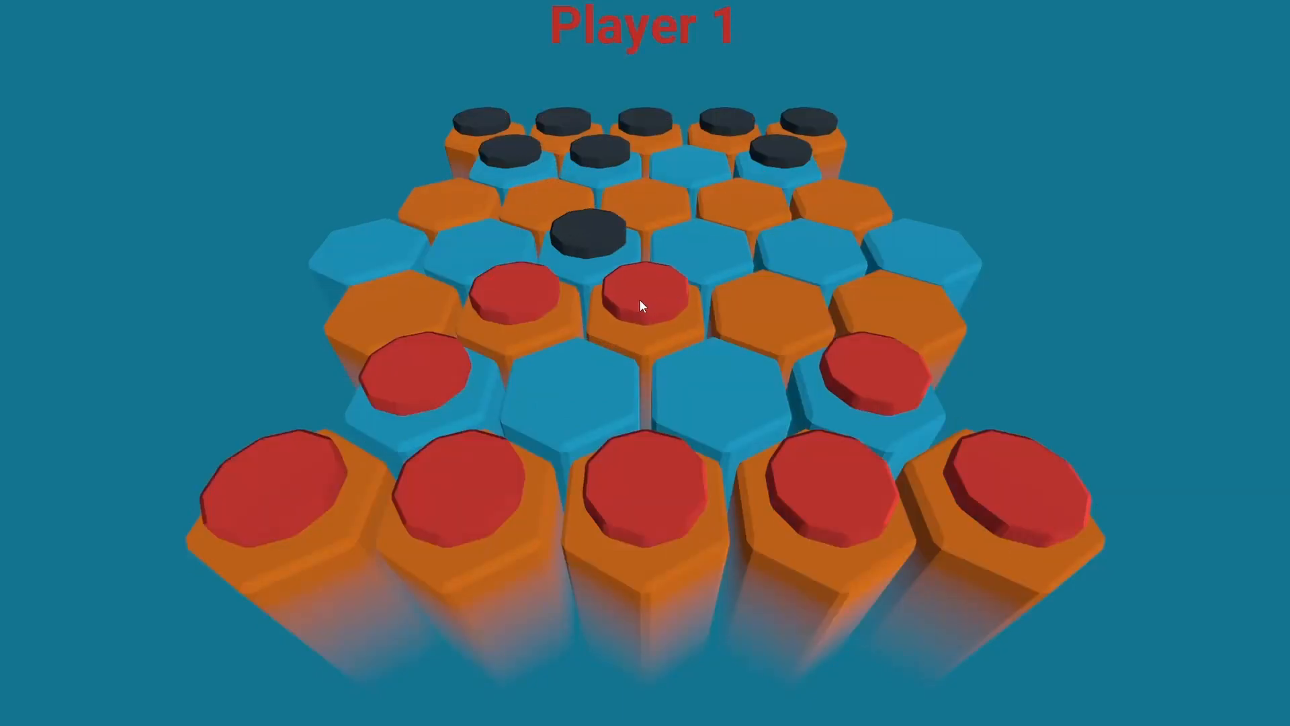